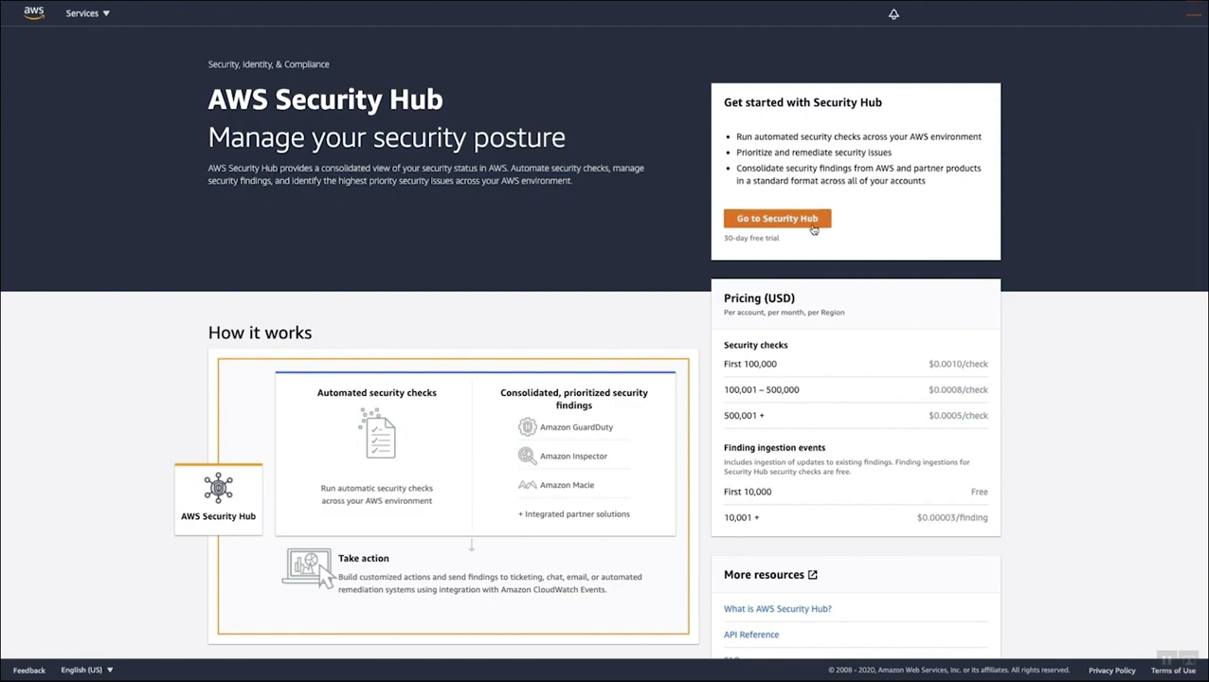
Start Security Hub setup, reaching the welcome page listing security standards.
{"action": "left_click", "coordinate": [778, 218]}
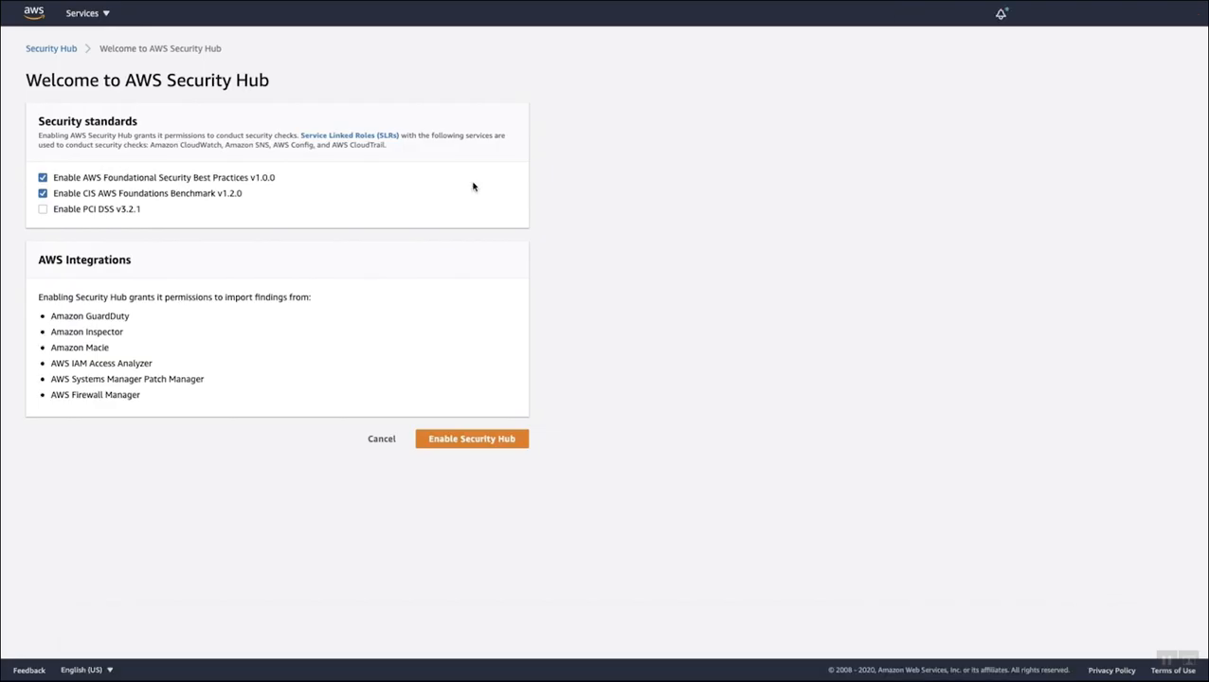
{"action": "mouse_move", "coordinate": [430, 178]}
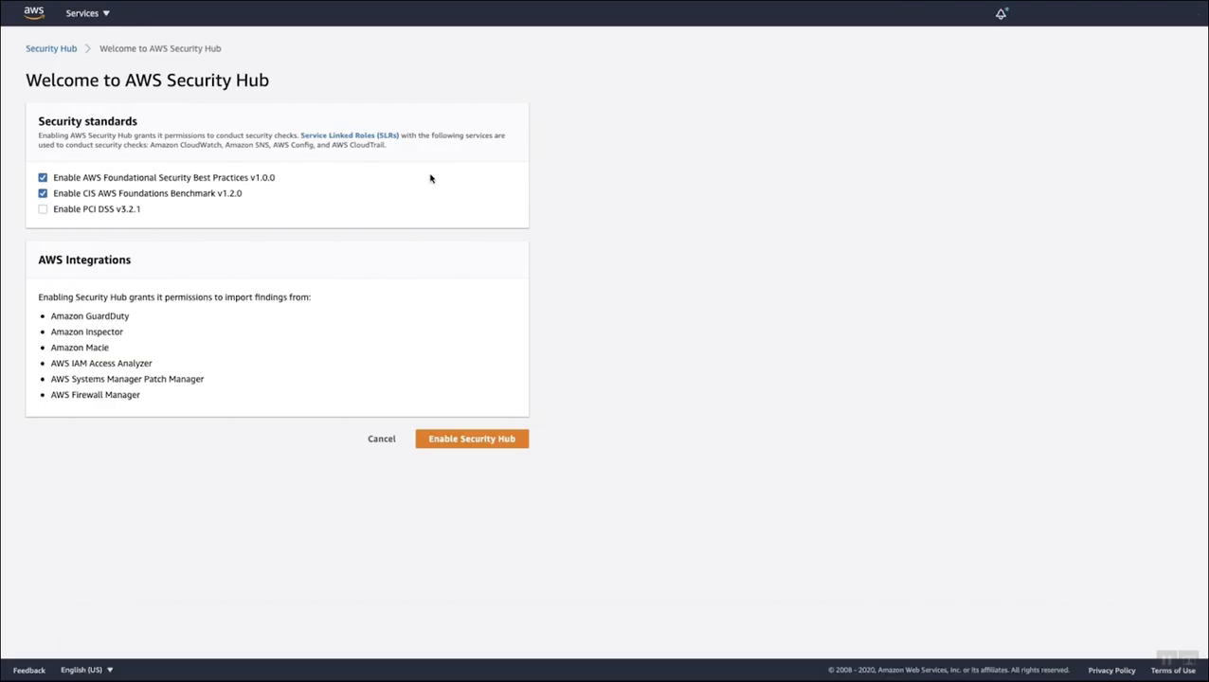
{"action": "mouse_move", "coordinate": [243, 224]}
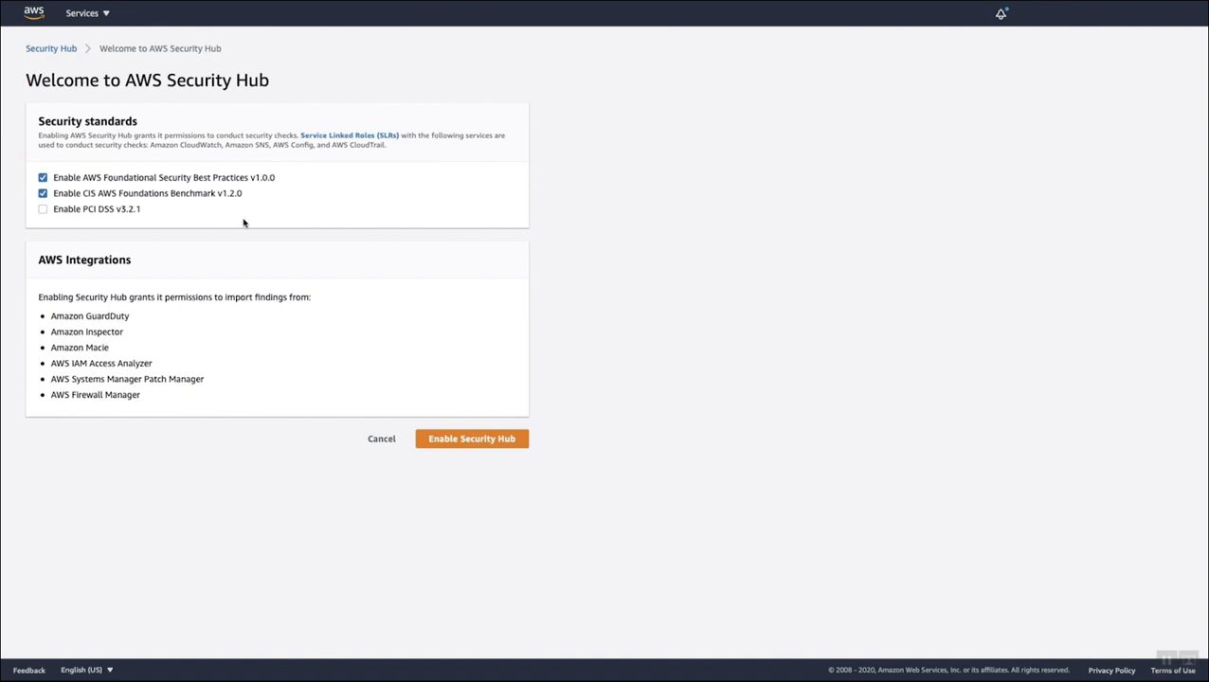
{"action": "mouse_move", "coordinate": [633, 351]}
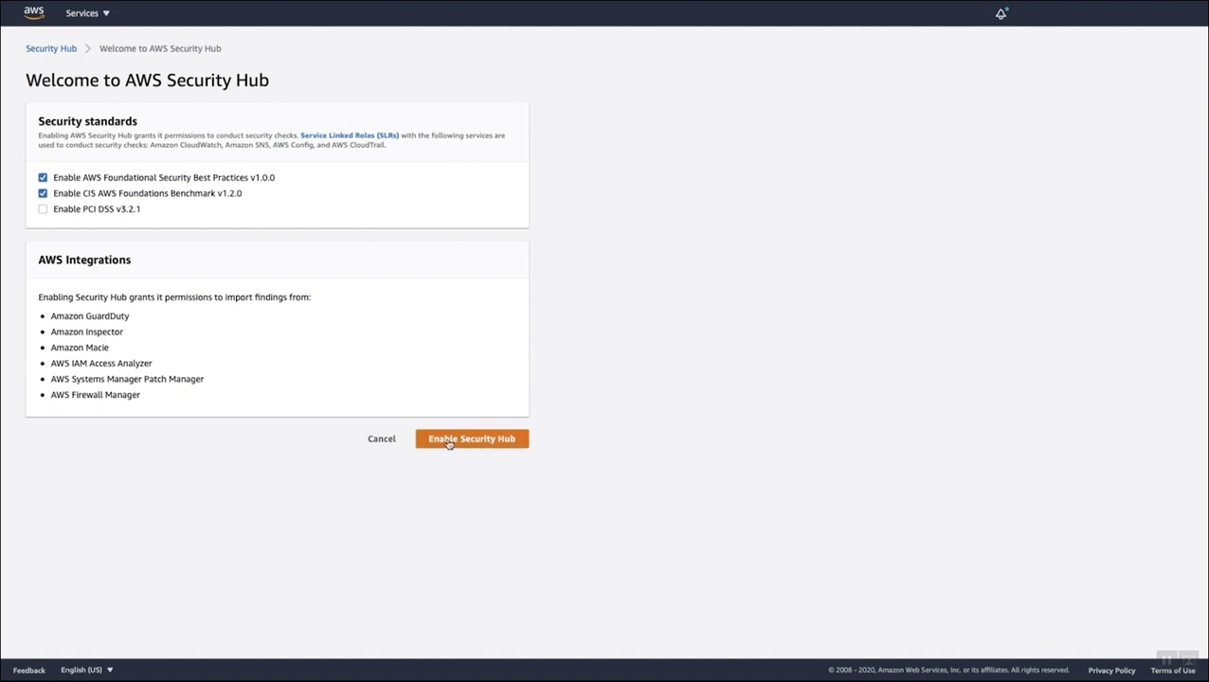
Enable Security Hub with Foundational Best Practices and CIS Benchmark, then review the Summary's standards section.
{"action": "left_click", "coordinate": [472, 440]}
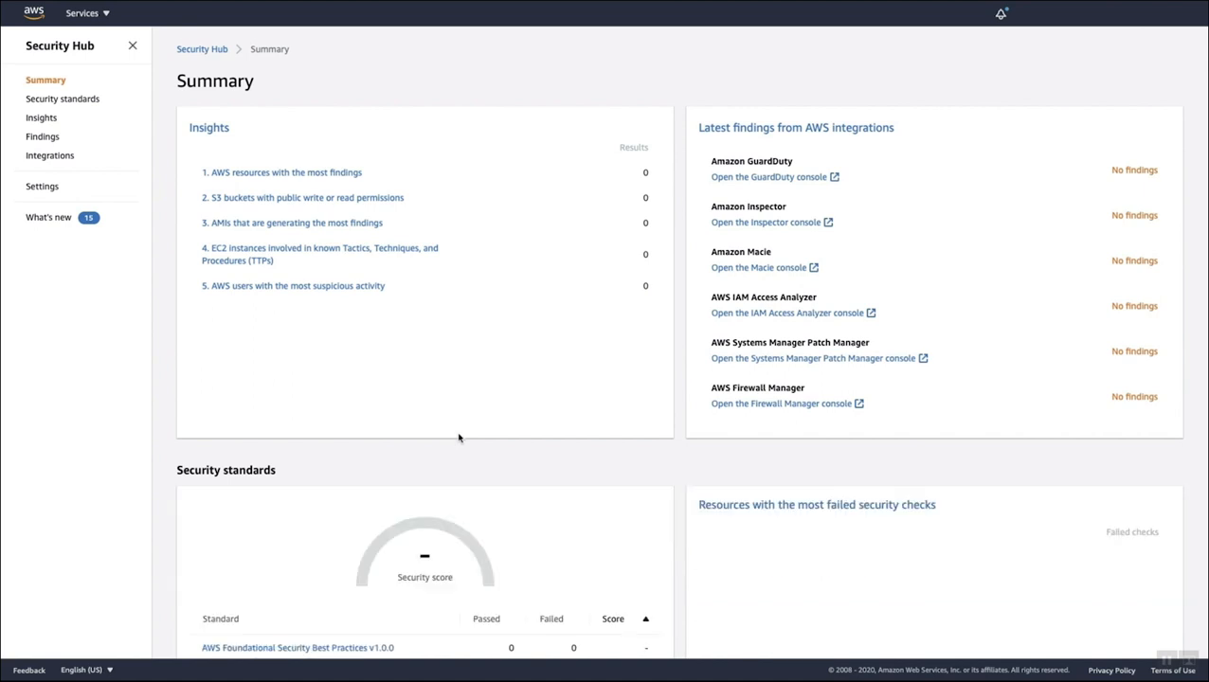
{"action": "scroll", "scroll_direction": "down", "scroll_amount": 3}
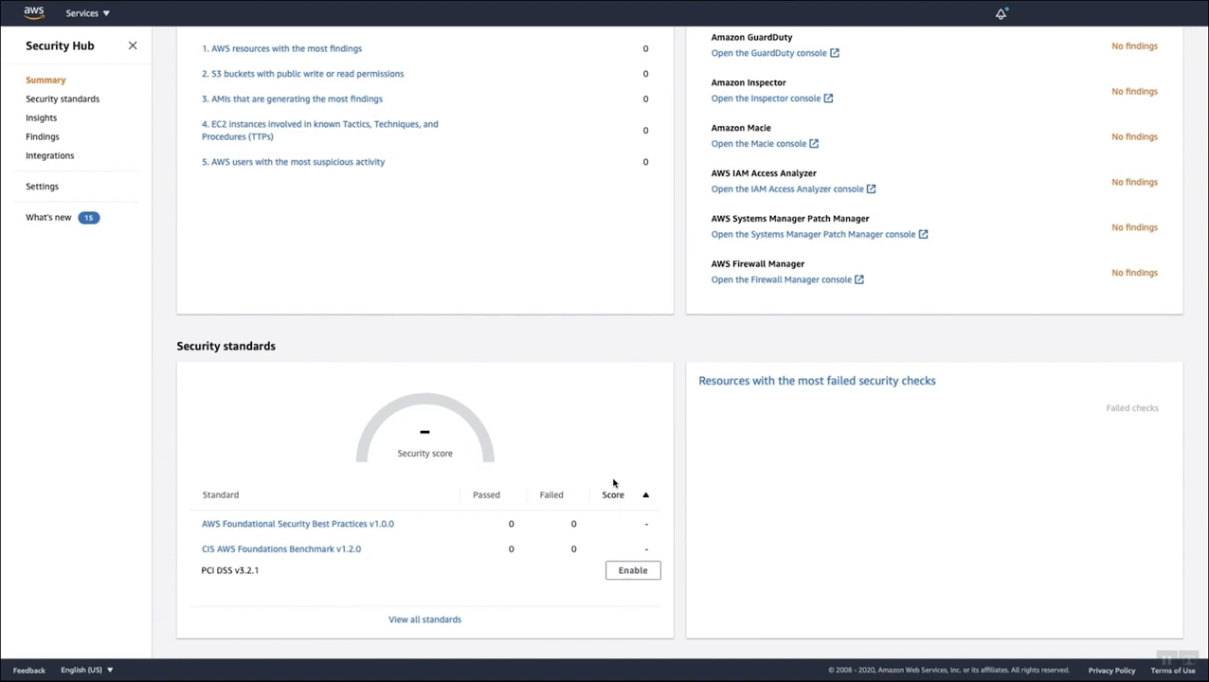
{"action": "mouse_move", "coordinate": [207, 262]}
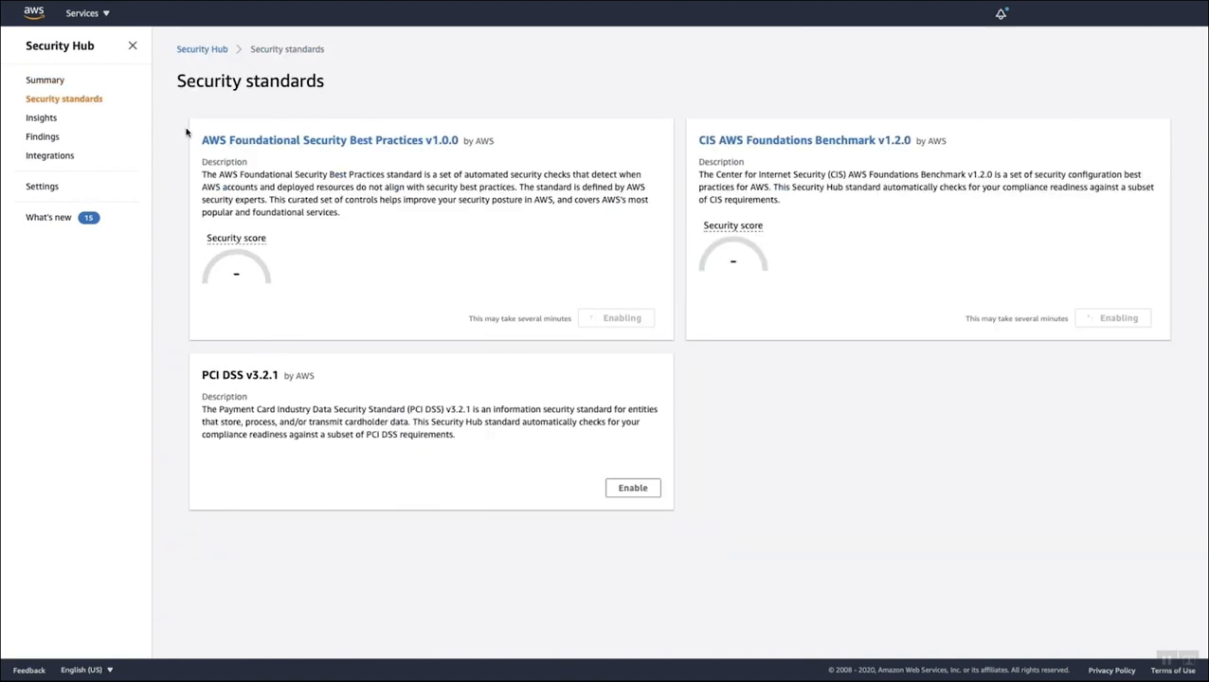
{"action": "mouse_move", "coordinate": [500, 287]}
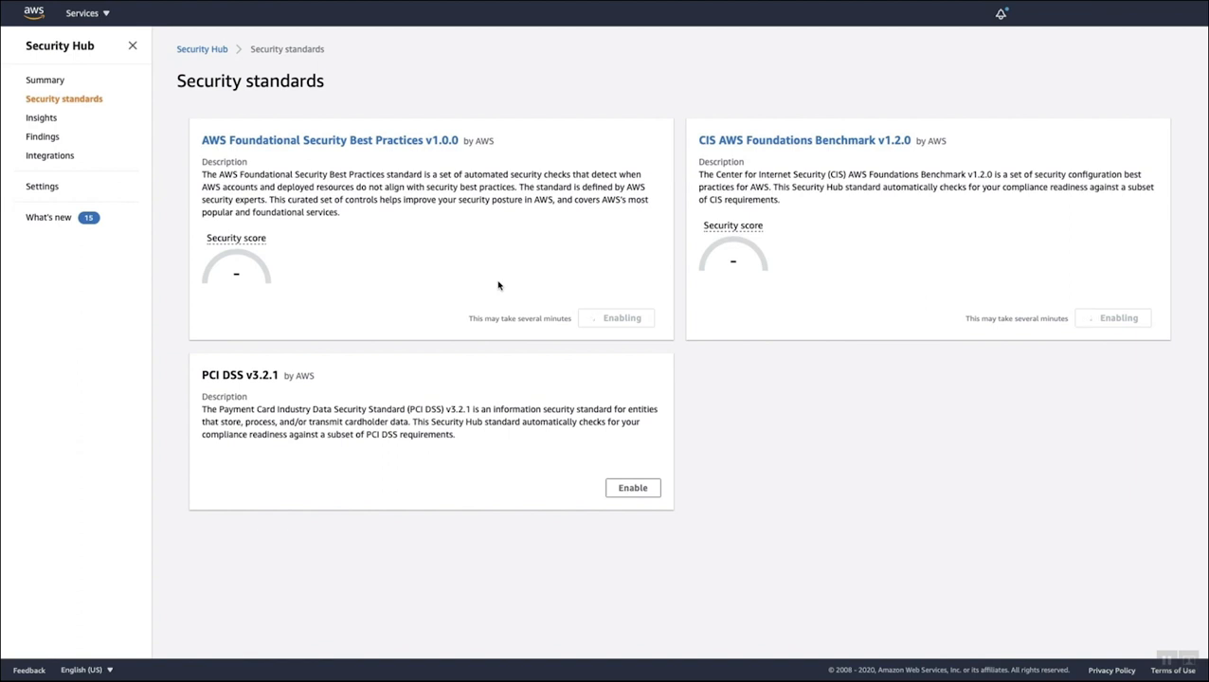
{"action": "mouse_move", "coordinate": [489, 285]}
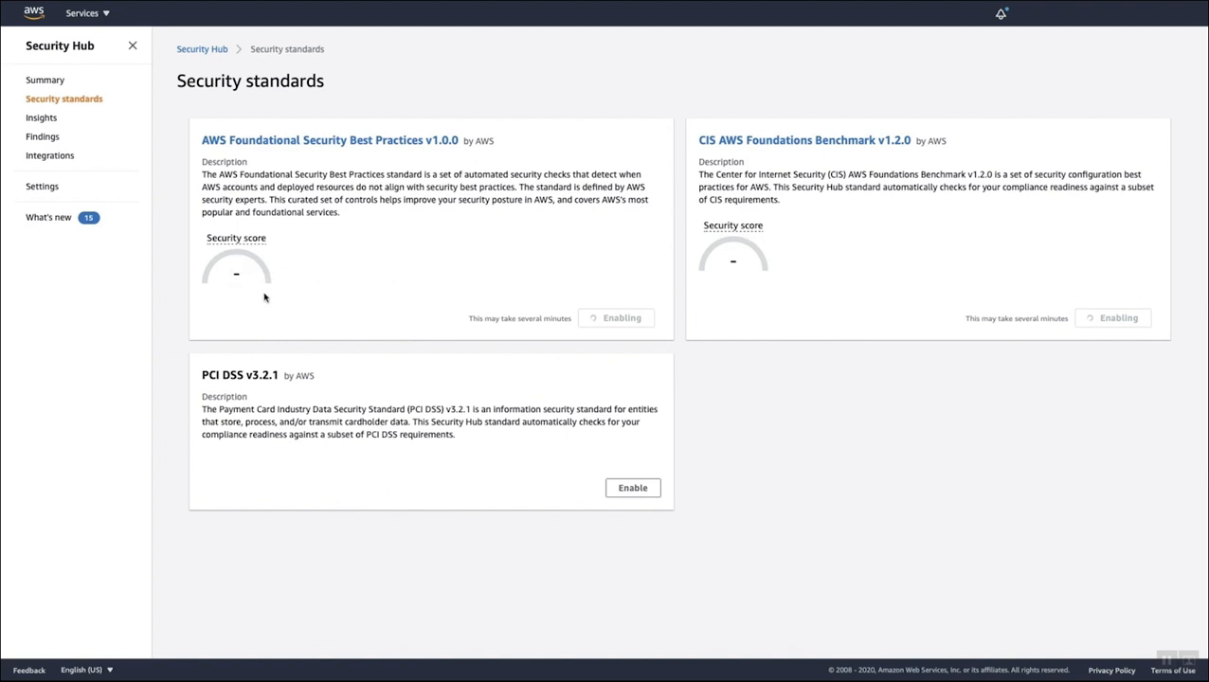
{"action": "mouse_move", "coordinate": [233, 296]}
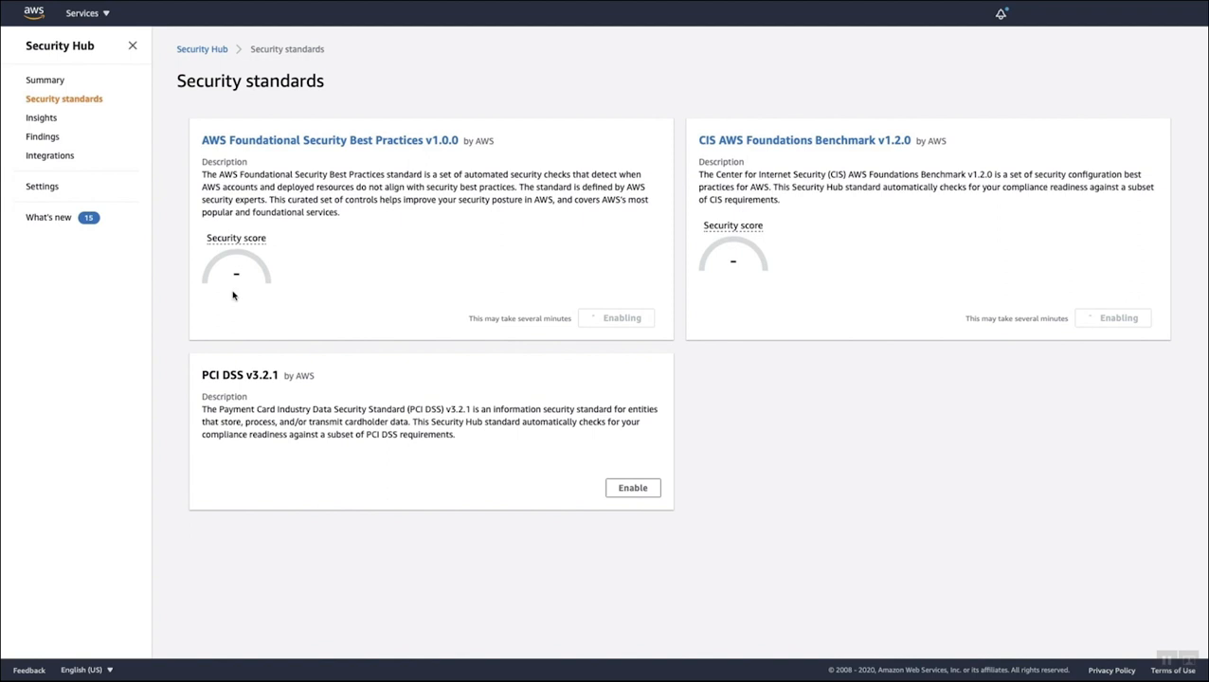
{"action": "mouse_move", "coordinate": [398, 326]}
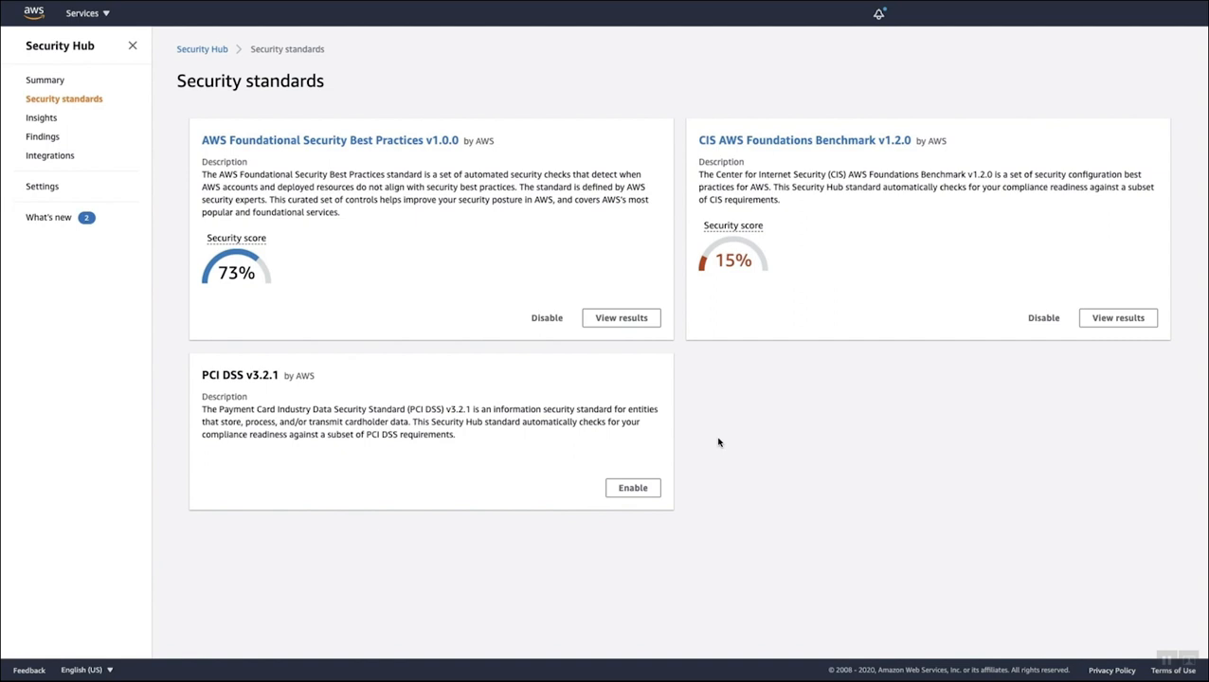
{"action": "mouse_move", "coordinate": [716, 452]}
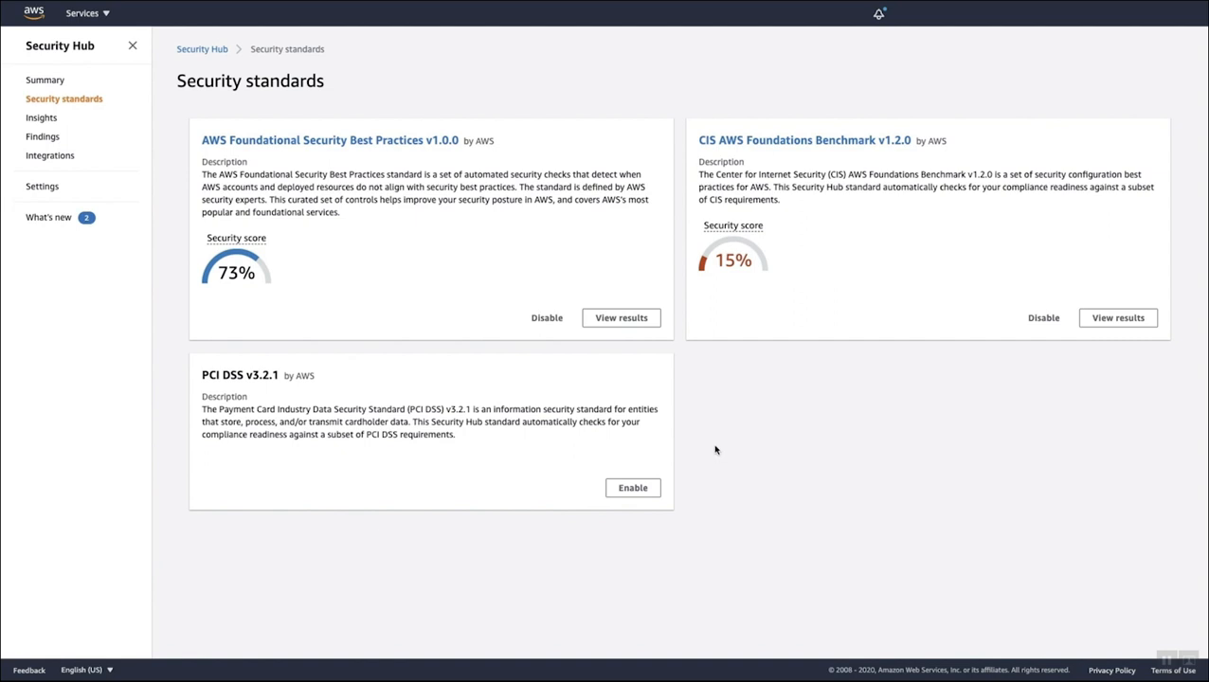
{"action": "mouse_move", "coordinate": [408, 294]}
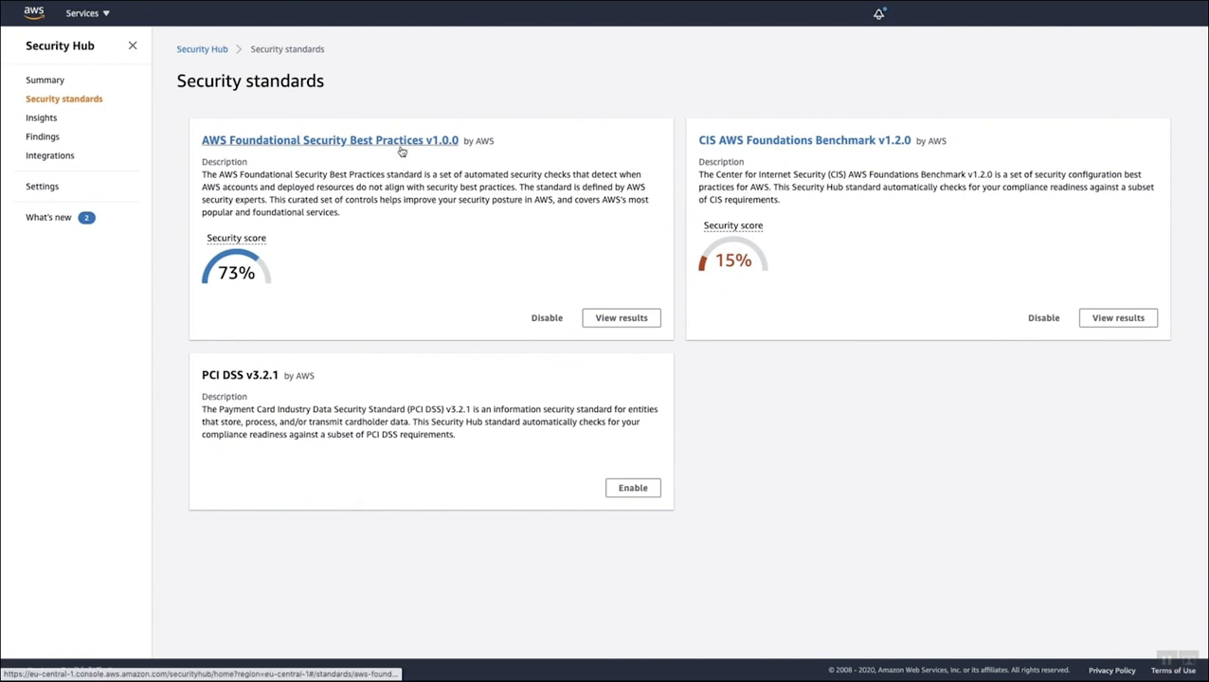
View the Foundational Best Practices v1.0.0 controls: 52 enabled, 37 passed, 29 of 278 checks failed.
{"action": "left_click", "coordinate": [330, 140]}
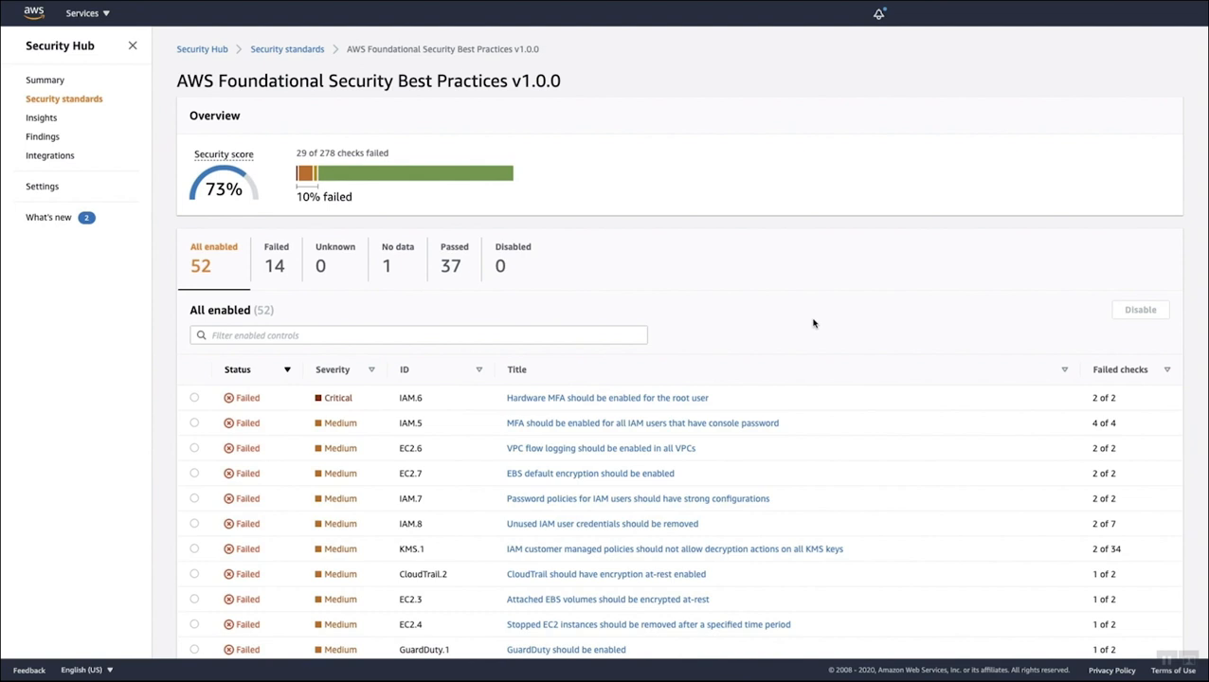
{"action": "mouse_move", "coordinate": [586, 176]}
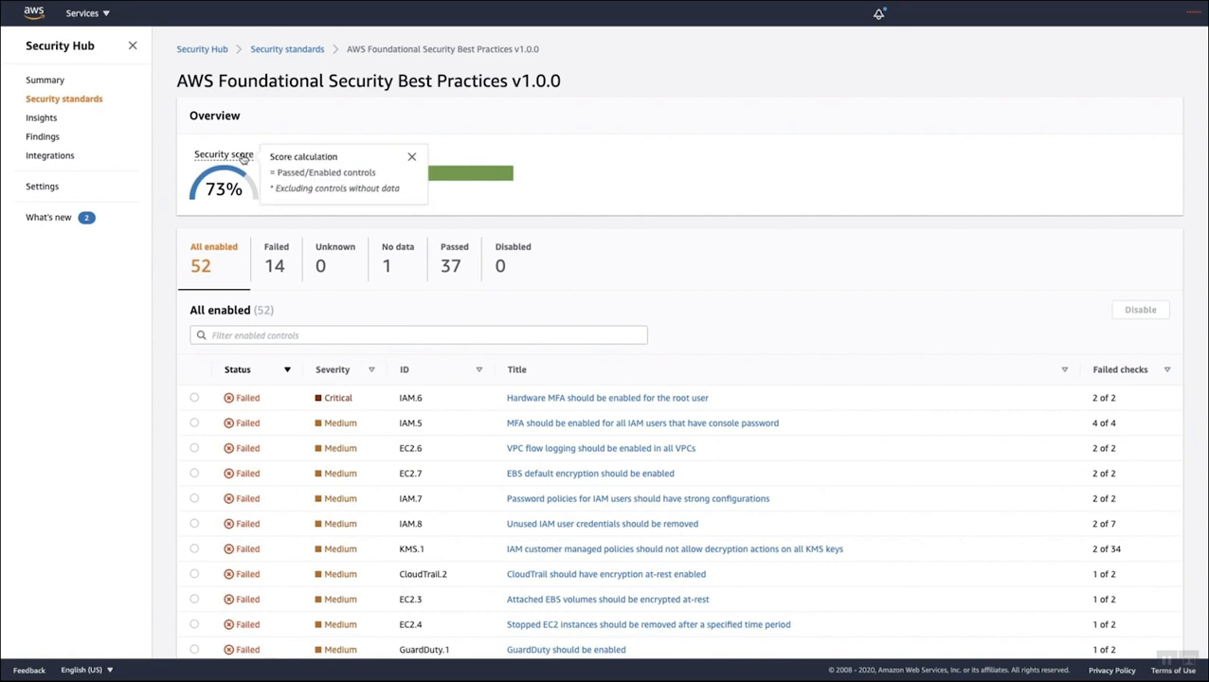
{"action": "mouse_move", "coordinate": [244, 159]}
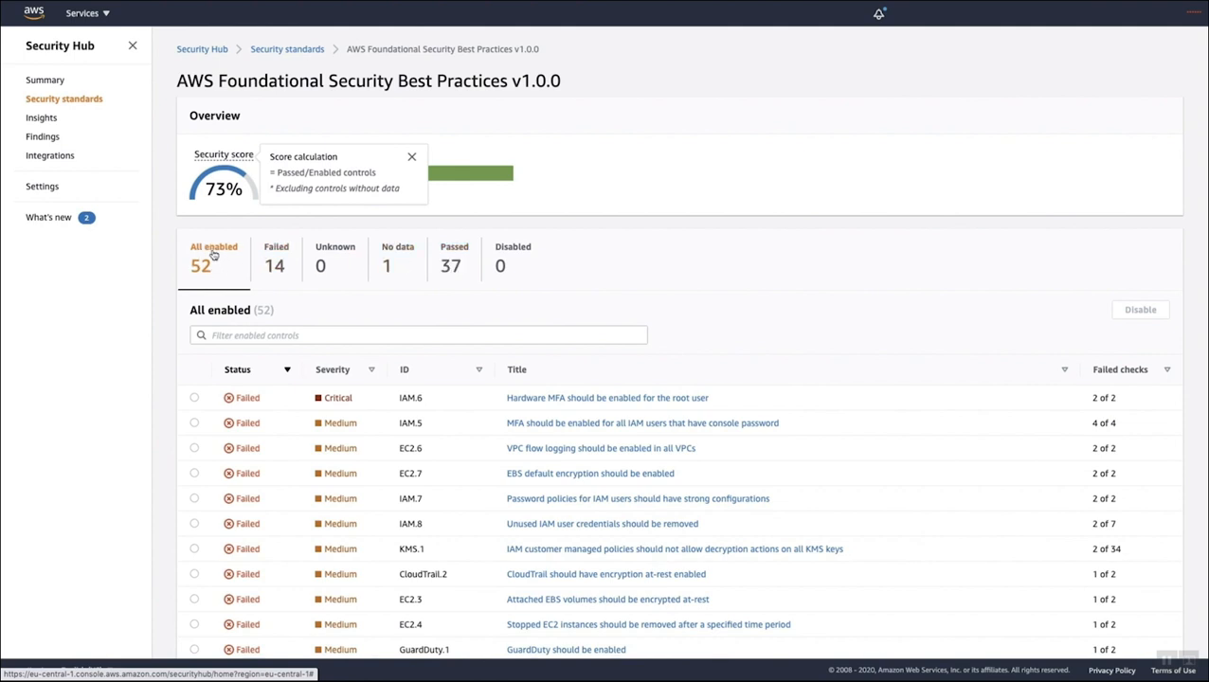
{"action": "mouse_move", "coordinate": [407, 297]}
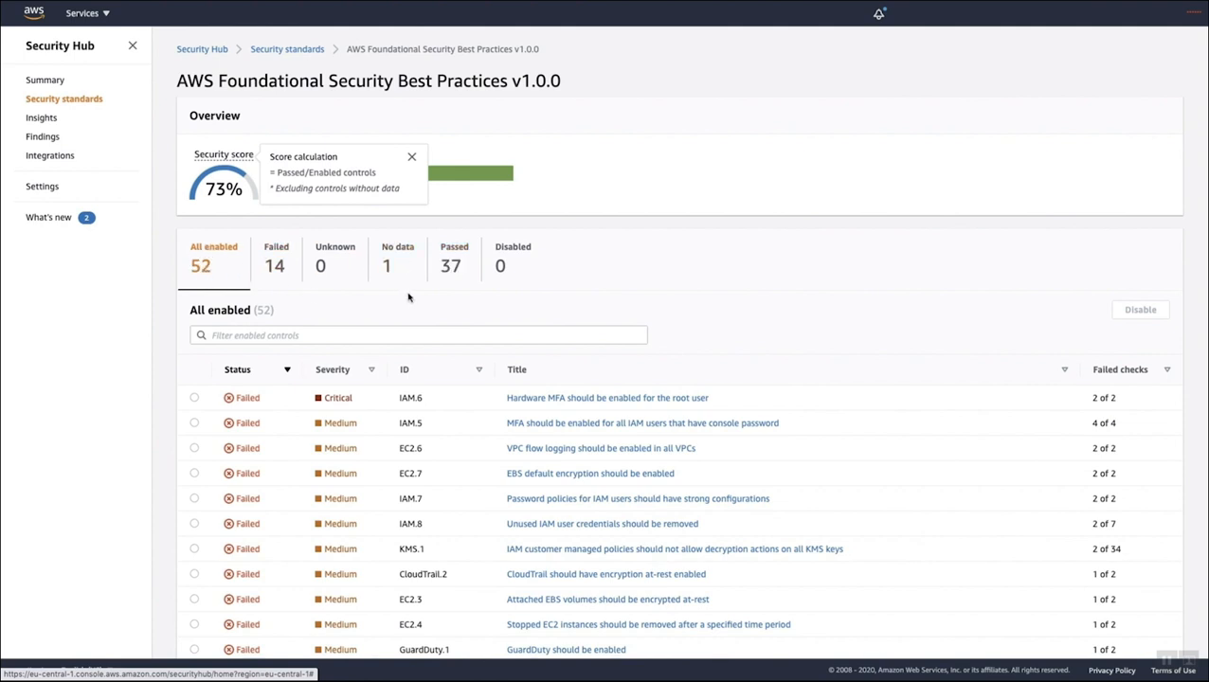
{"action": "mouse_move", "coordinate": [391, 263]}
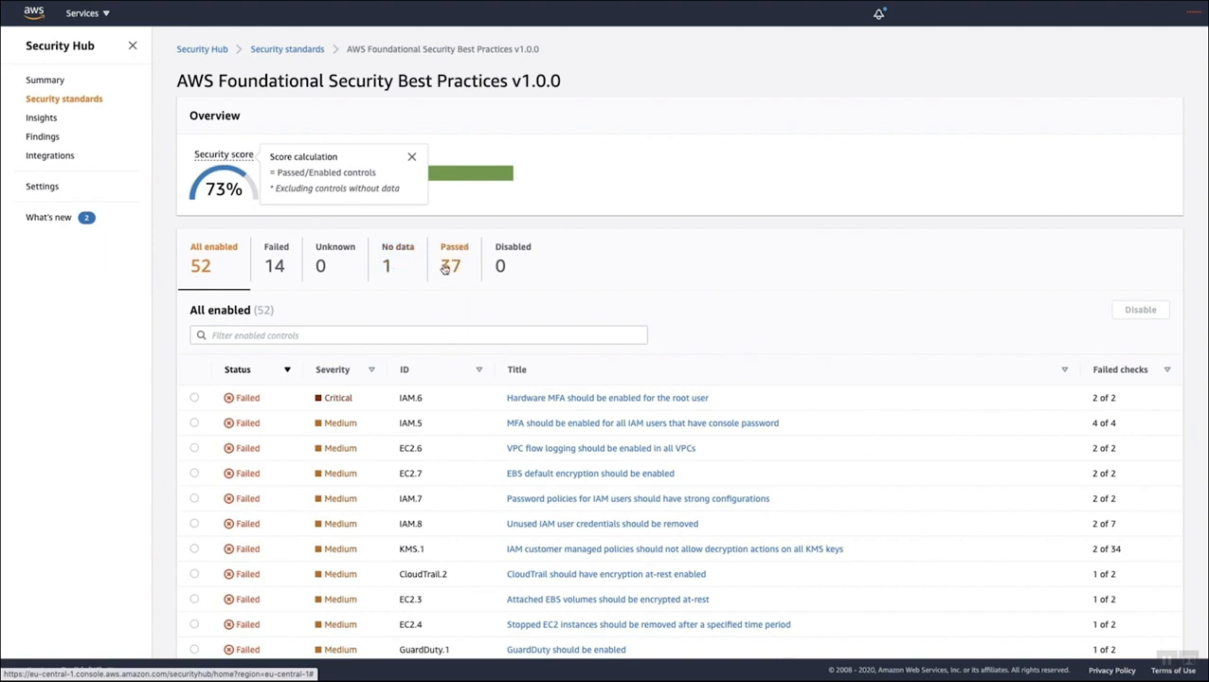
{"action": "mouse_move", "coordinate": [219, 269]}
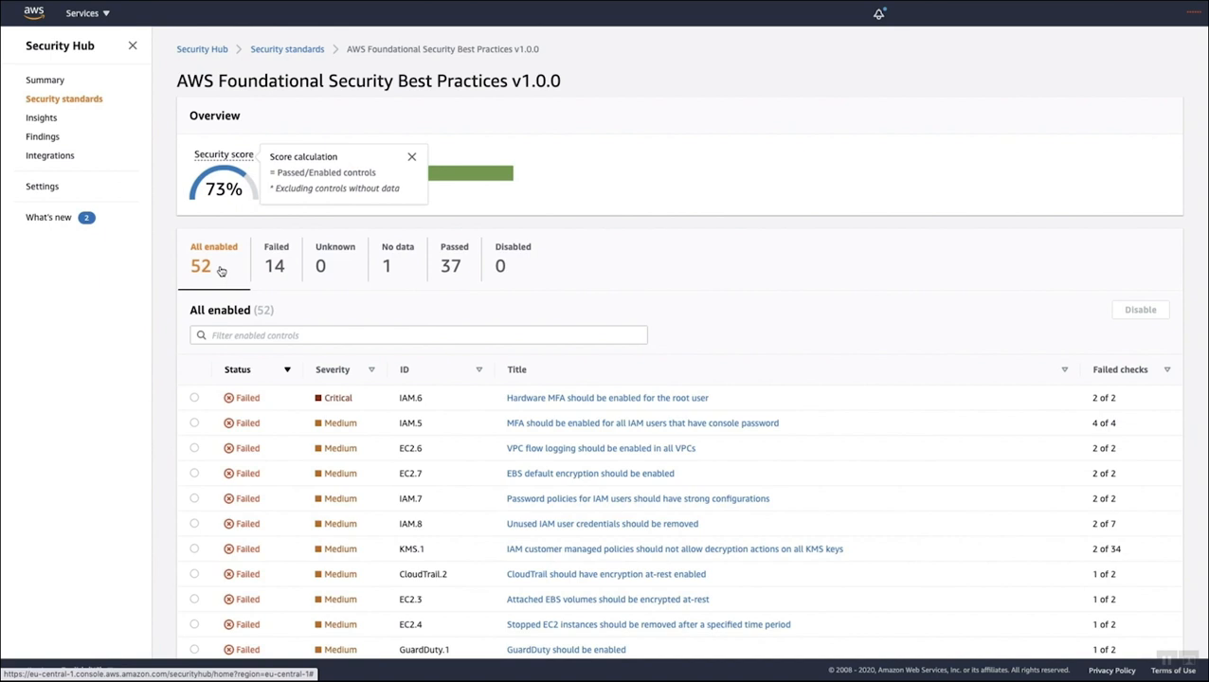
{"action": "mouse_move", "coordinate": [420, 178]}
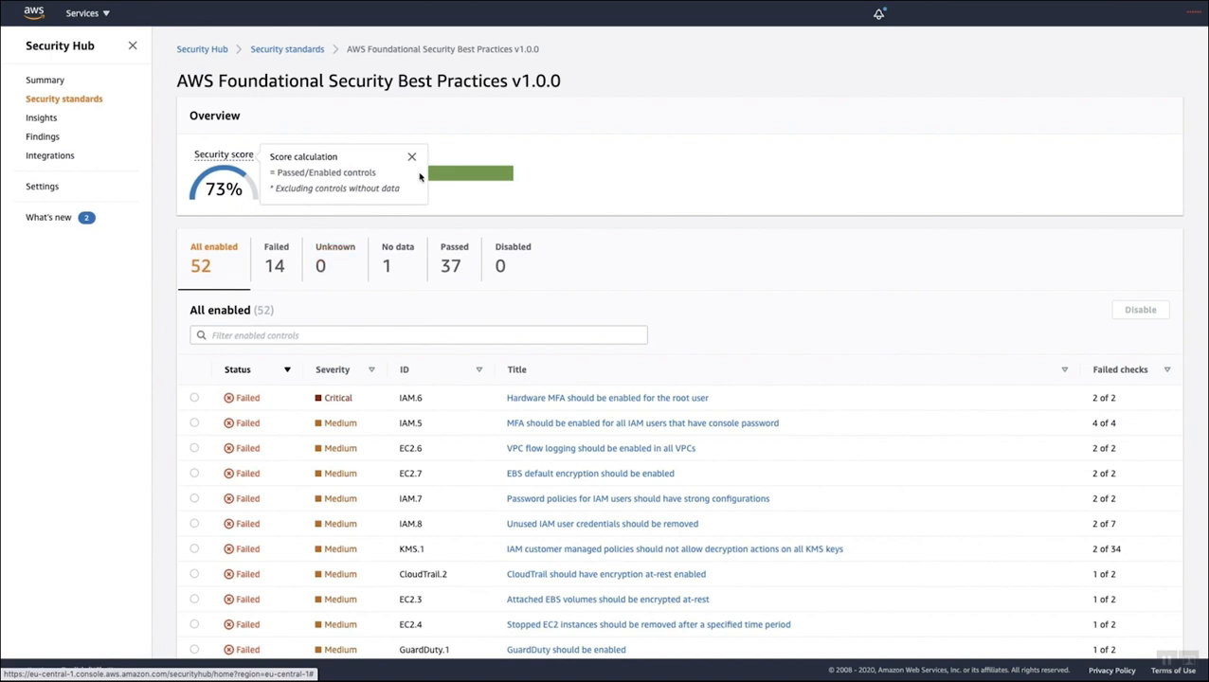
Filter the Foundational Best Practices controls to No data, leaving only EC2.2.
{"action": "left_click", "coordinate": [398, 256]}
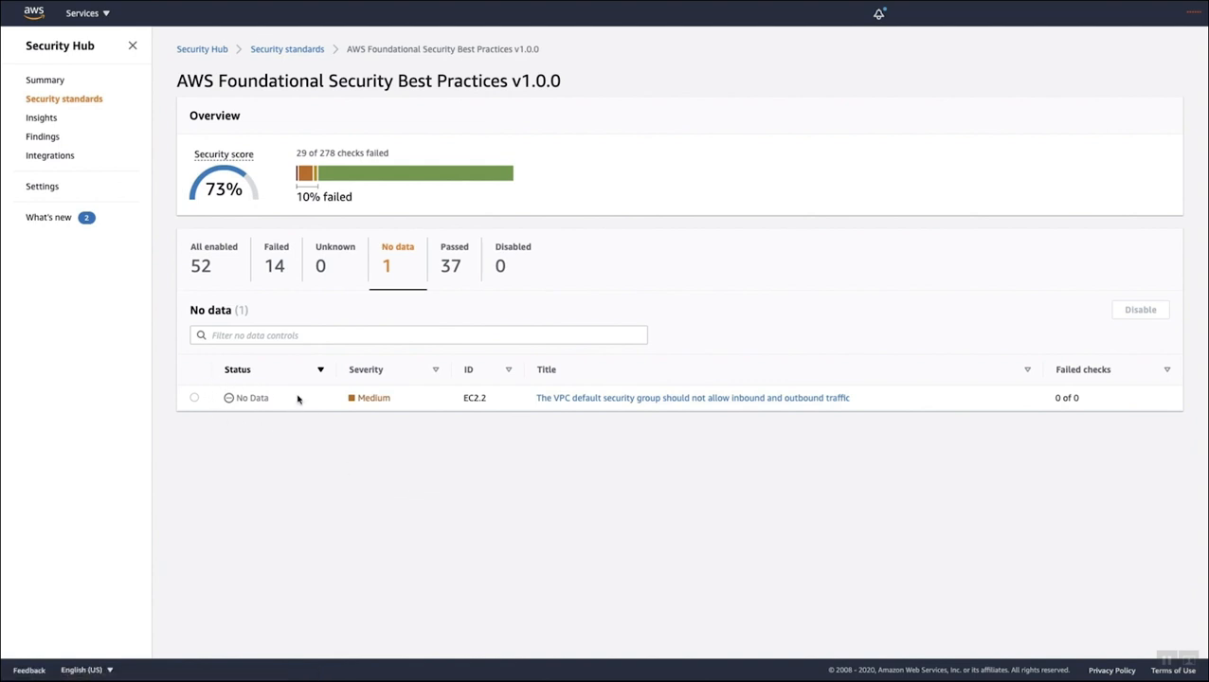
{"action": "mouse_move", "coordinate": [239, 455]}
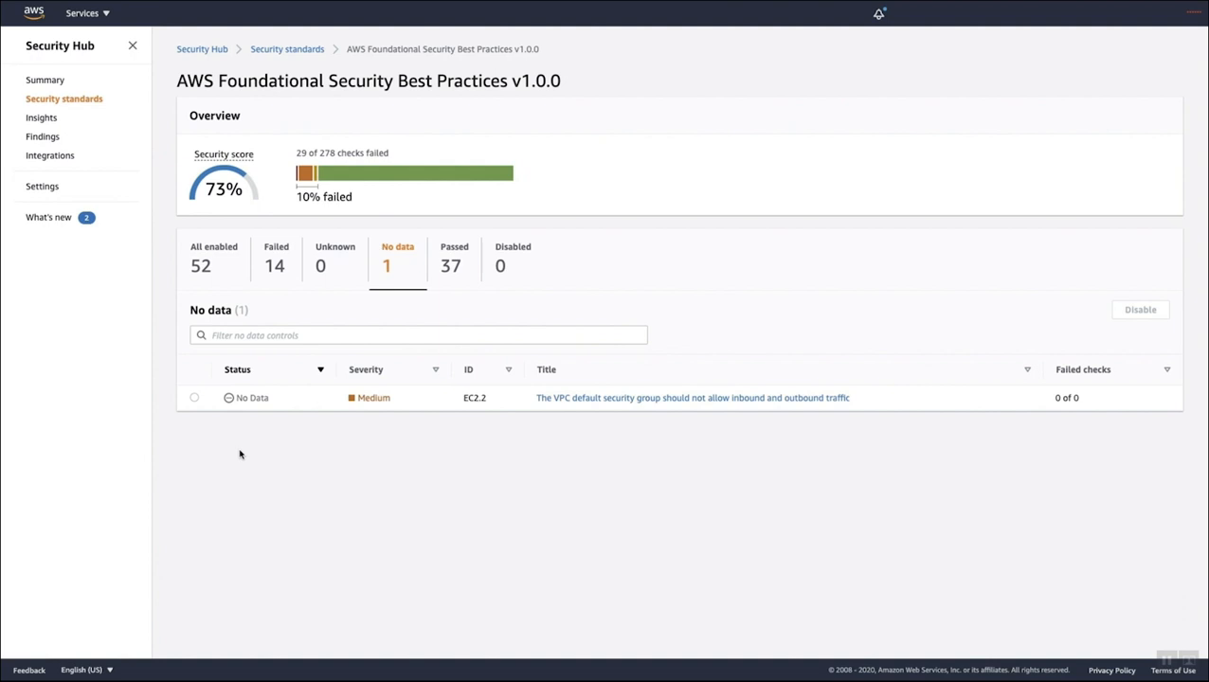
{"action": "mouse_move", "coordinate": [295, 393]}
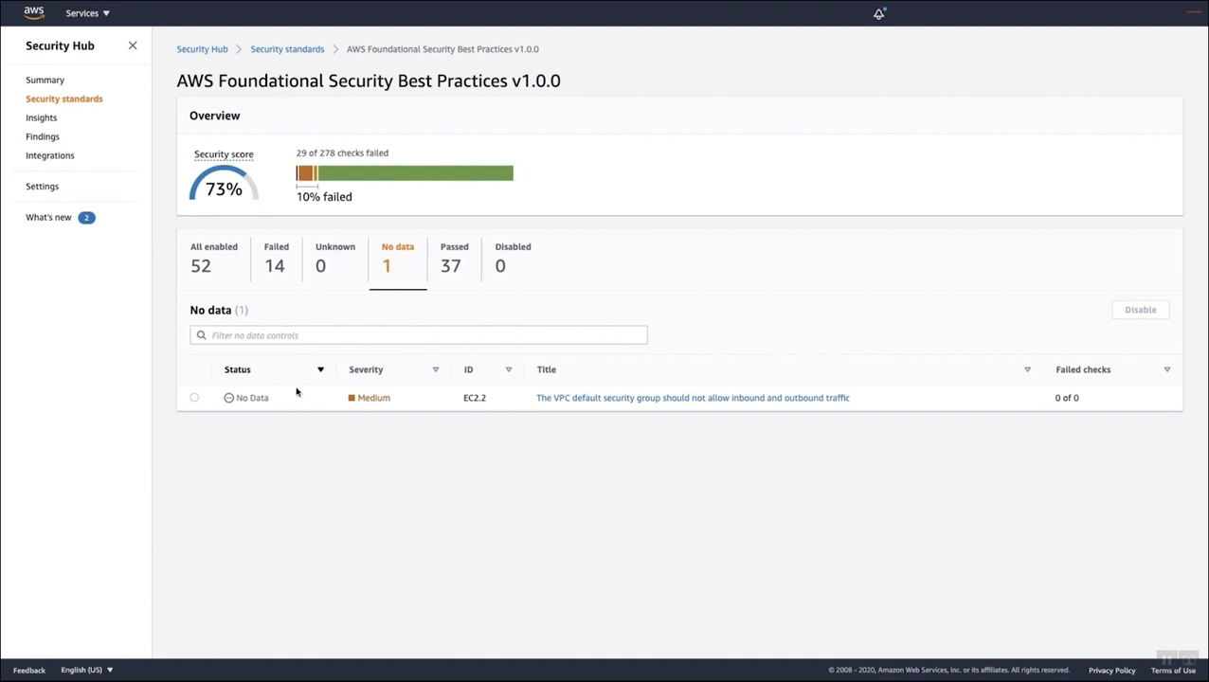
{"action": "mouse_move", "coordinate": [283, 421]}
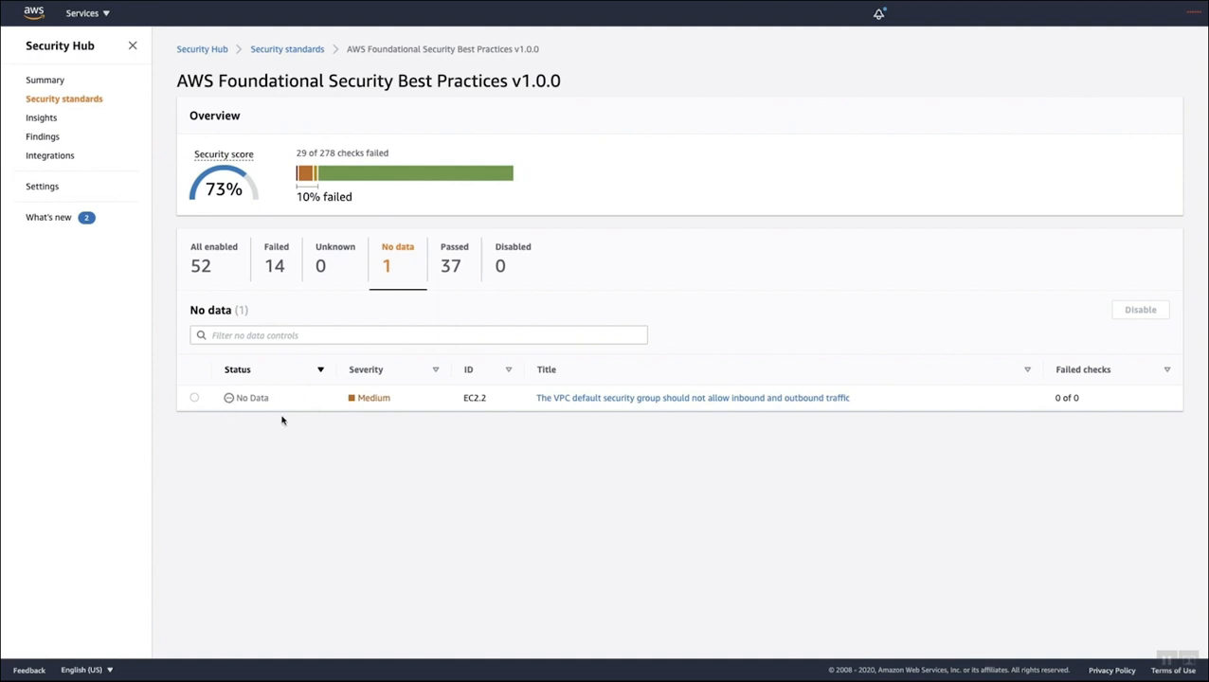
{"action": "mouse_move", "coordinate": [288, 401]}
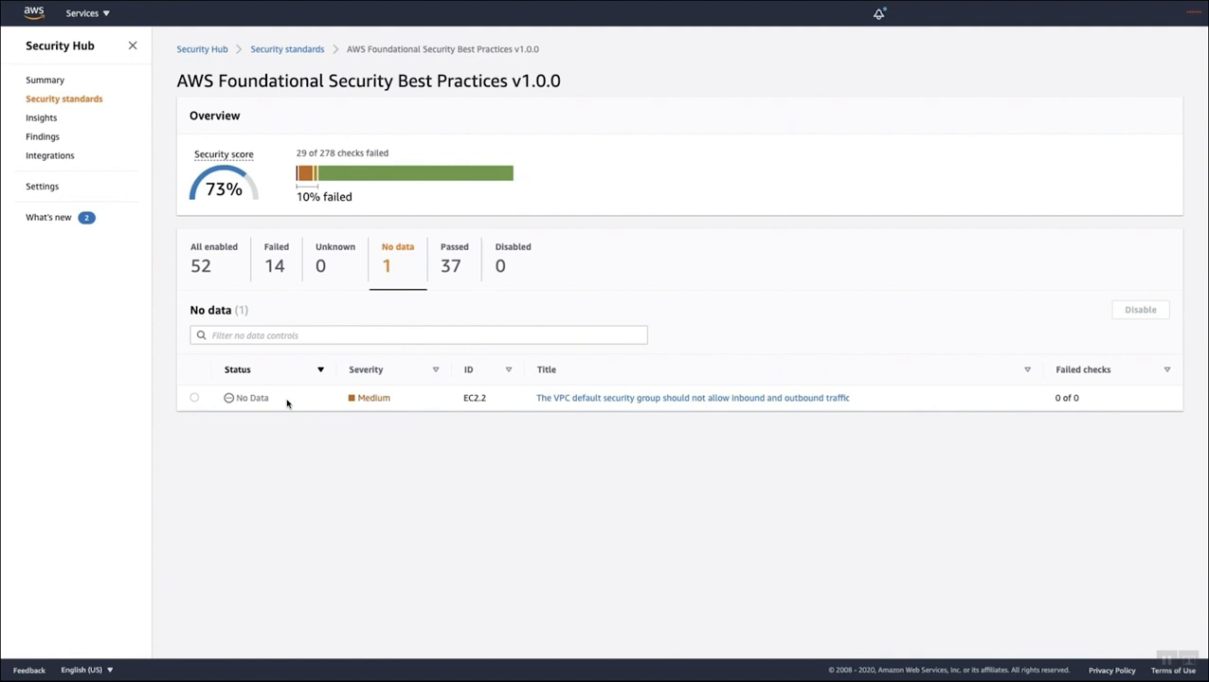
{"action": "mouse_move", "coordinate": [571, 402]}
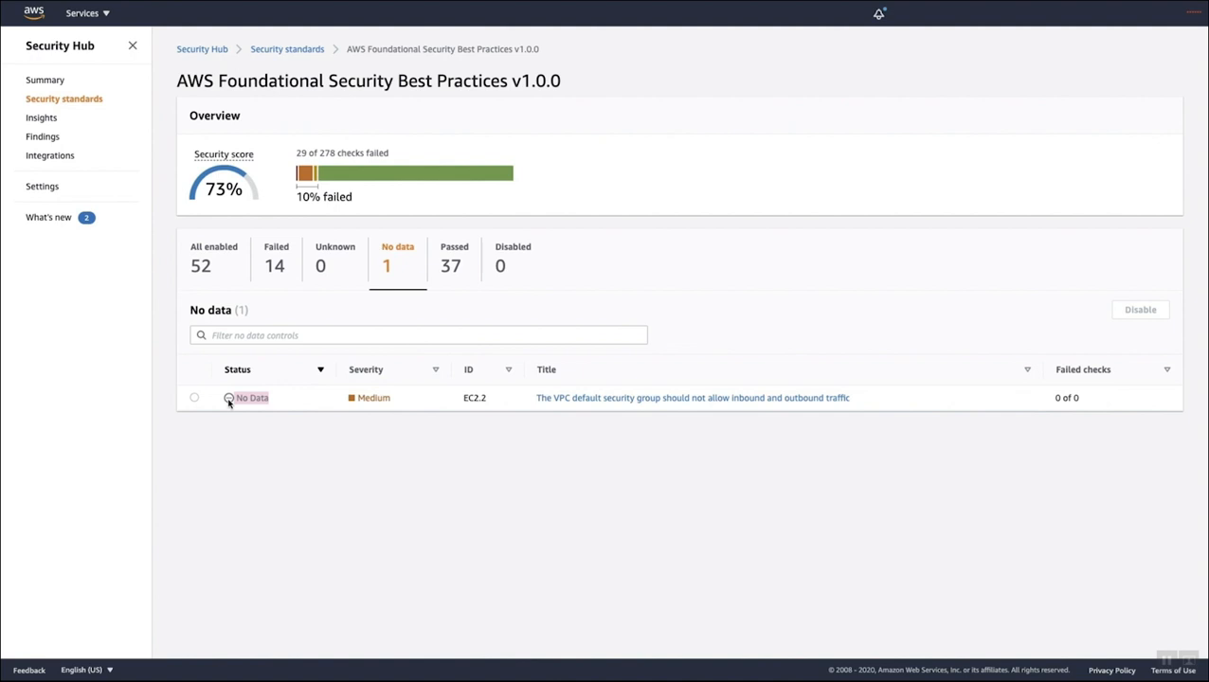
View control EC2.2's details with its two suppressed failed security group checks.
{"action": "left_click", "coordinate": [693, 398]}
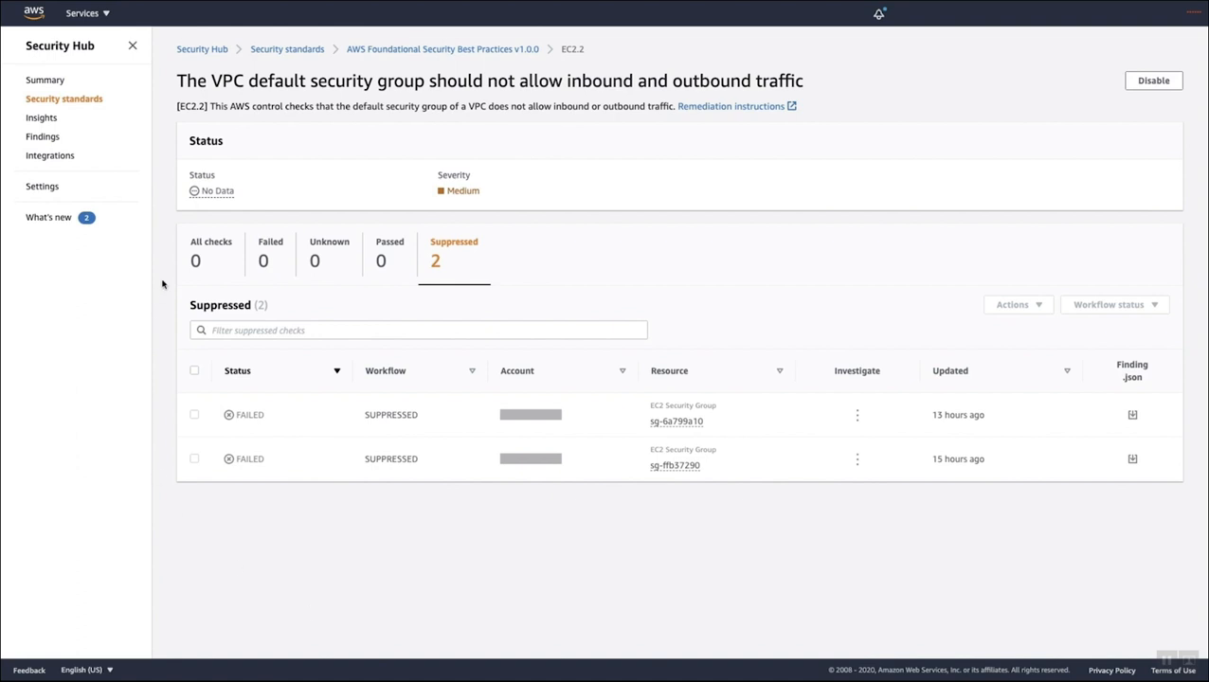
{"action": "mouse_move", "coordinate": [212, 191]}
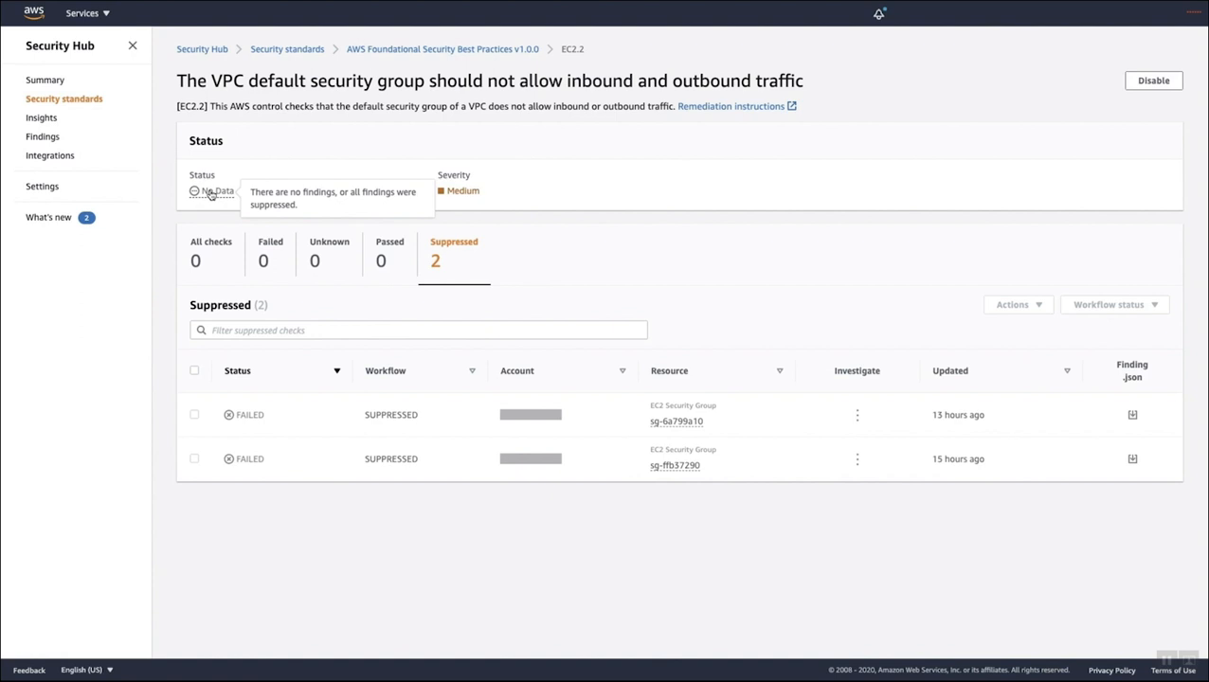
{"action": "mouse_move", "coordinate": [309, 527]}
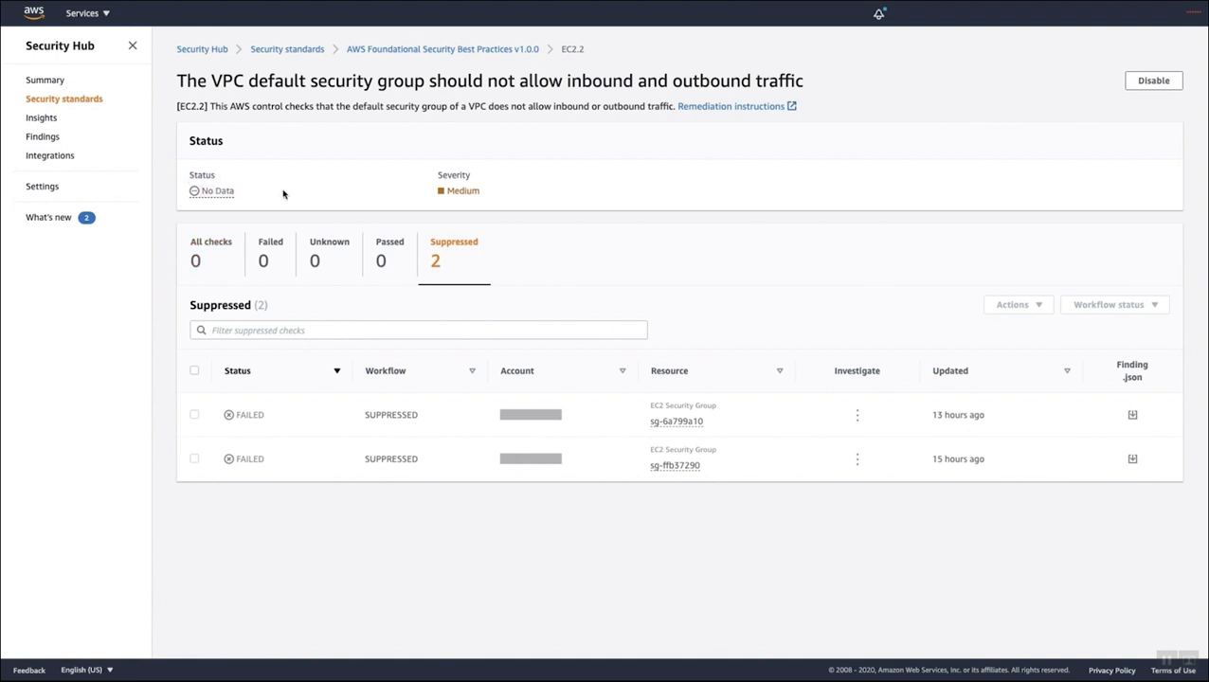
{"action": "mouse_move", "coordinate": [155, 179]}
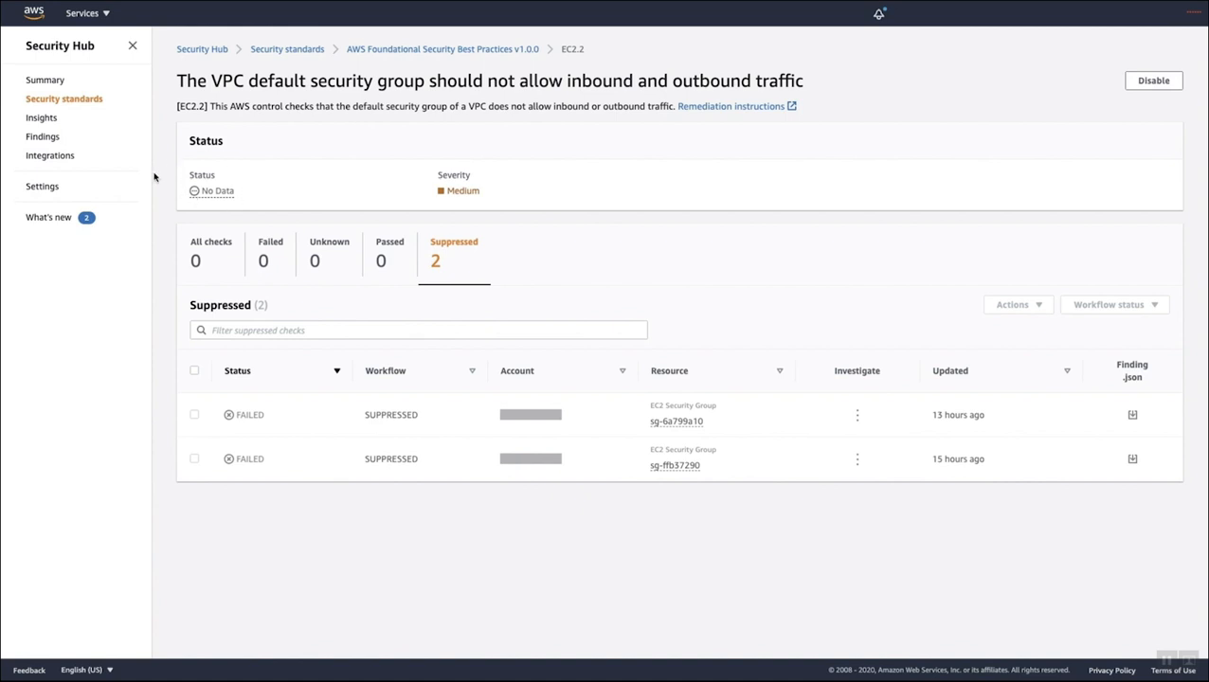
{"action": "mouse_move", "coordinate": [171, 204]}
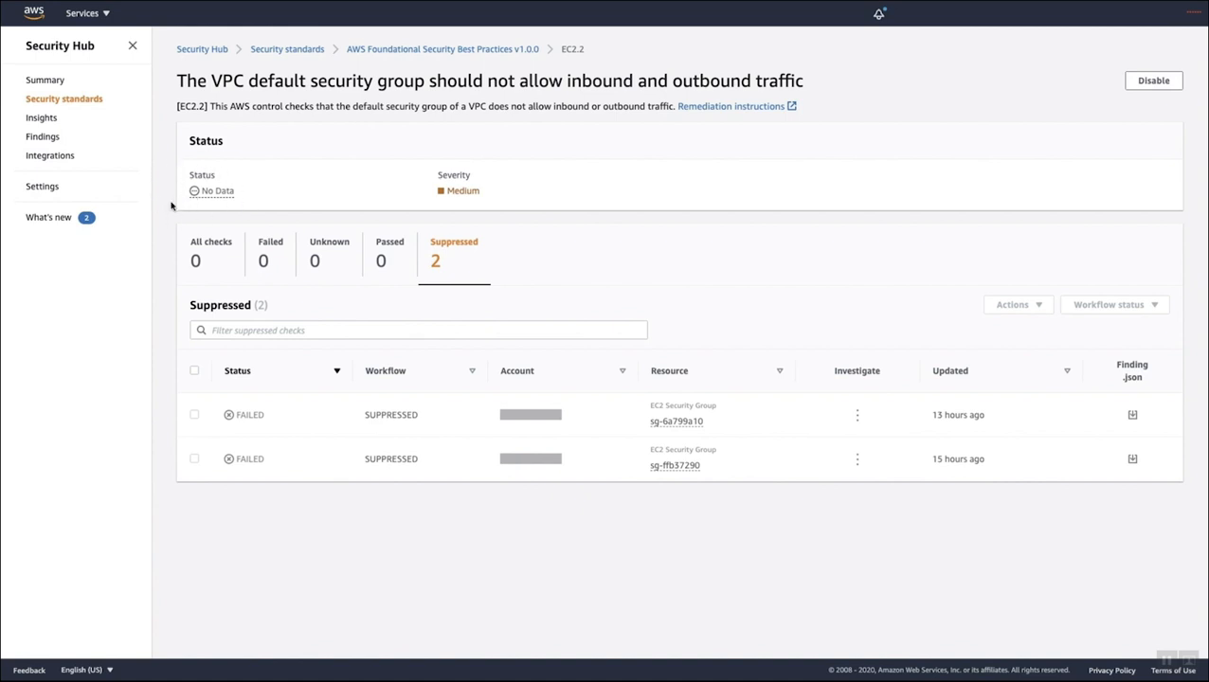
{"action": "mouse_move", "coordinate": [185, 543]}
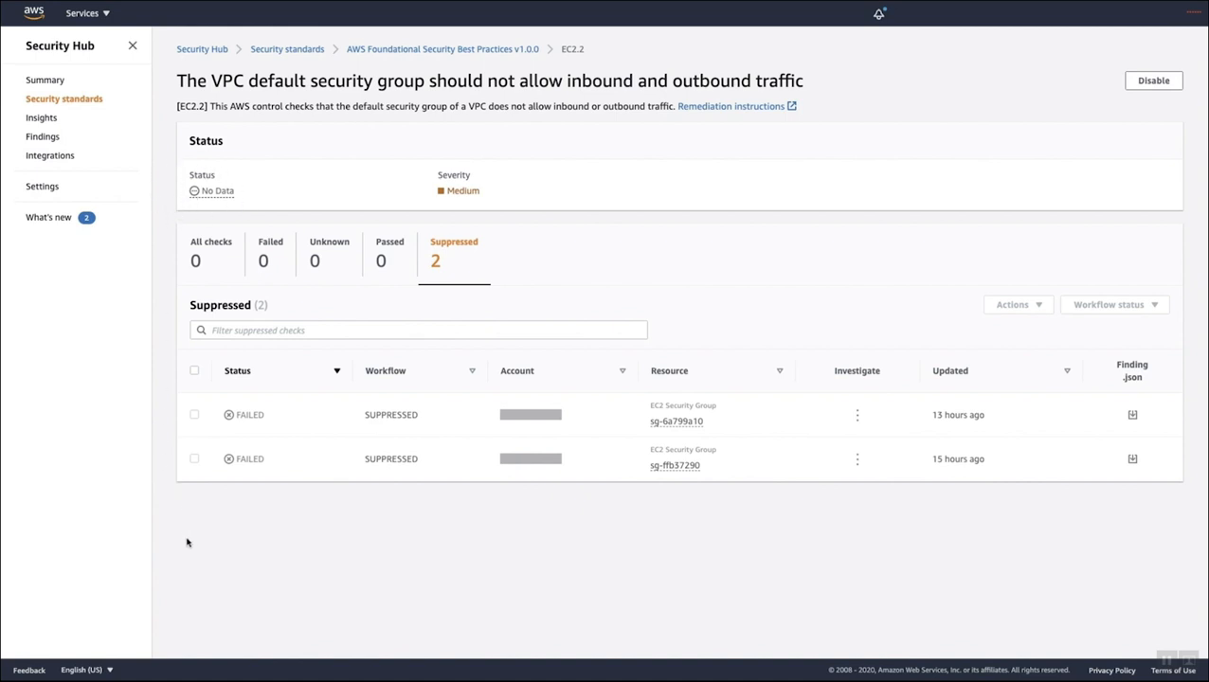
Select the suppressed sg-ffb37290 finding to set its workflow status back to New.
{"action": "left_click", "coordinate": [193, 458]}
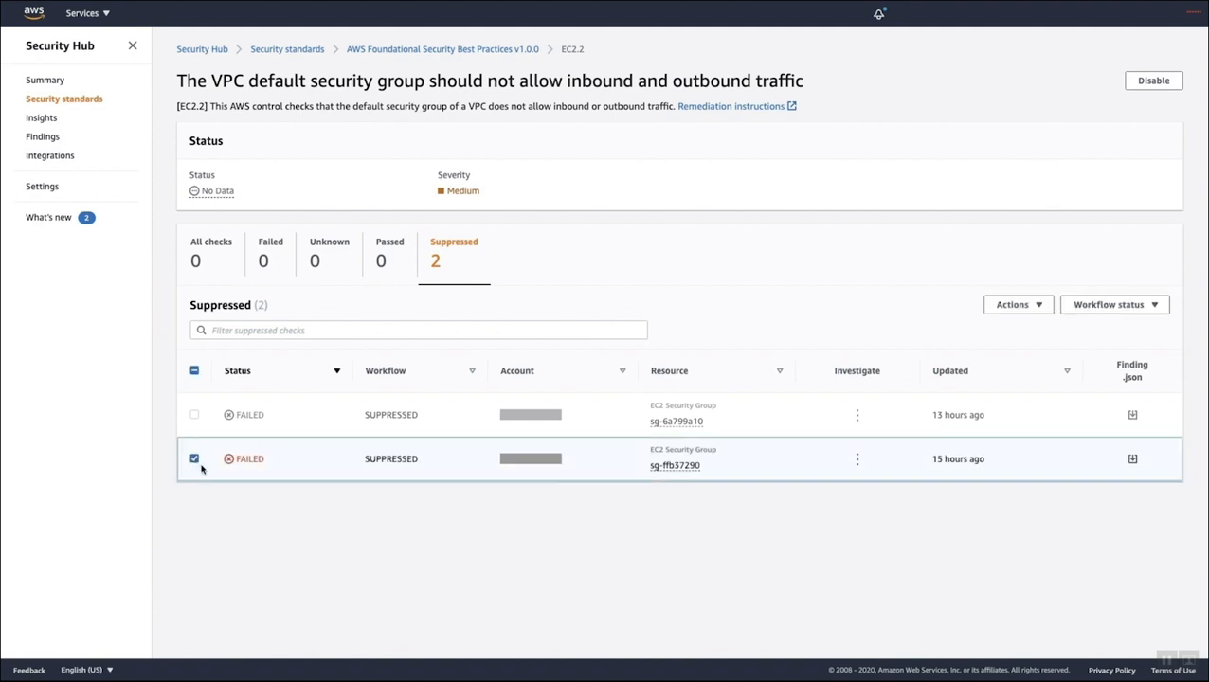
{"action": "mouse_move", "coordinate": [620, 451]}
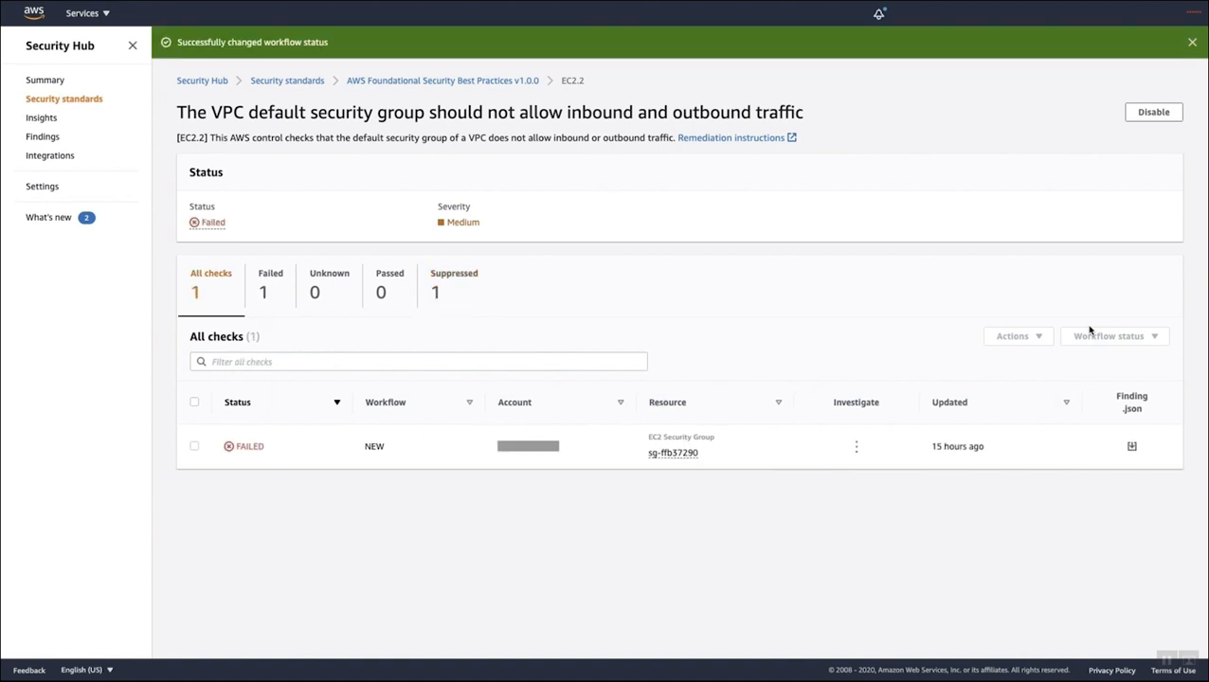
{"action": "mouse_move", "coordinate": [209, 205]}
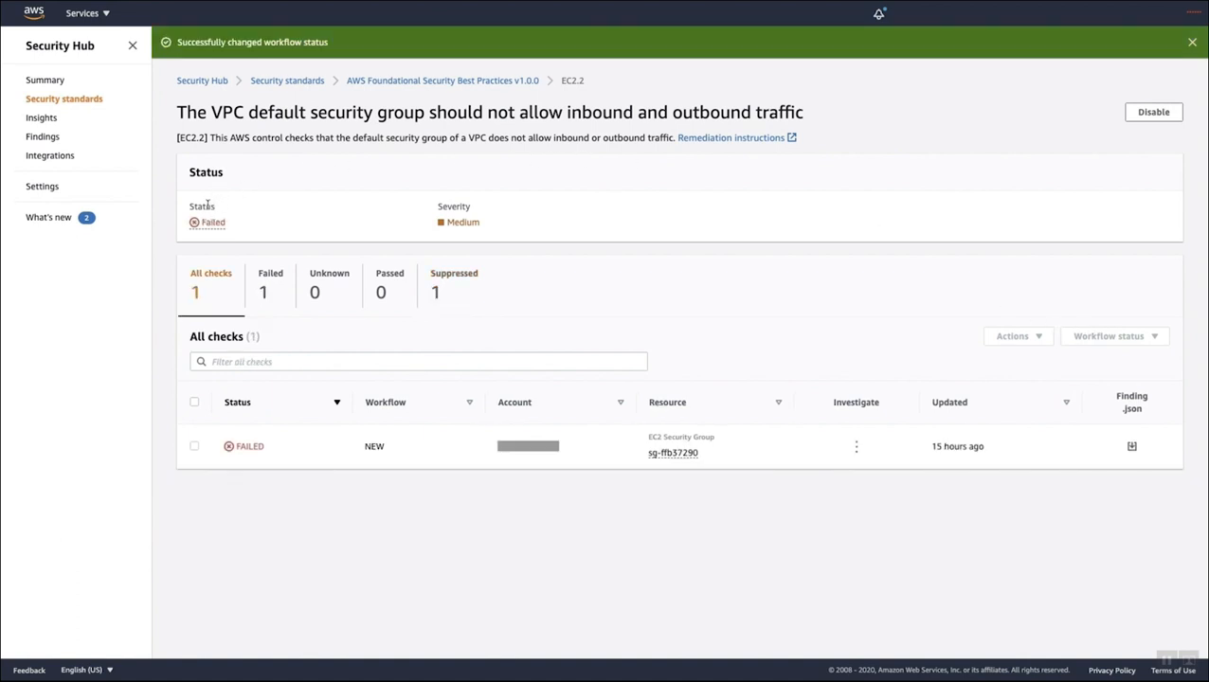
{"action": "mouse_move", "coordinate": [212, 222]}
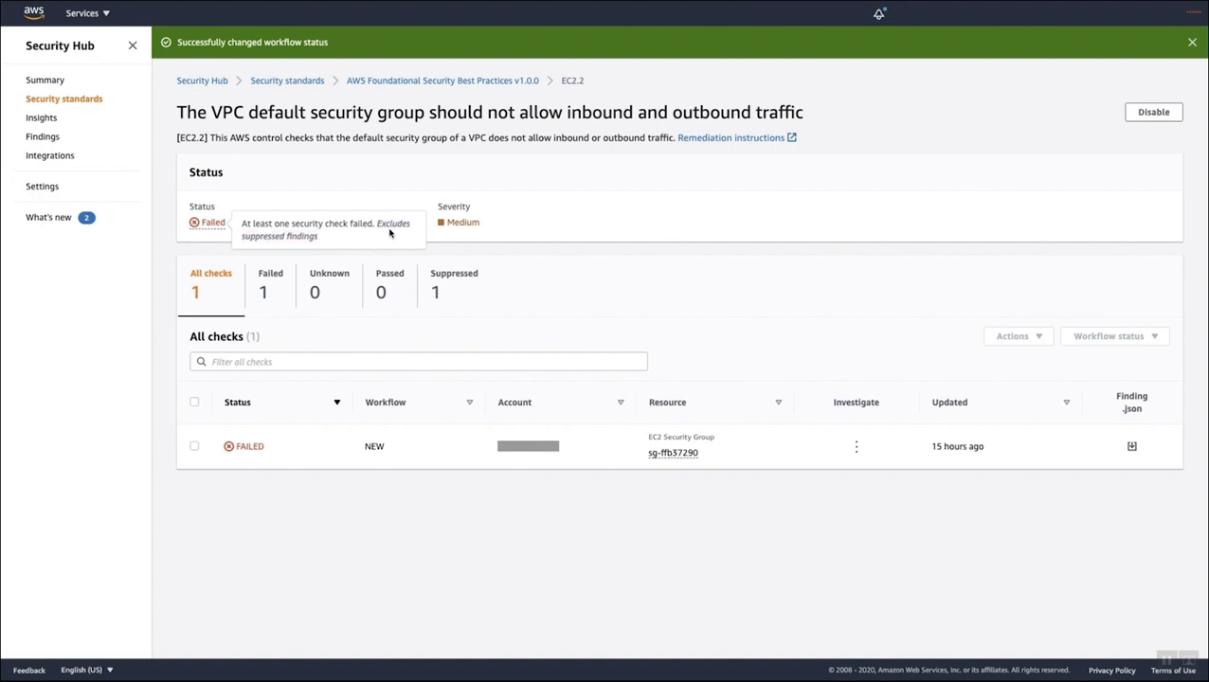
{"action": "mouse_move", "coordinate": [455, 284]}
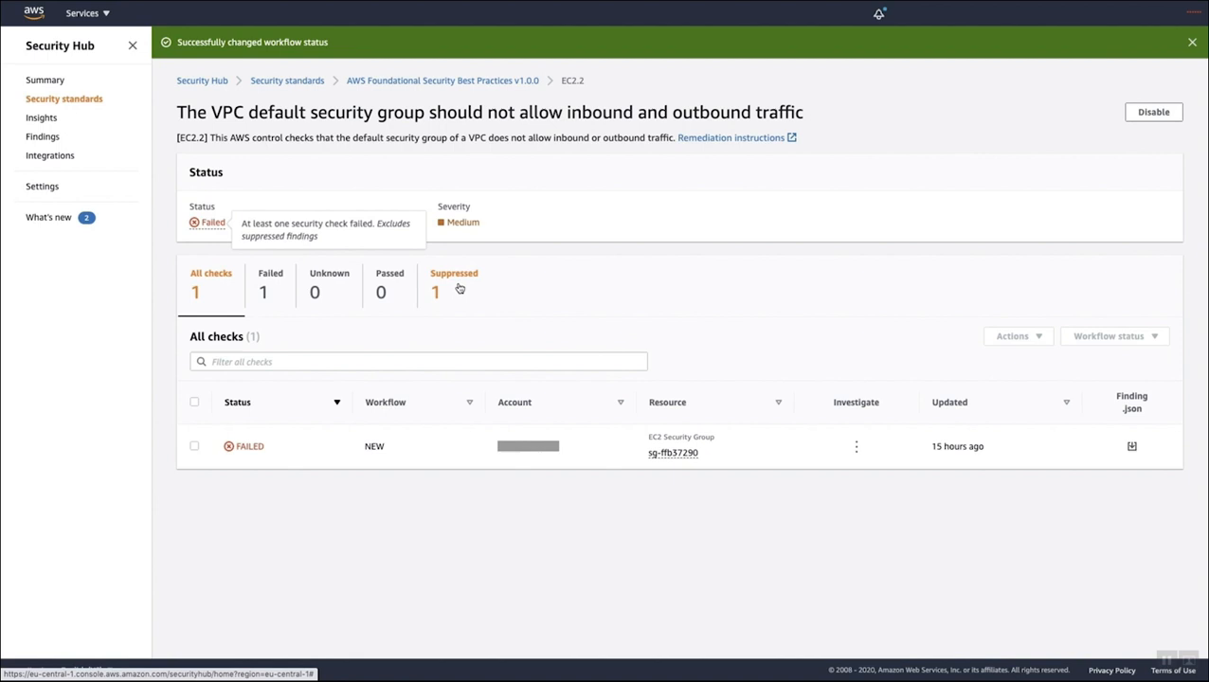
{"action": "mouse_move", "coordinate": [553, 234]}
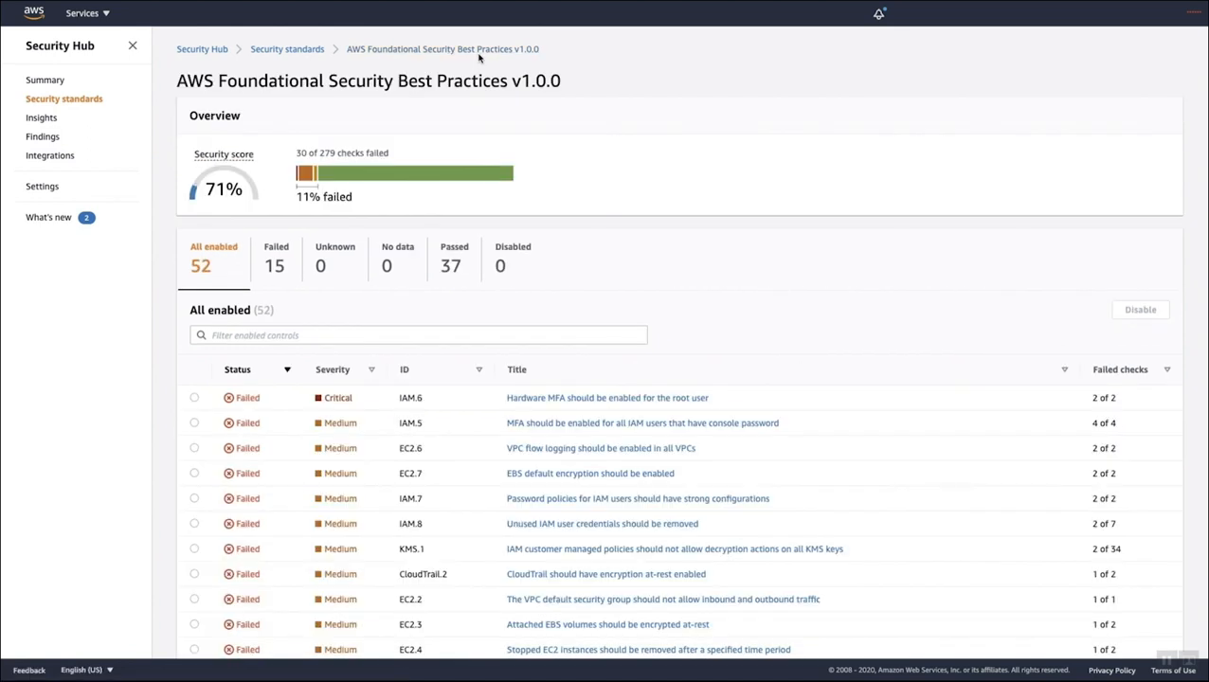
{"action": "mouse_move", "coordinate": [447, 179]}
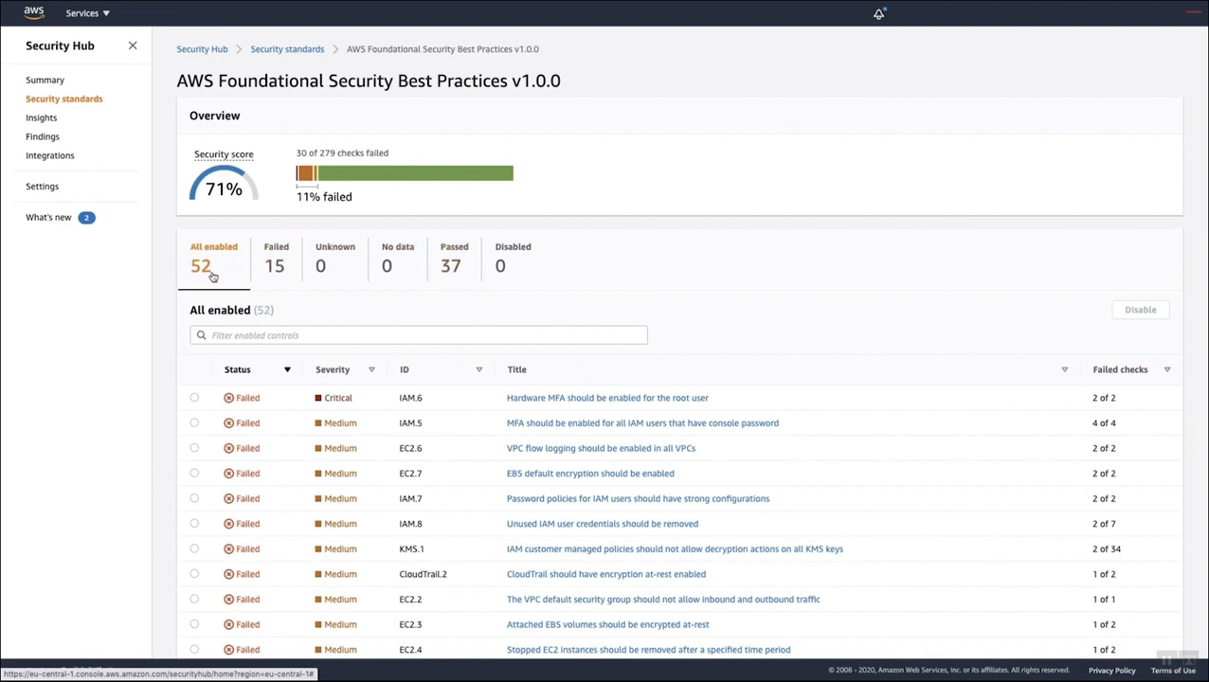
{"action": "mouse_move", "coordinate": [205, 275]}
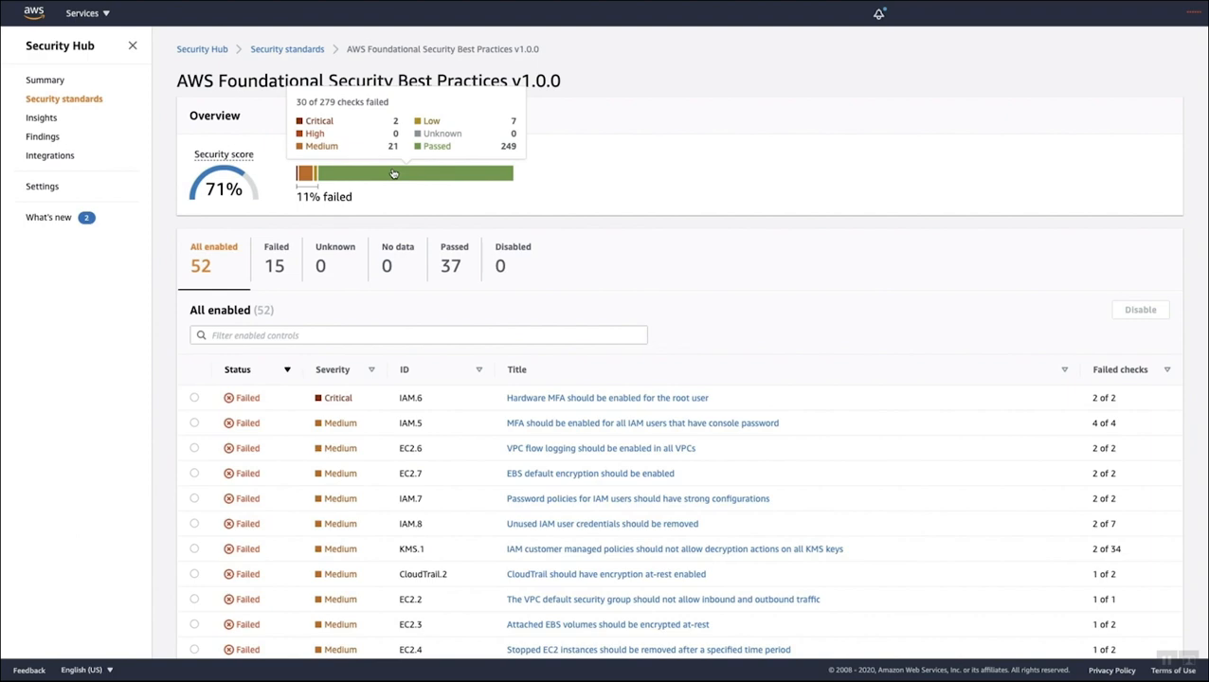
{"action": "mouse_move", "coordinate": [587, 270]}
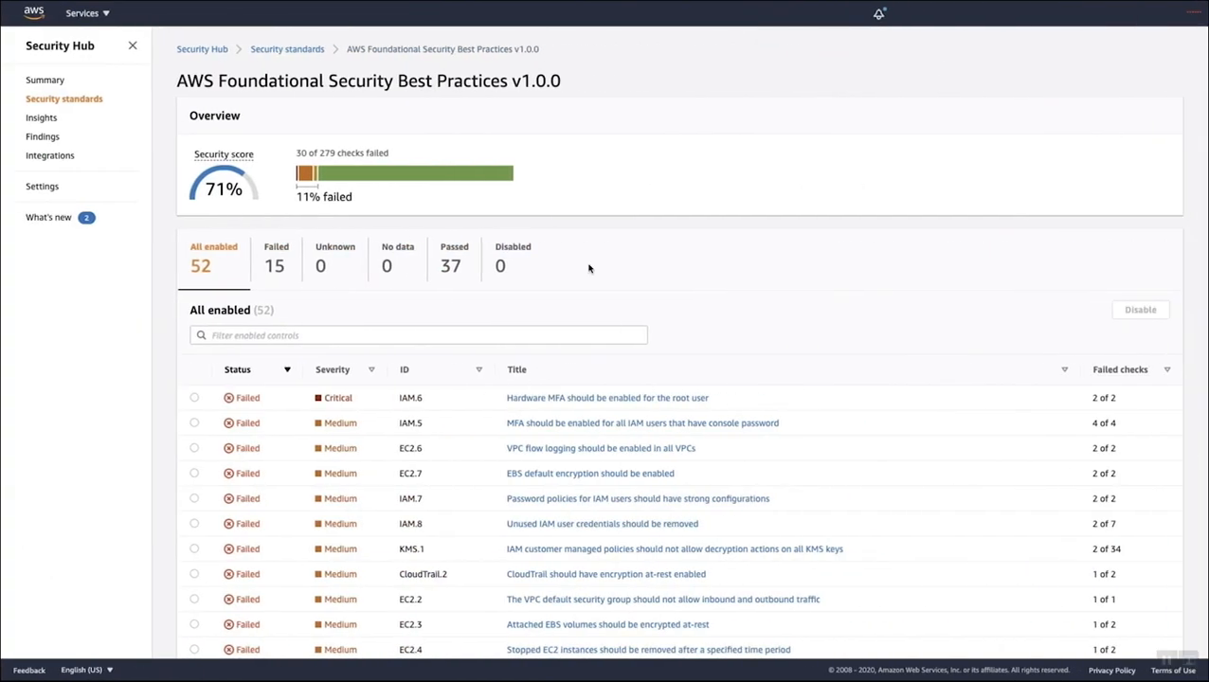
{"action": "mouse_move", "coordinate": [595, 273]}
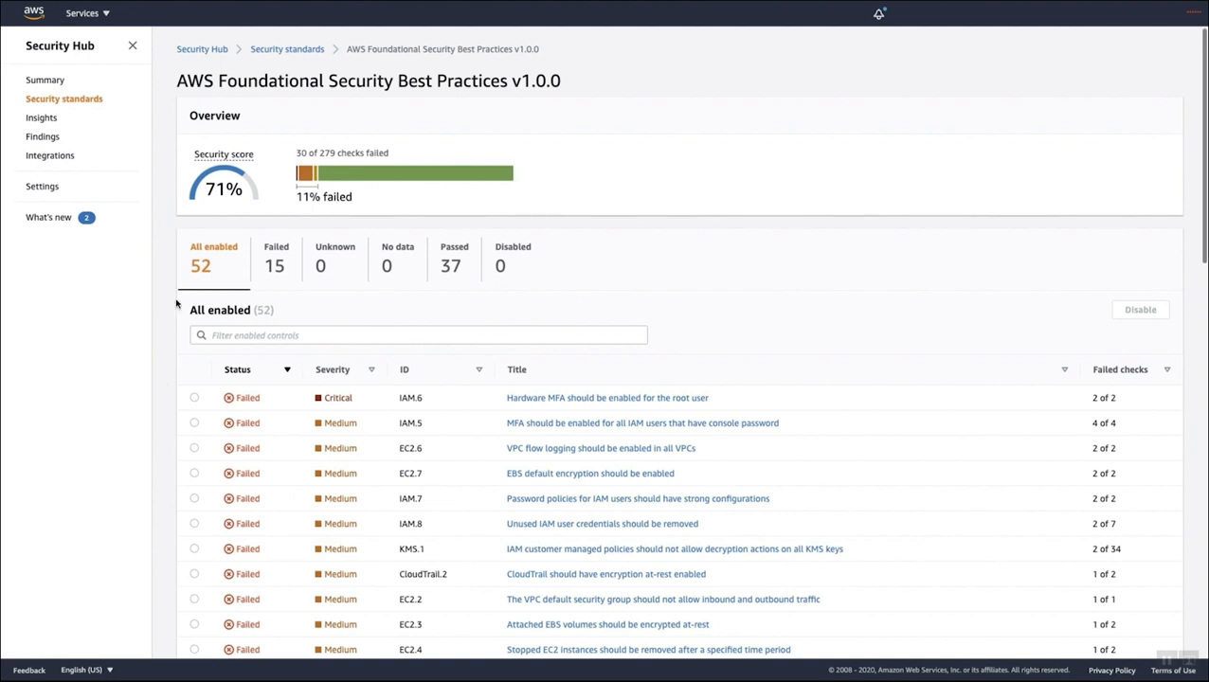
{"action": "scroll", "scroll_direction": "down", "scroll_amount": 3}
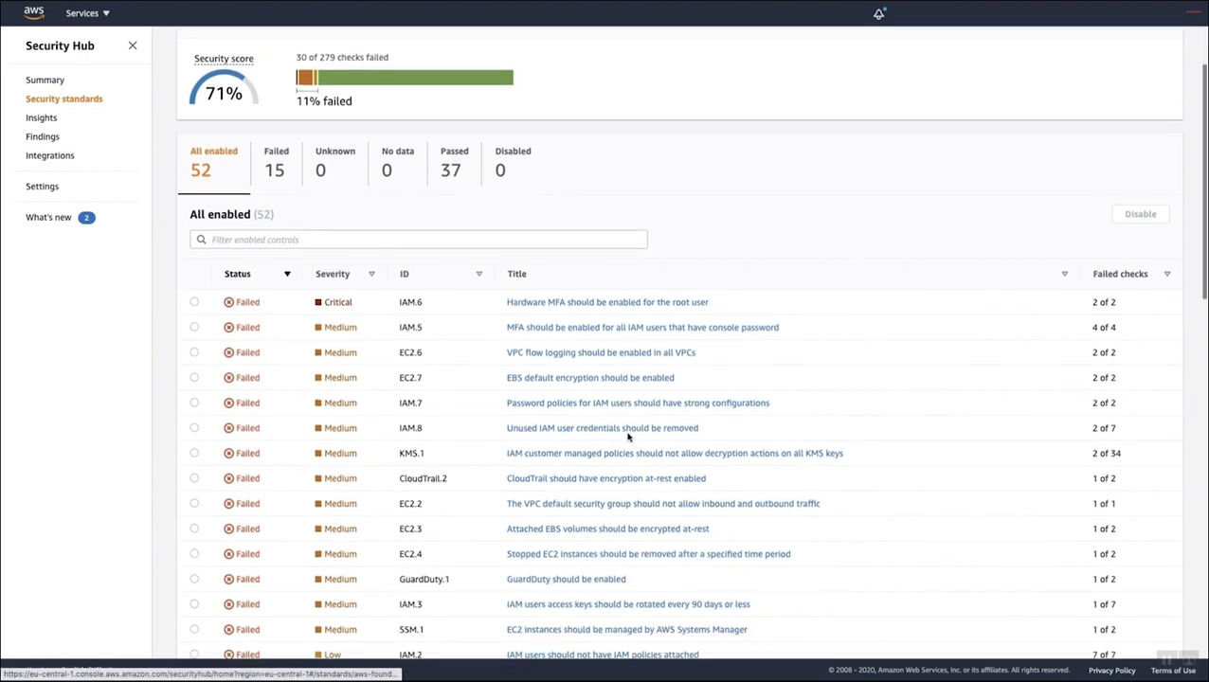
{"action": "scroll", "scroll_direction": "down", "scroll_amount": 3}
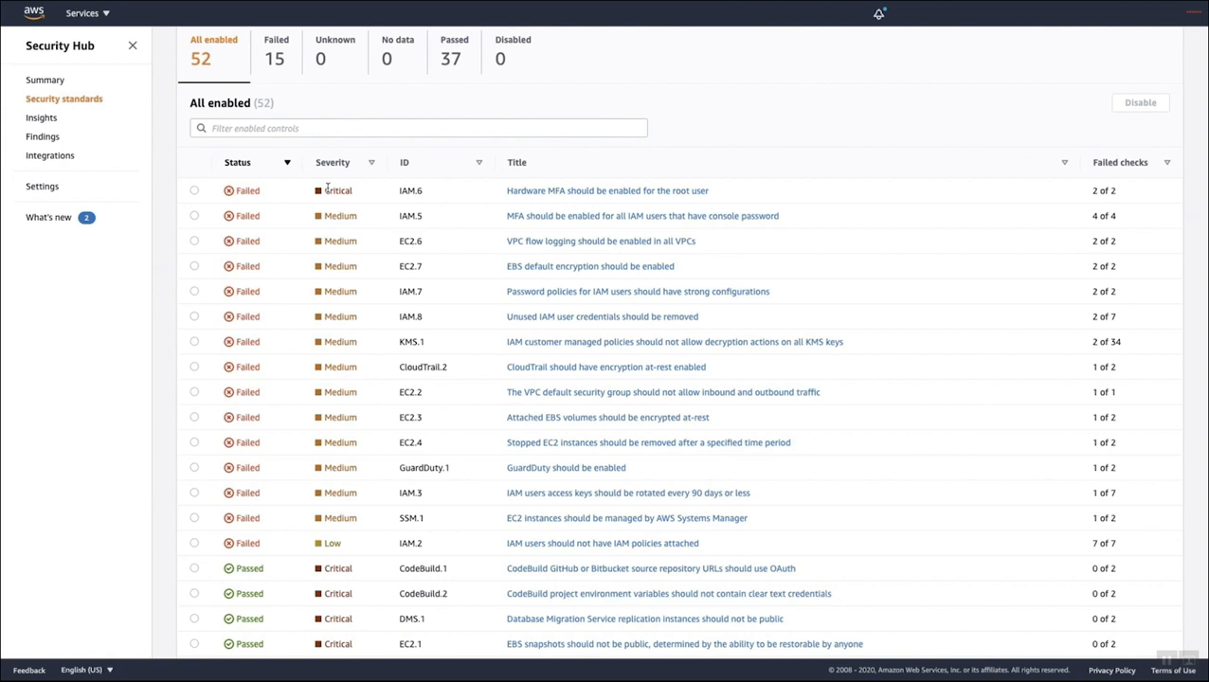
{"action": "mouse_move", "coordinate": [239, 227]}
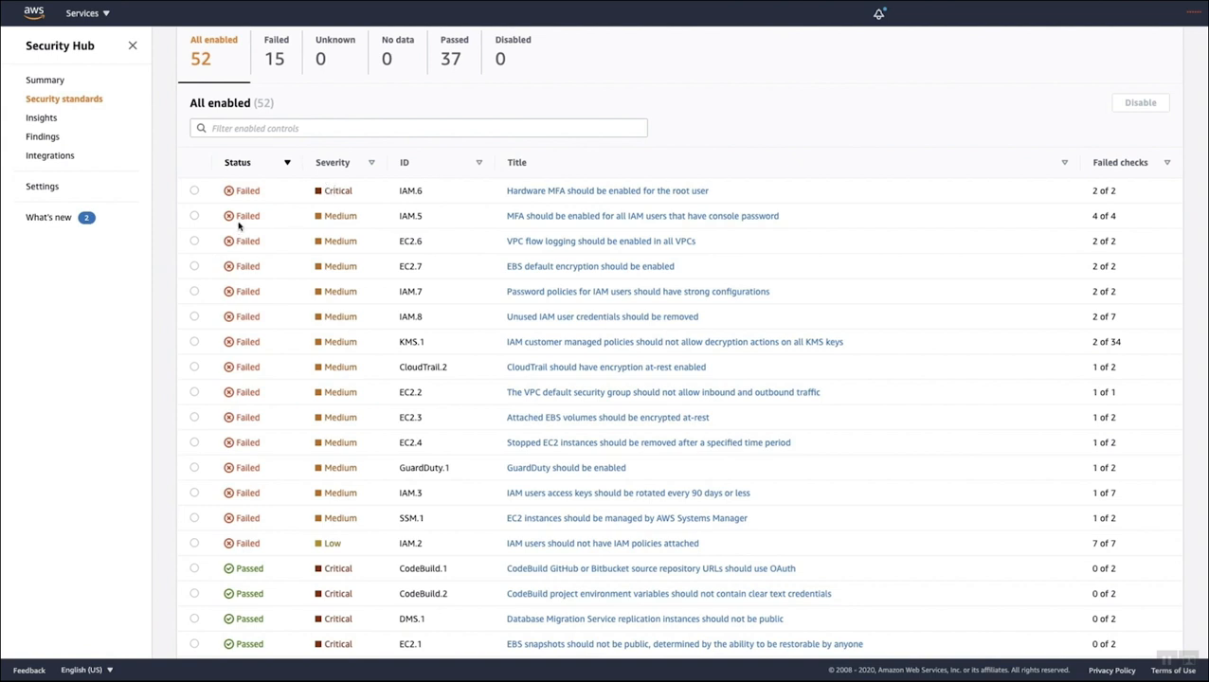
{"action": "mouse_move", "coordinate": [345, 565]}
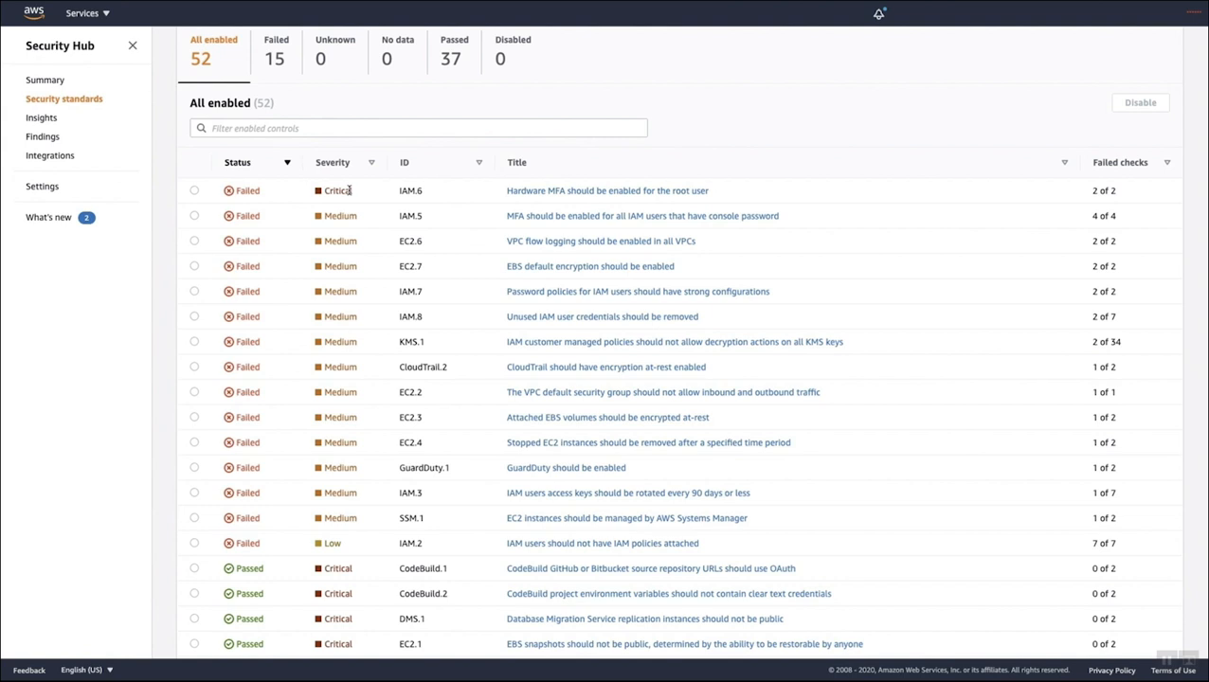
{"action": "mouse_move", "coordinate": [910, 187]}
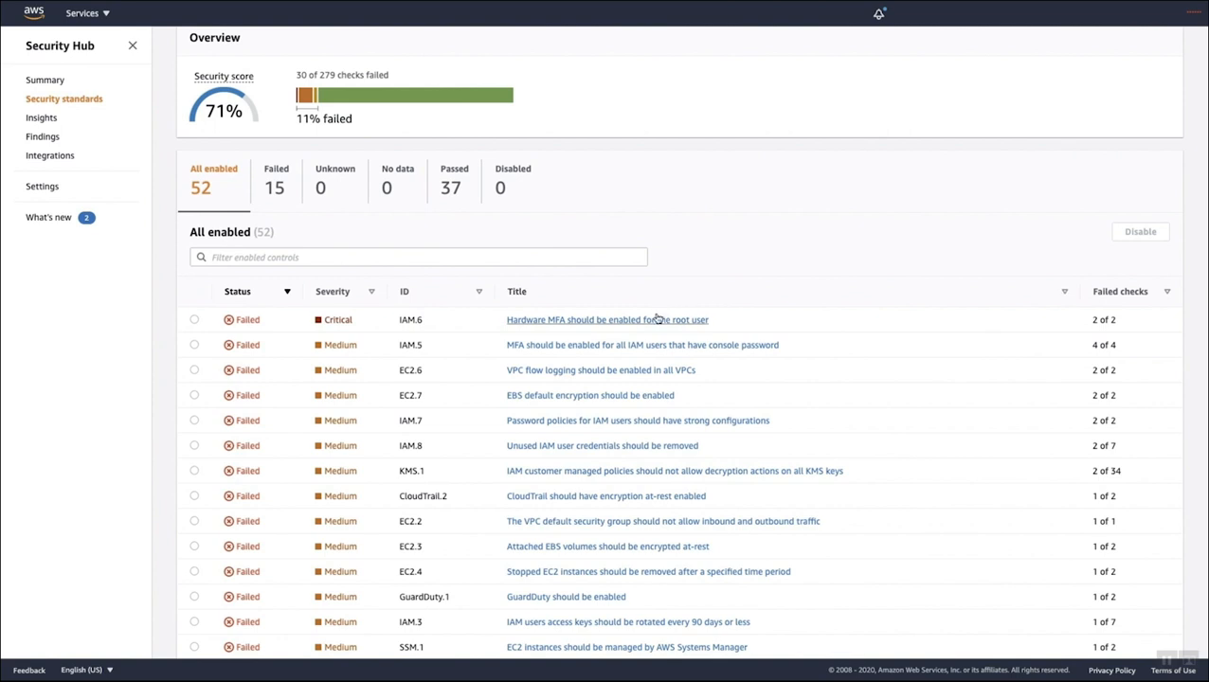
{"action": "mouse_move", "coordinate": [811, 307]}
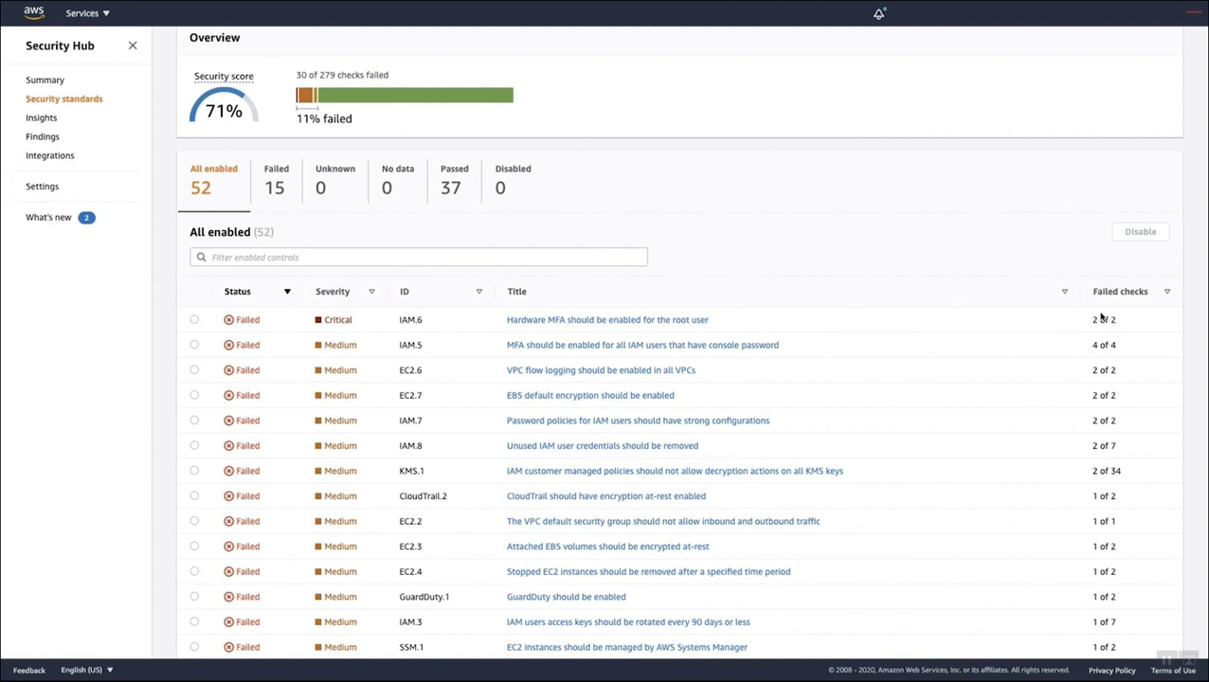
{"action": "mouse_move", "coordinate": [421, 311]}
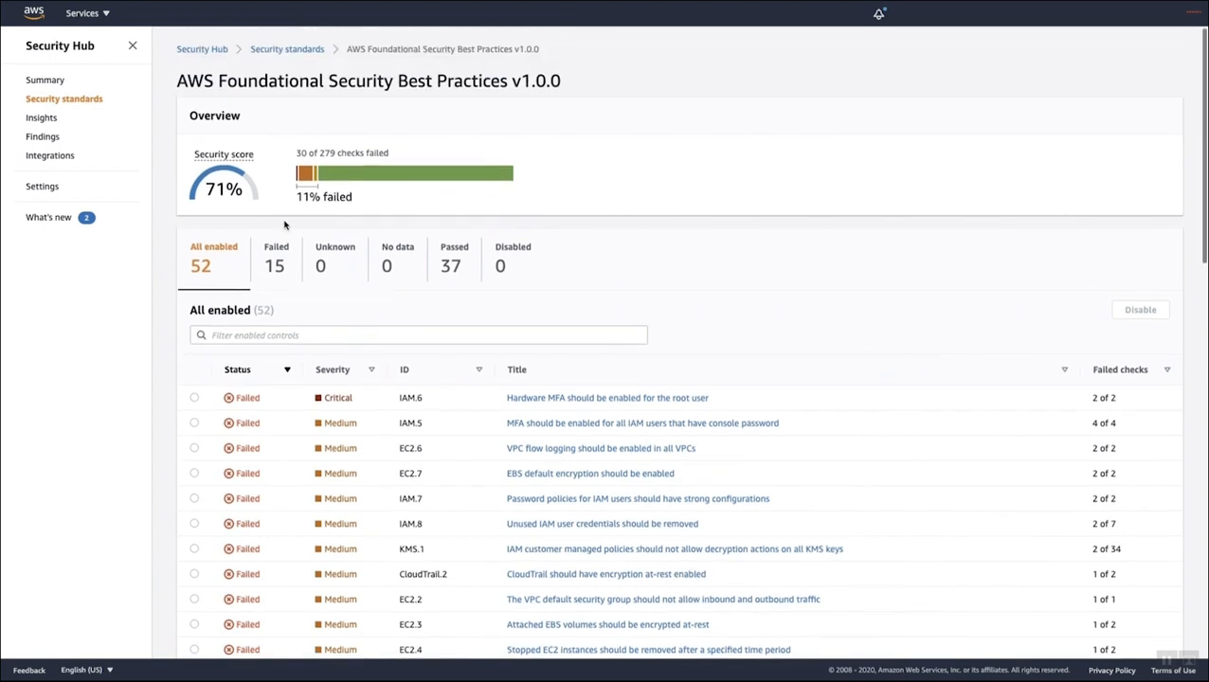
{"action": "left_click", "coordinate": [277, 257]}
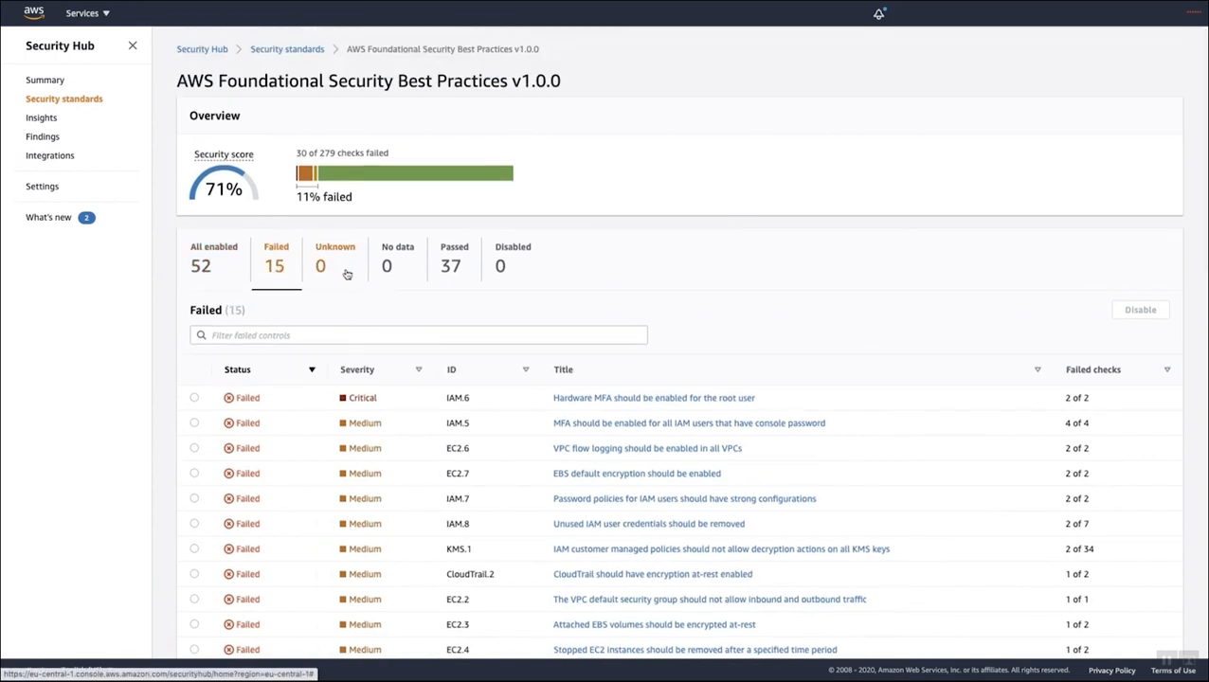
{"action": "scroll", "scroll_direction": "down", "scroll_amount": 3}
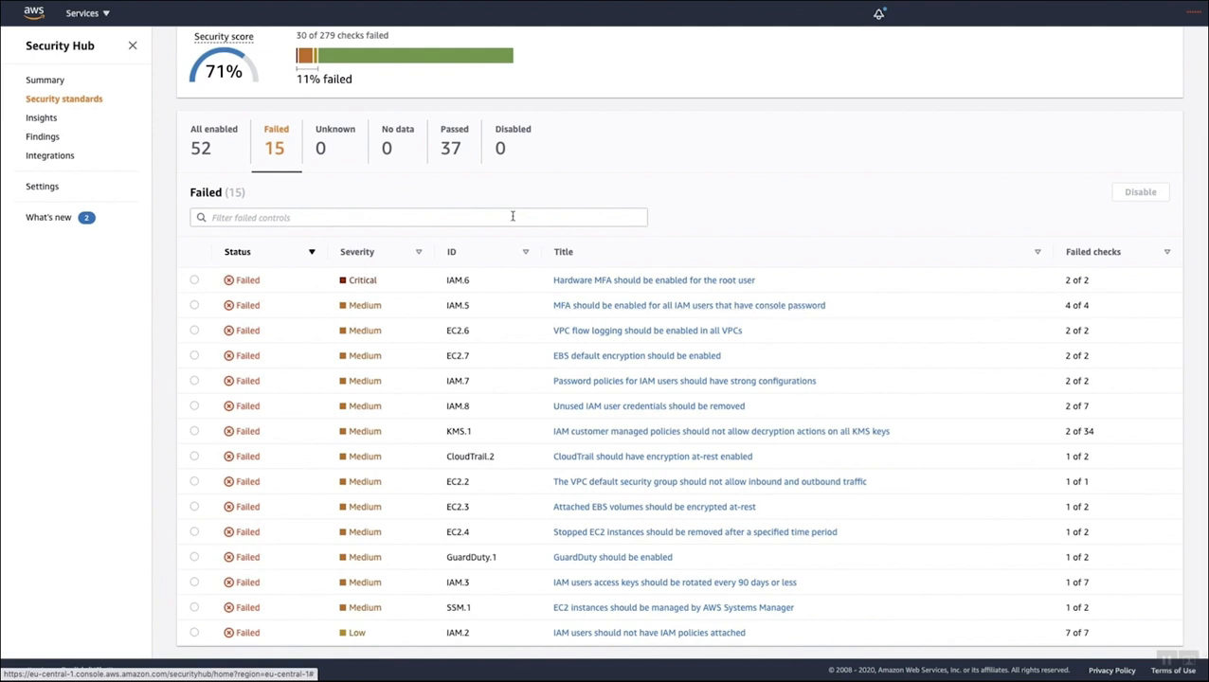
{"action": "left_click", "coordinate": [417, 216]}
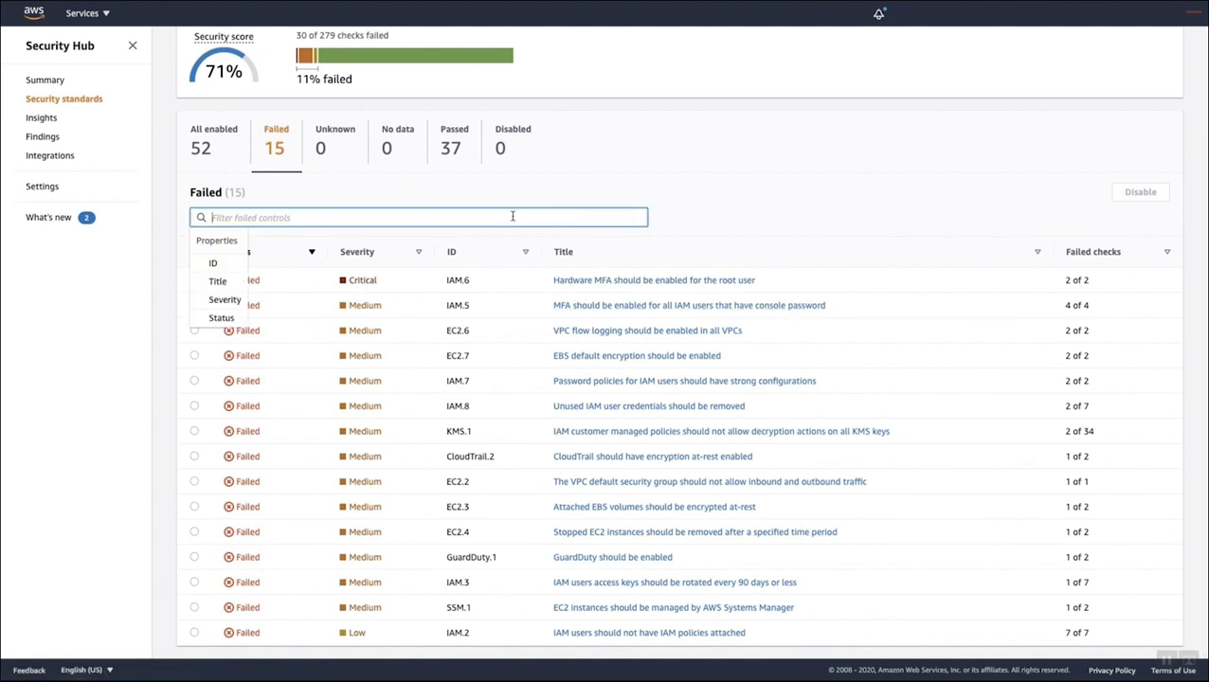
{"action": "type", "text": "i"}
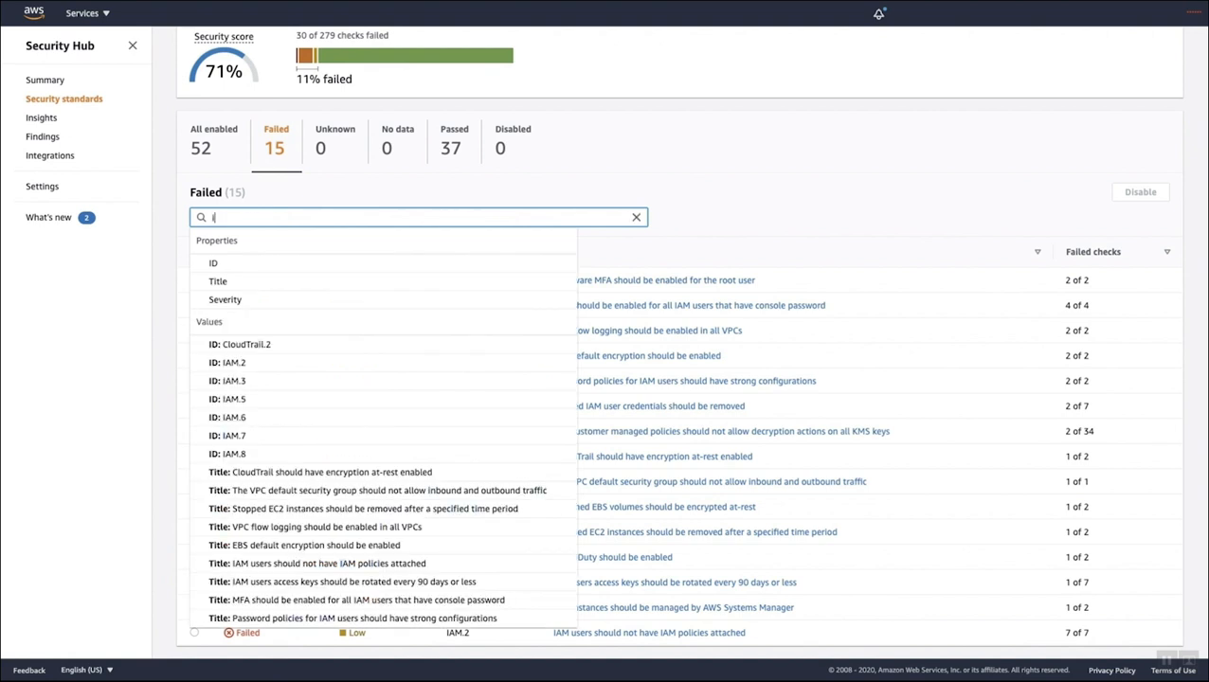
{"action": "type", "text": "iam"}
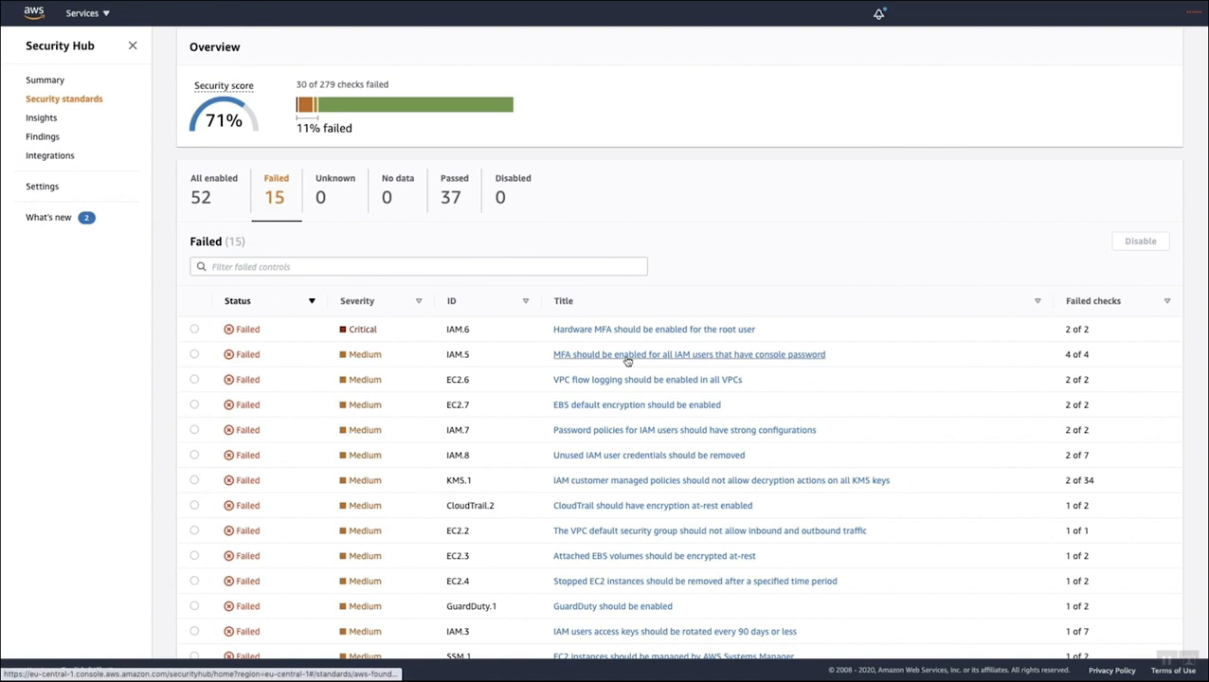
View control IAM.5's details with its four failed IAM user MFA checks.
{"action": "left_click", "coordinate": [690, 354]}
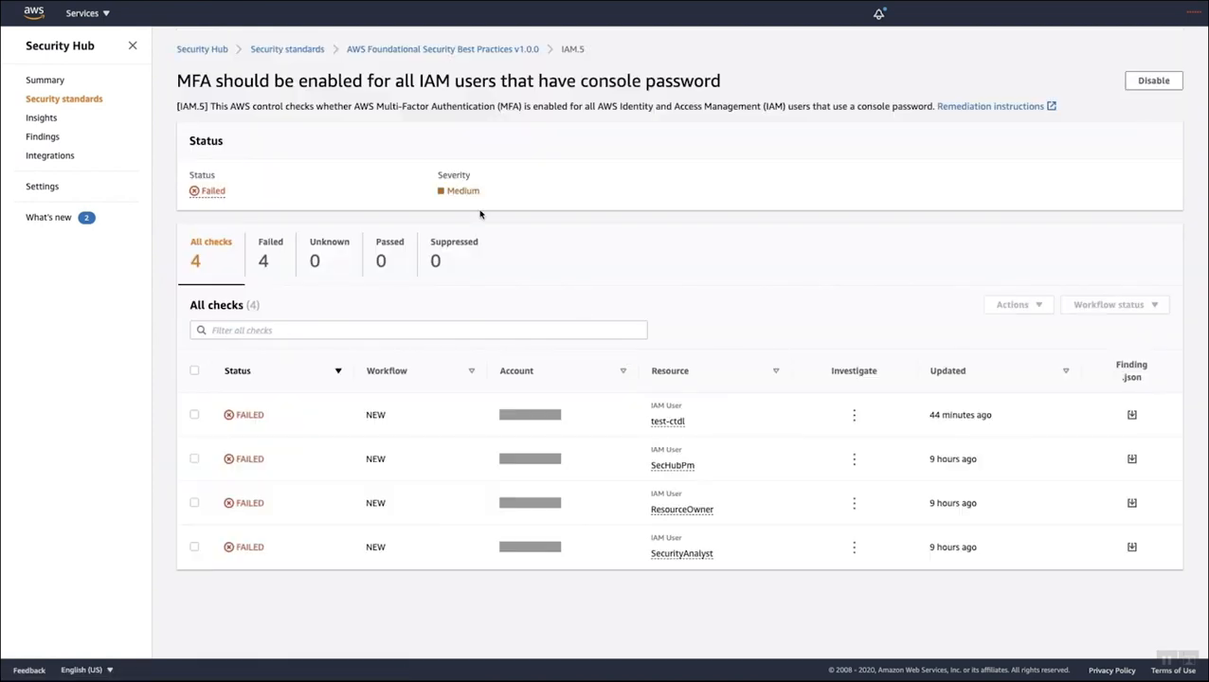
{"action": "mouse_move", "coordinate": [489, 106]}
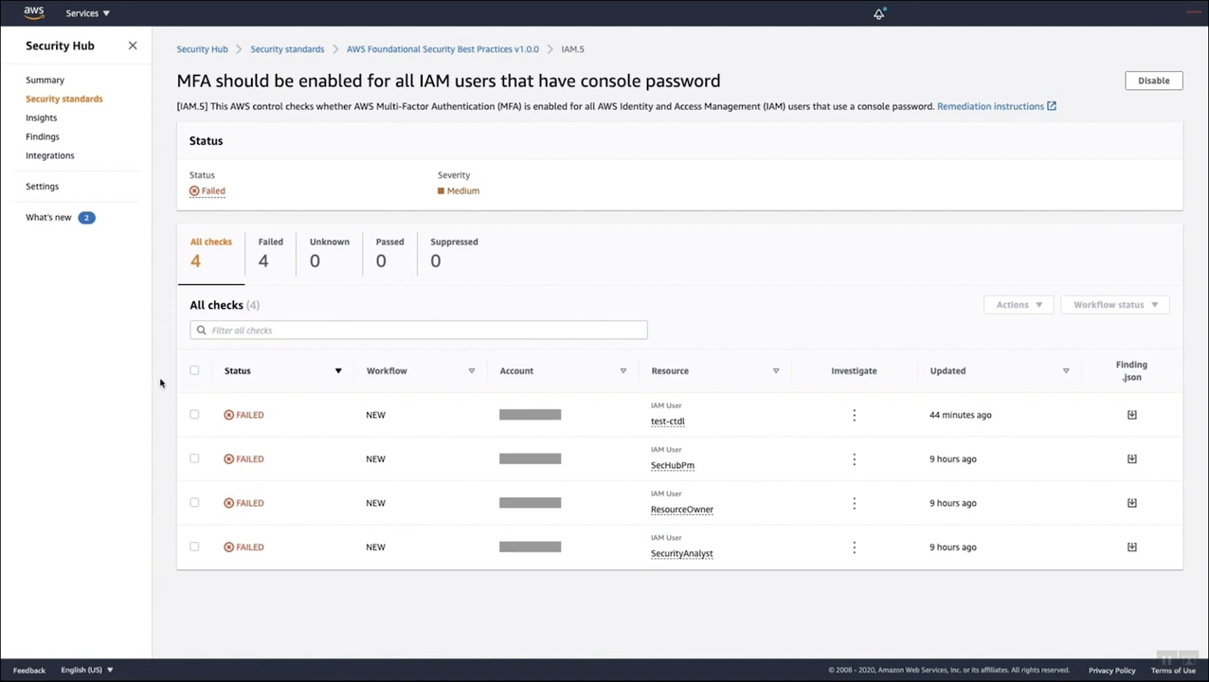
{"action": "mouse_move", "coordinate": [163, 389]}
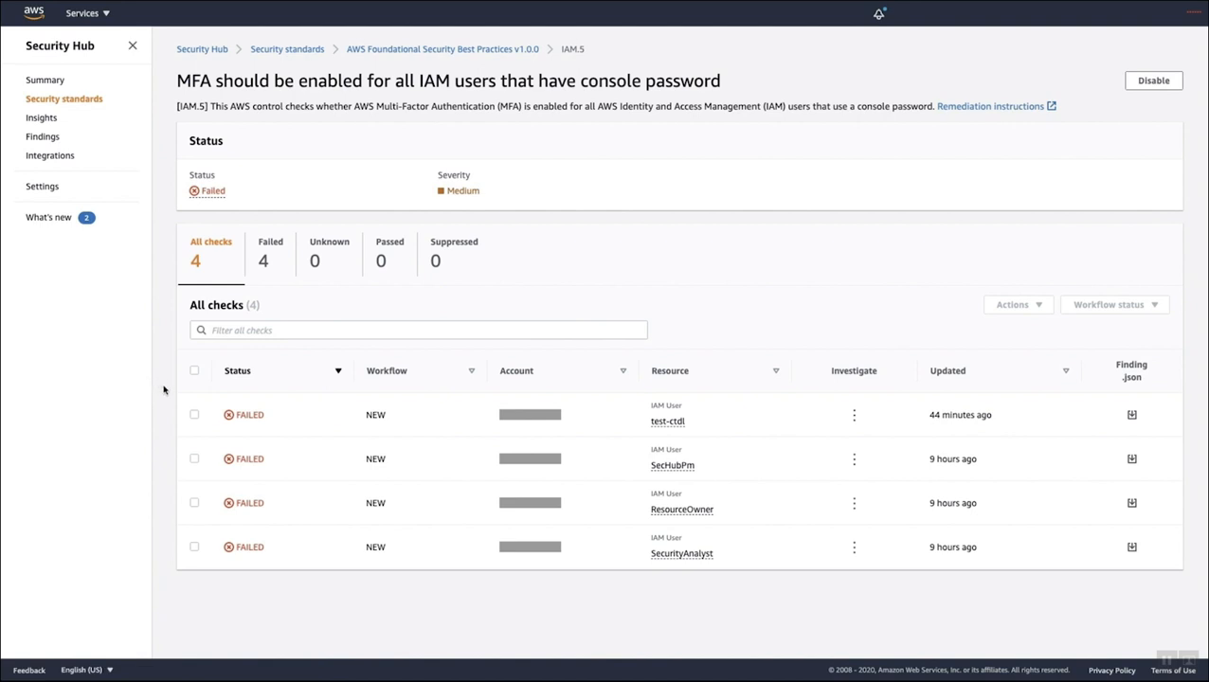
{"action": "mouse_move", "coordinate": [702, 561]}
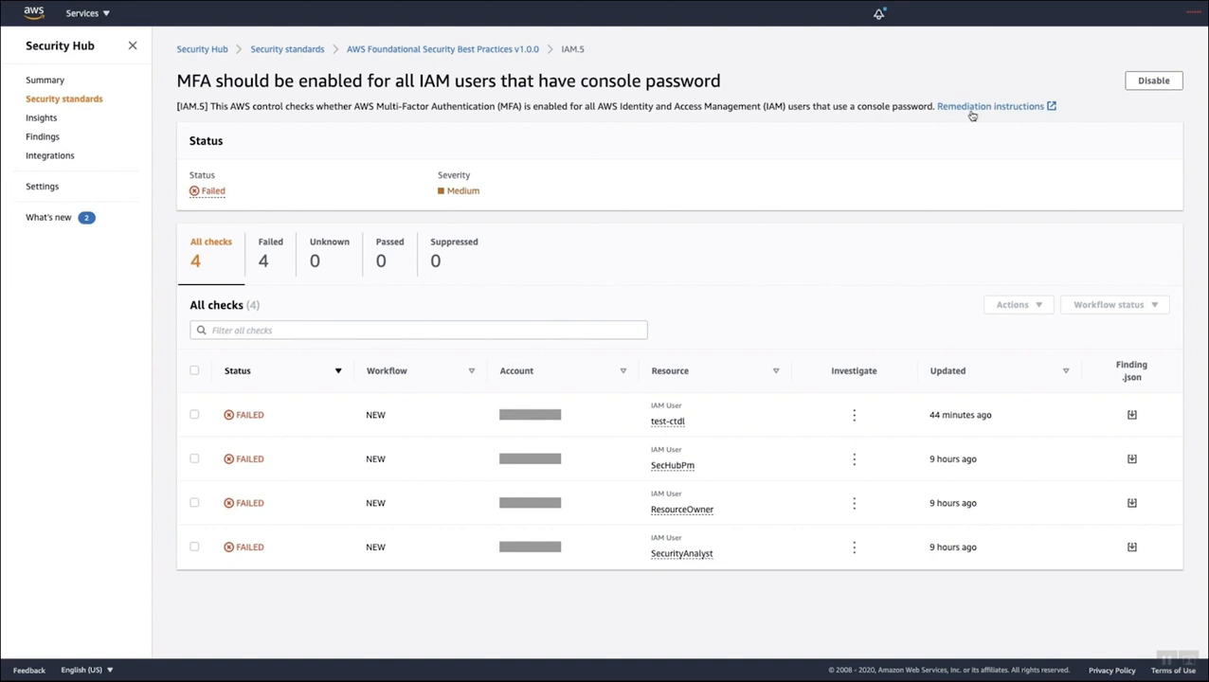
{"action": "mouse_move", "coordinate": [990, 106]}
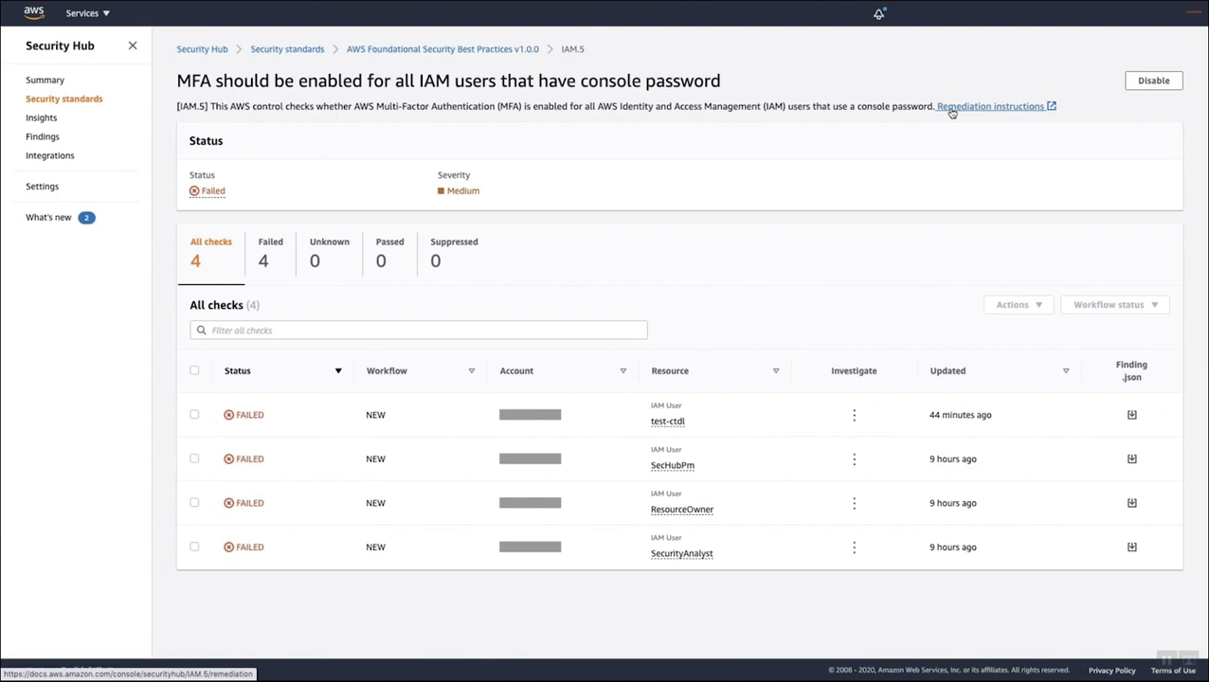
{"action": "mouse_move", "coordinate": [997, 112]}
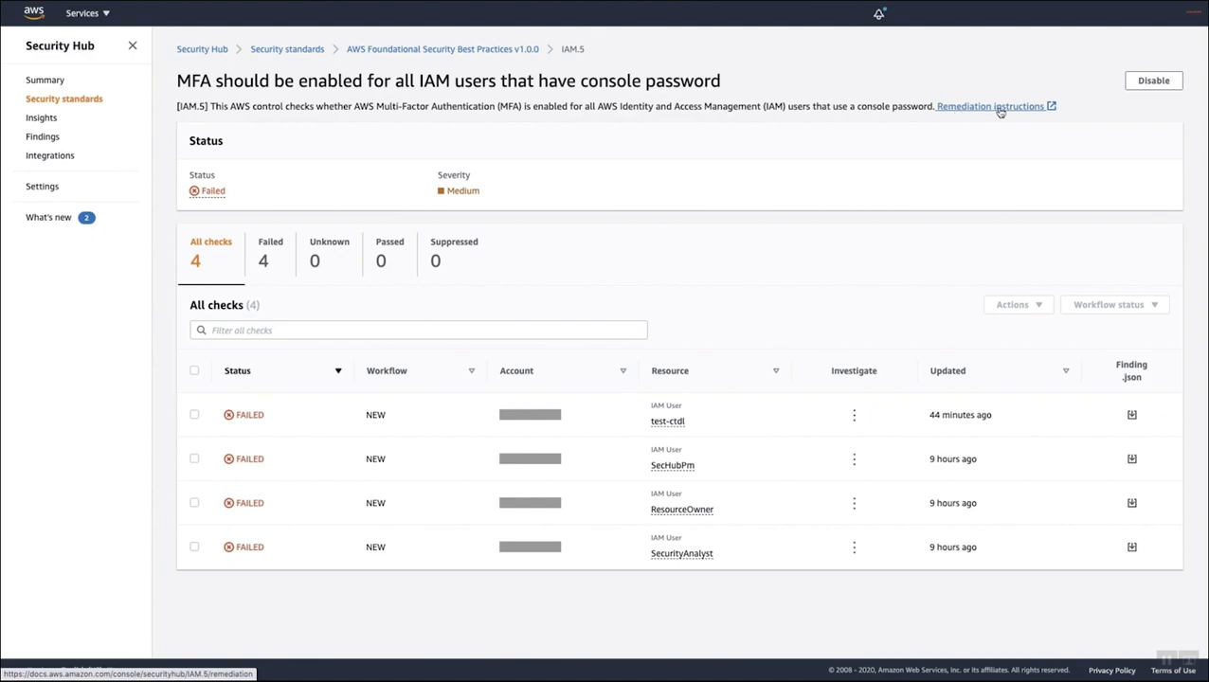
Review IAM.5's remediation docs, highlighting the Security credentials and Assigned MFA Device steps.
{"action": "left_click", "coordinate": [991, 106]}
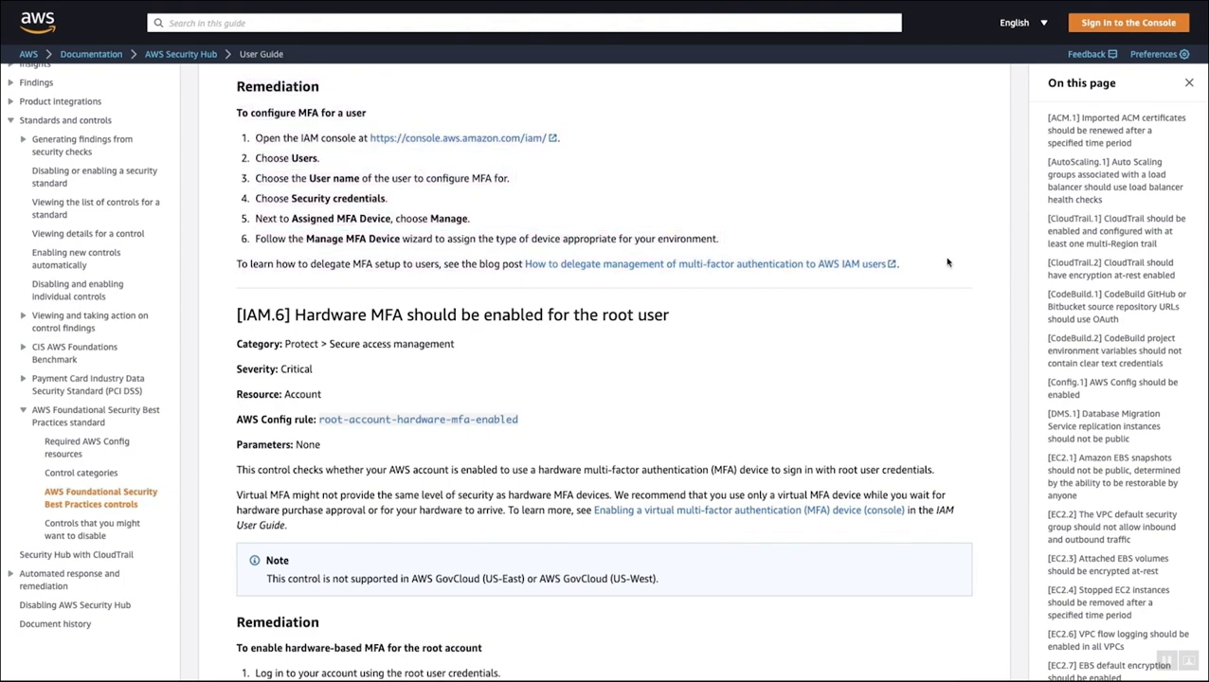
{"action": "mouse_move", "coordinate": [254, 175]}
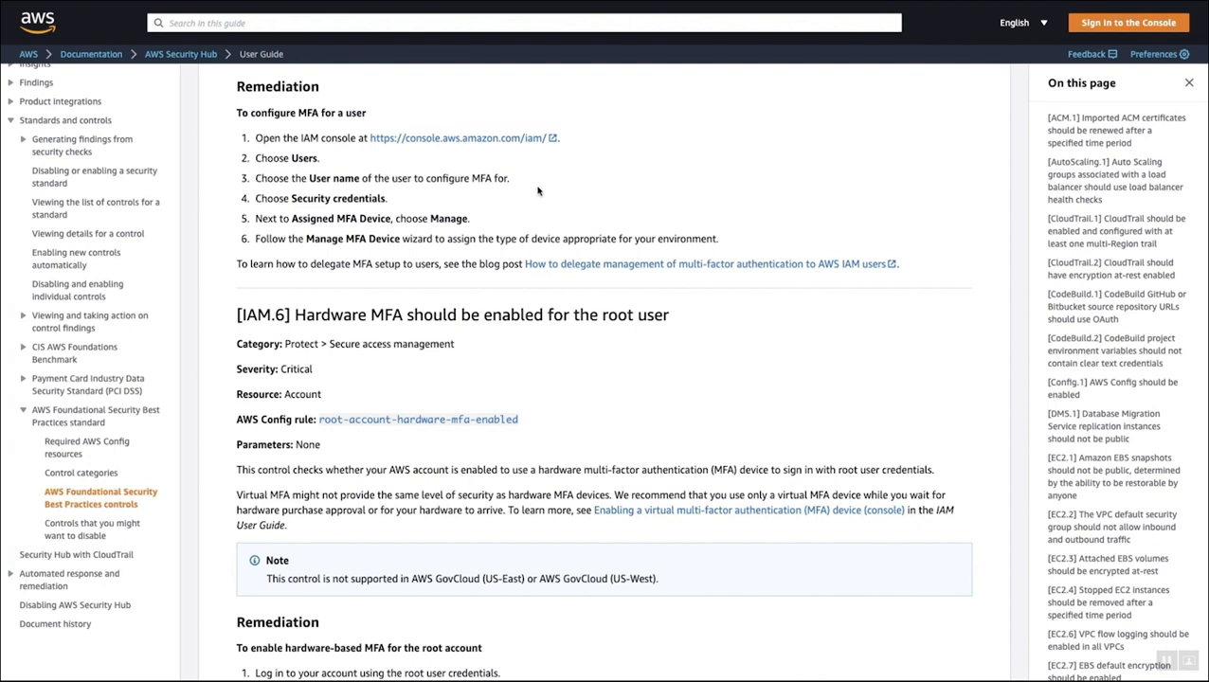
{"action": "mouse_move", "coordinate": [360, 205]}
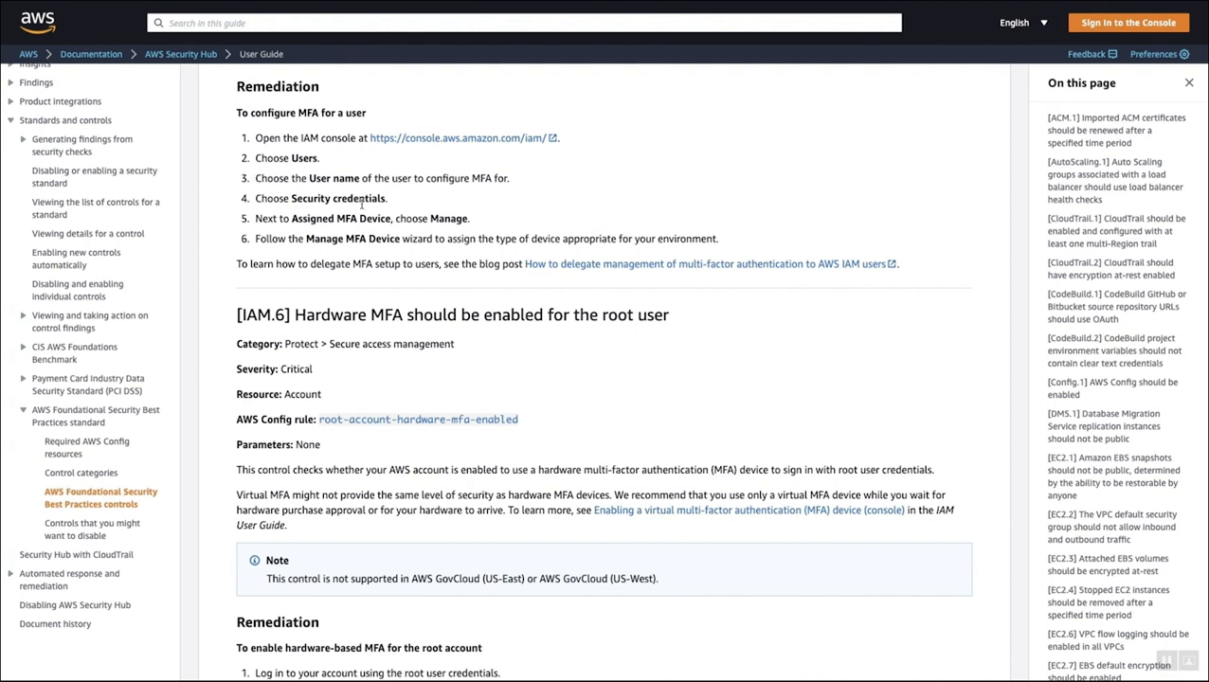
{"action": "double_click", "coordinate": [341, 199]}
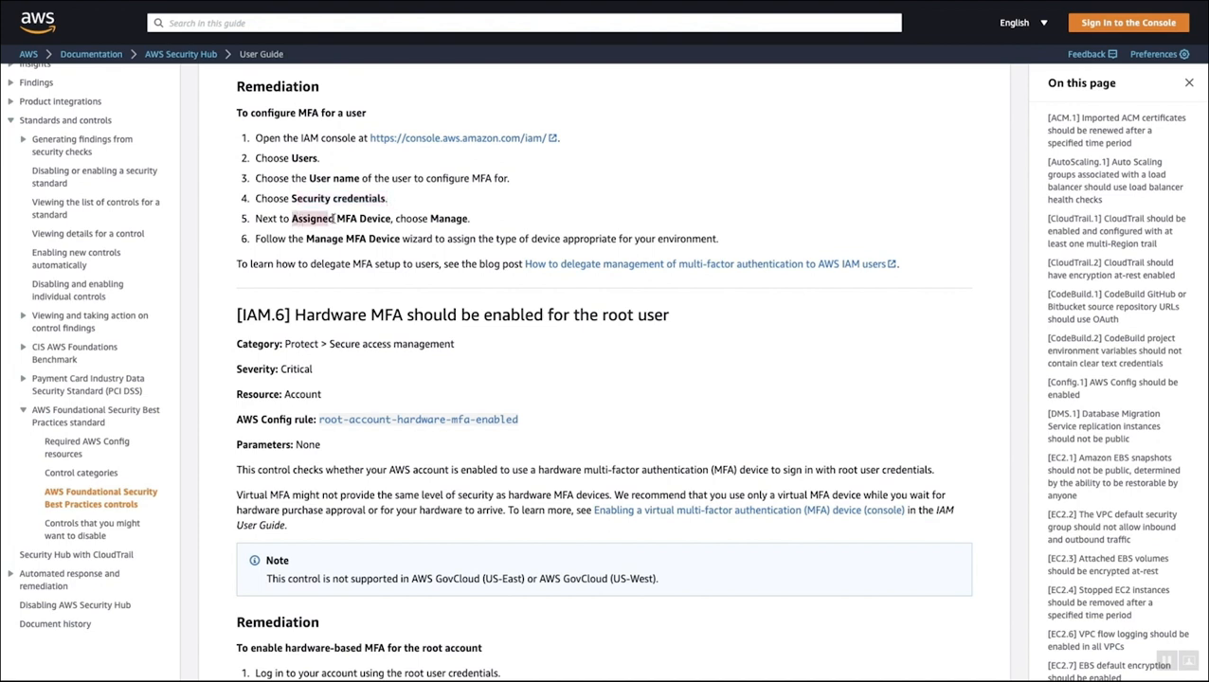
{"action": "double_click", "coordinate": [342, 218]}
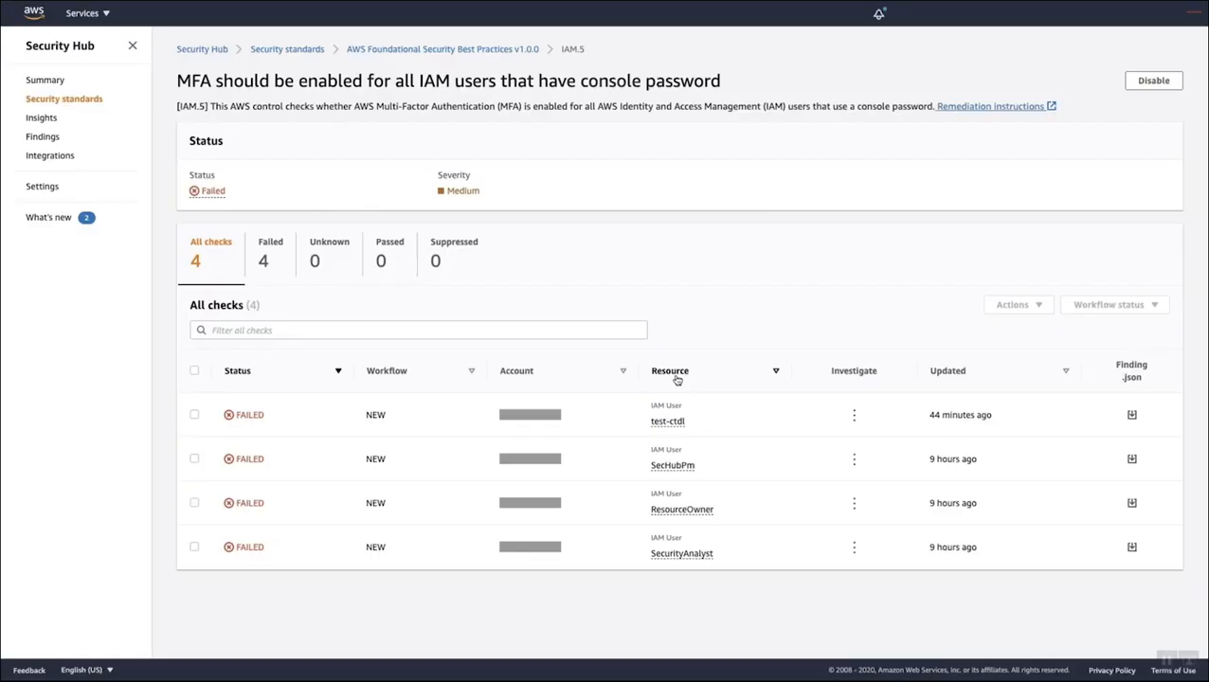
{"action": "mouse_move", "coordinate": [674, 424]}
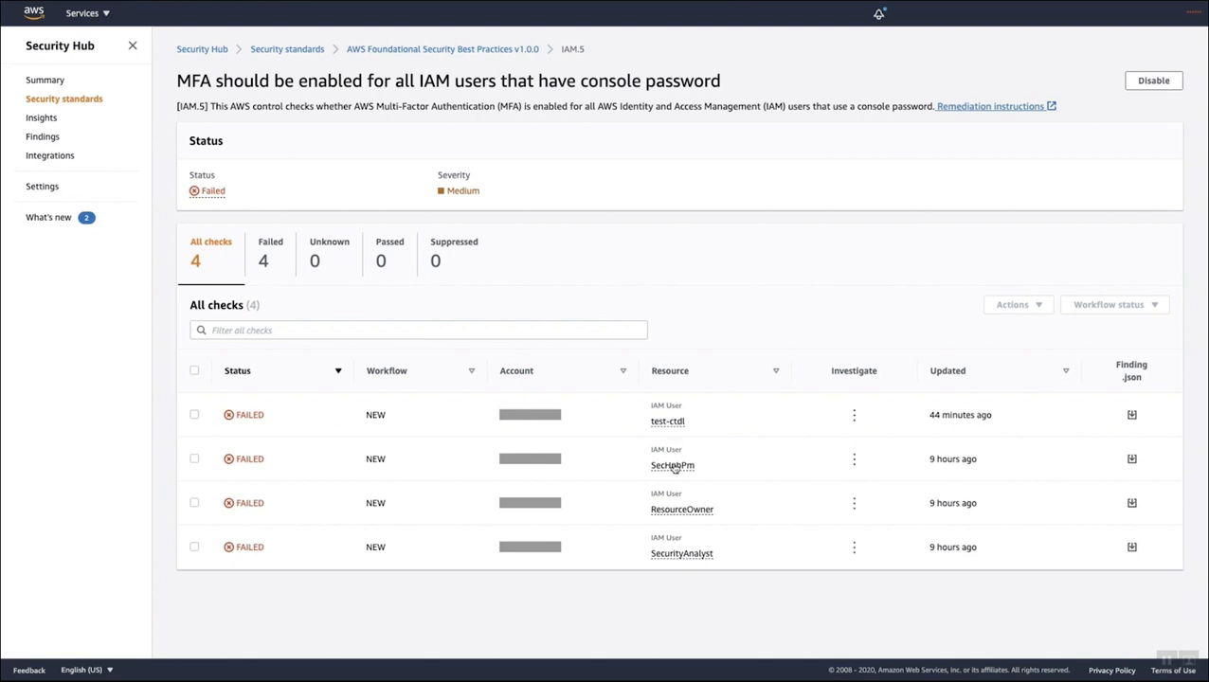
{"action": "mouse_move", "coordinate": [678, 512]}
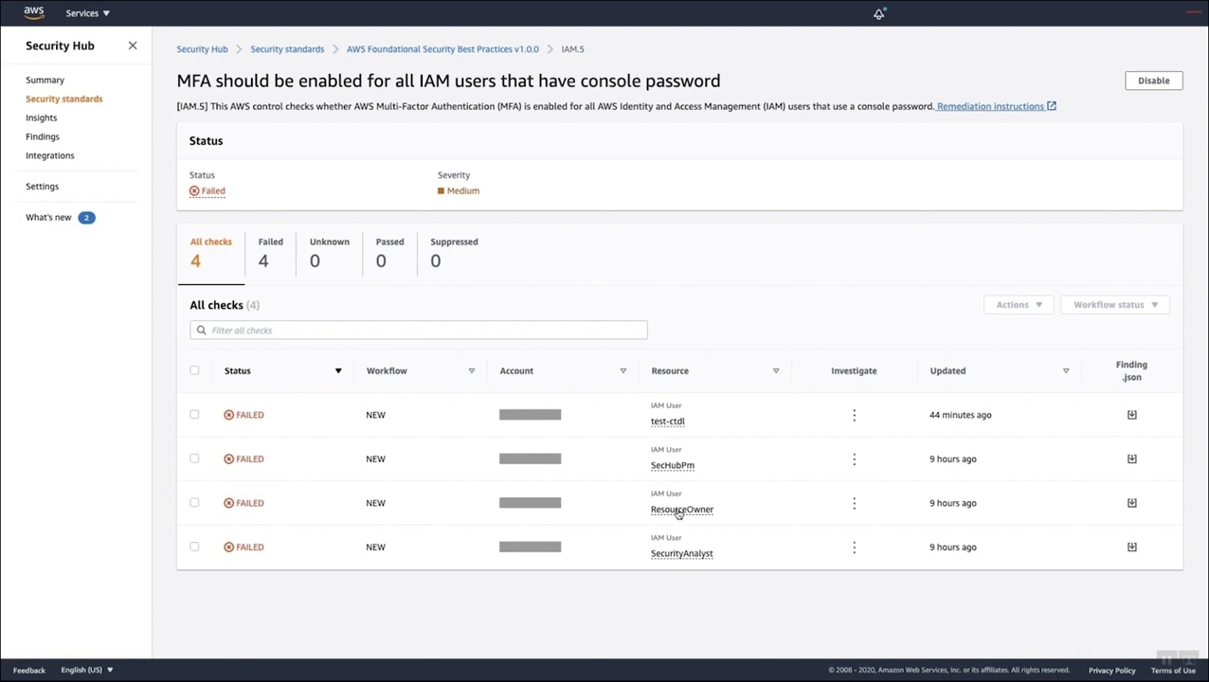
{"action": "mouse_move", "coordinate": [698, 557]}
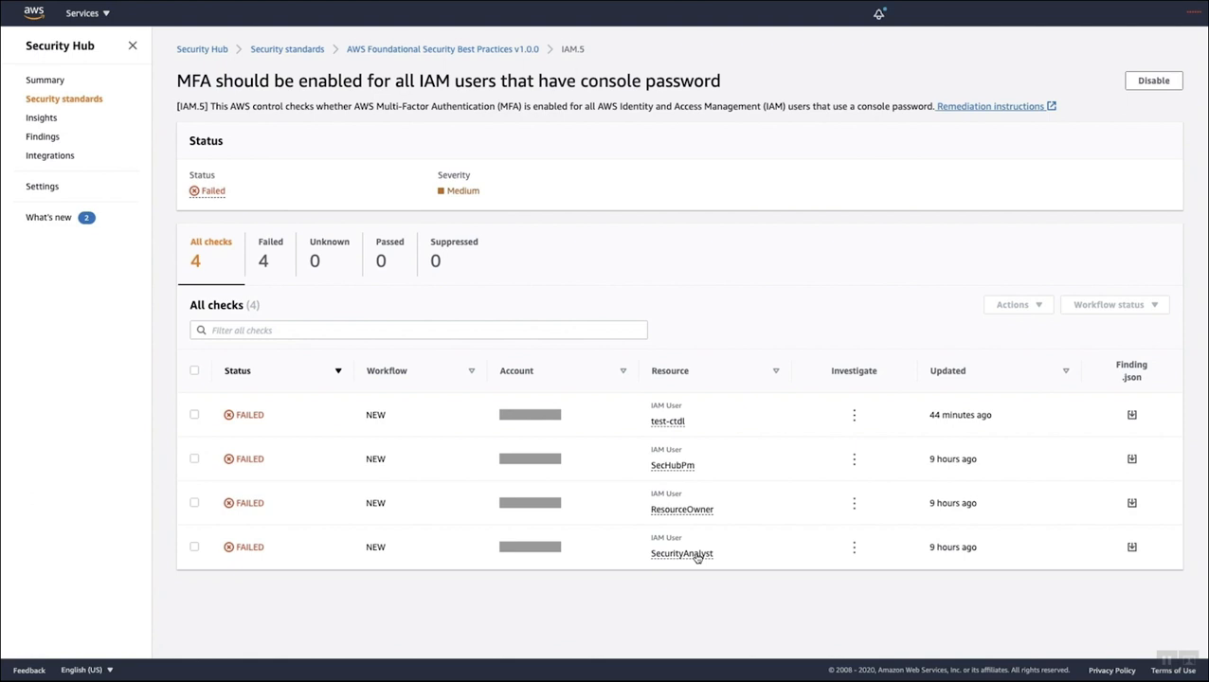
Inspect the SecurityAnalyst resource's details and jump to that user's IAM summary.
{"action": "left_click", "coordinate": [683, 554]}
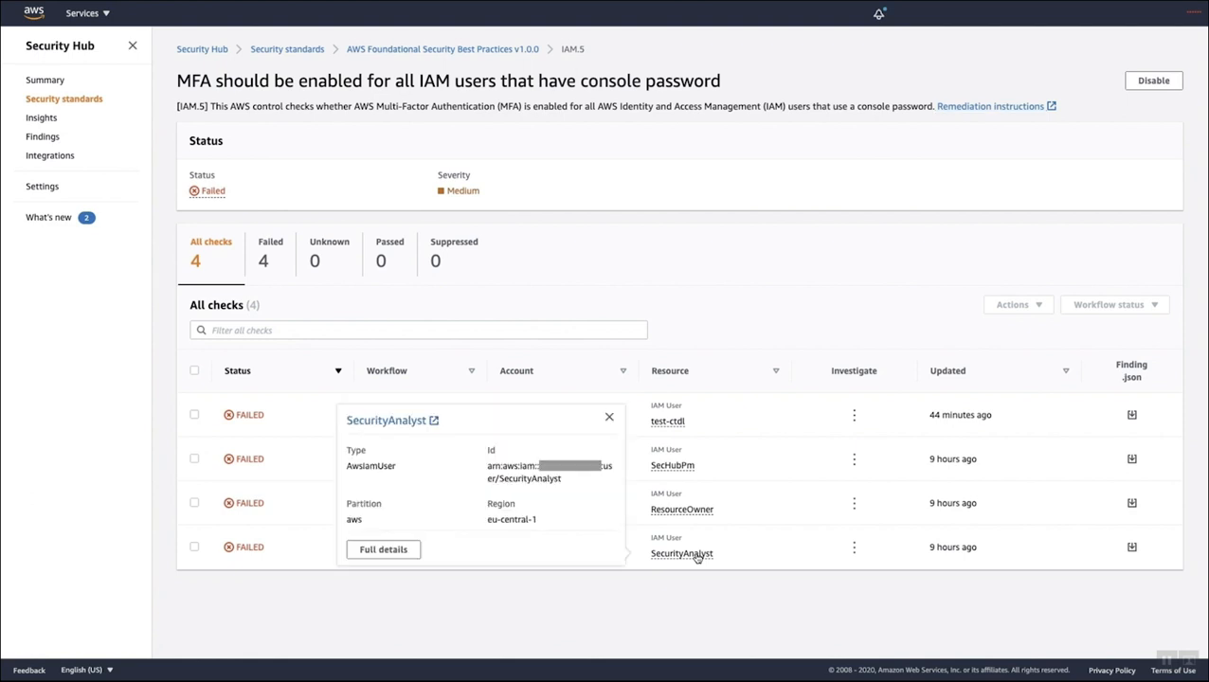
{"action": "mouse_move", "coordinate": [546, 508]}
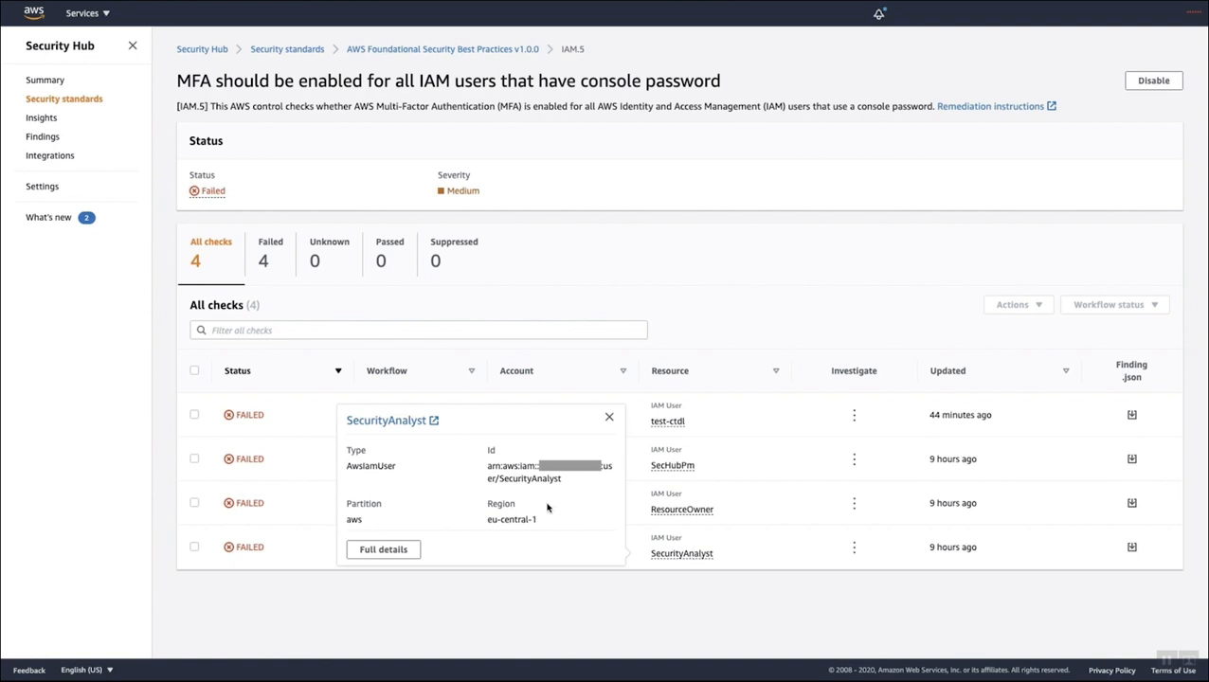
{"action": "mouse_move", "coordinate": [383, 421]}
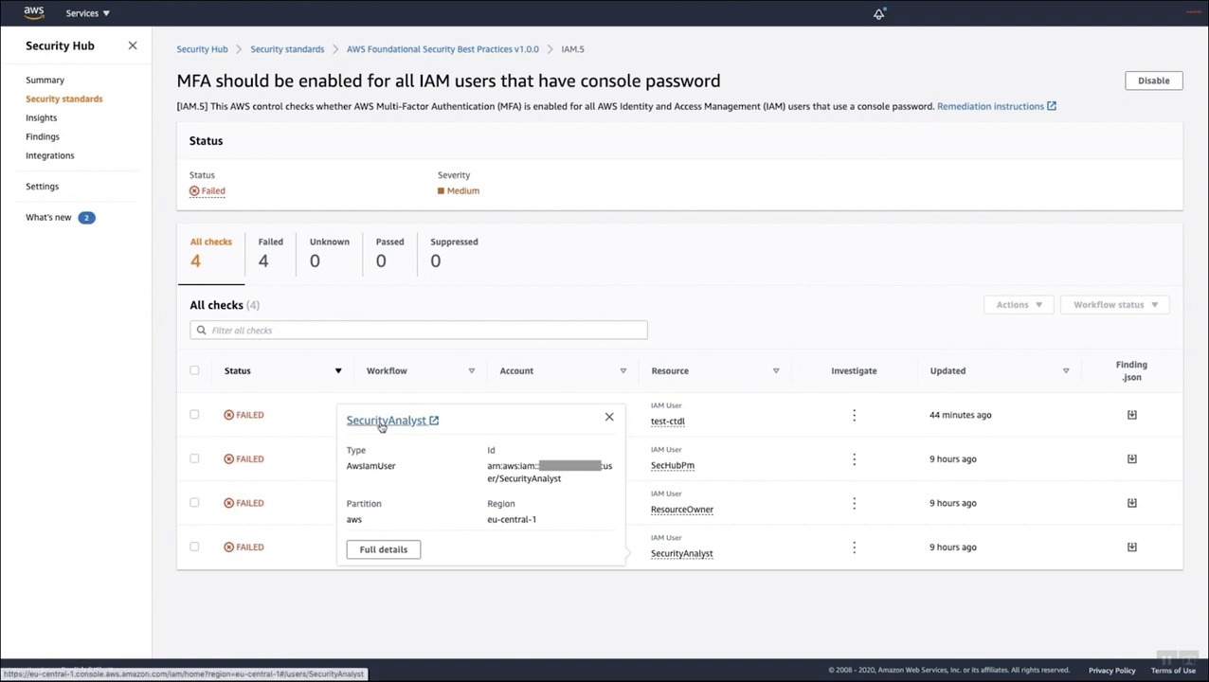
{"action": "mouse_move", "coordinate": [423, 428]}
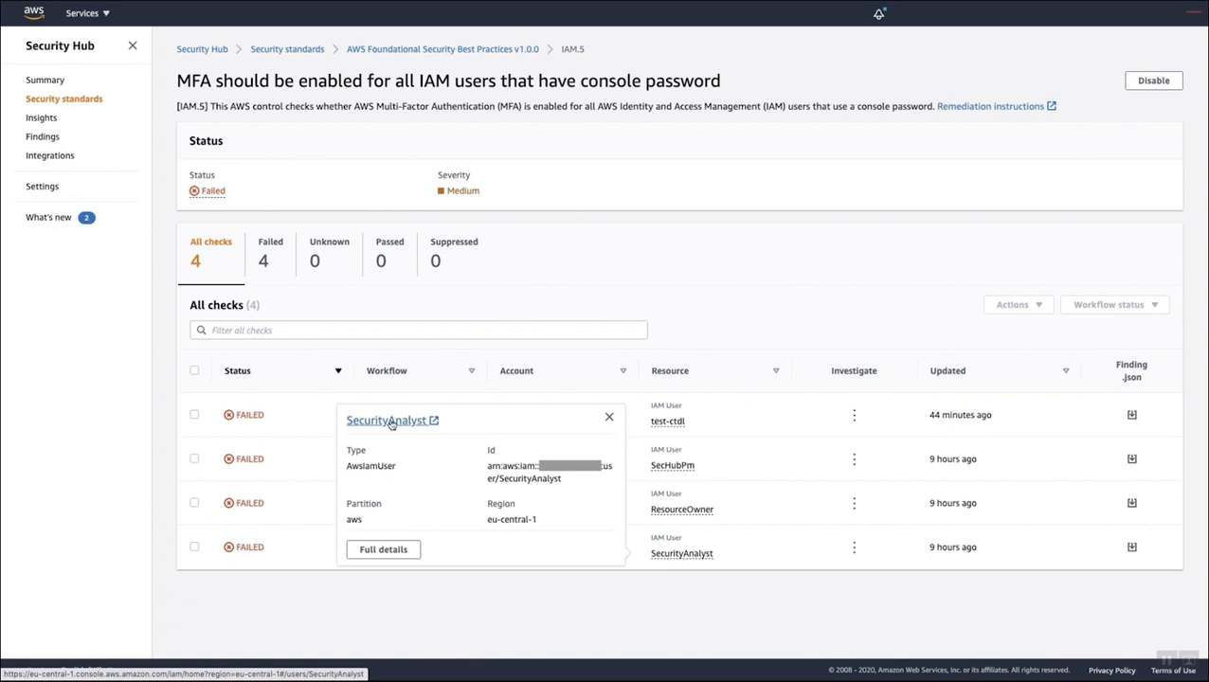
{"action": "left_click", "coordinate": [386, 421]}
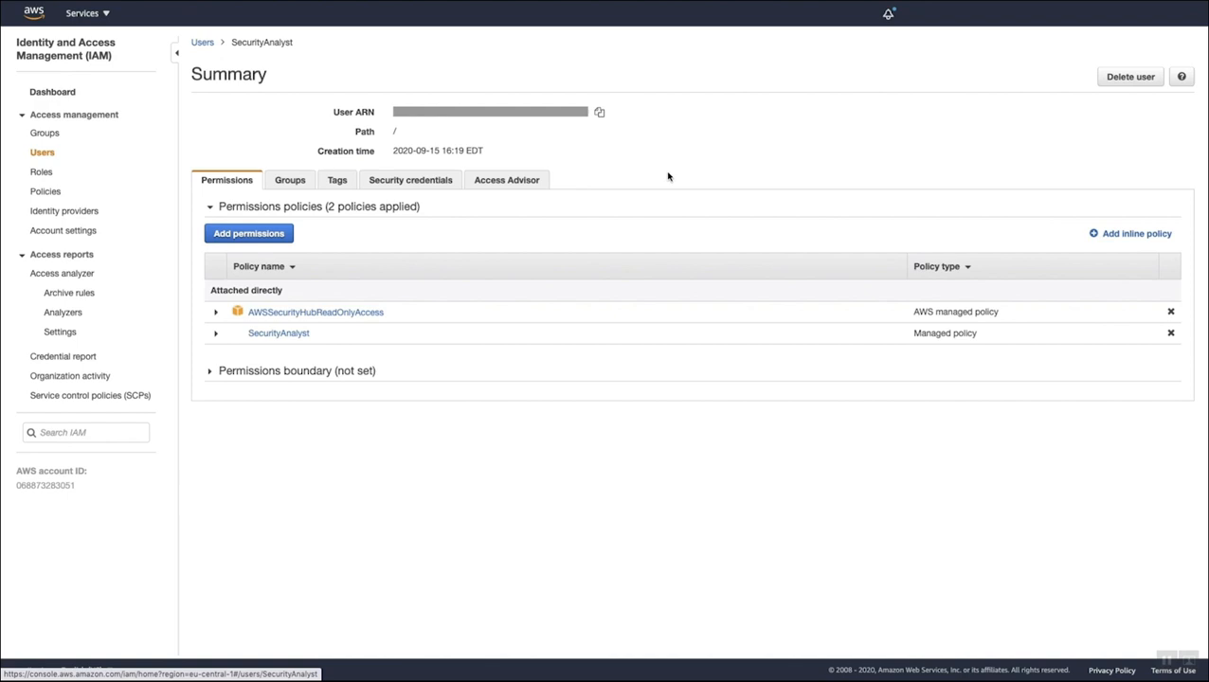
{"action": "mouse_move", "coordinate": [269, 48]}
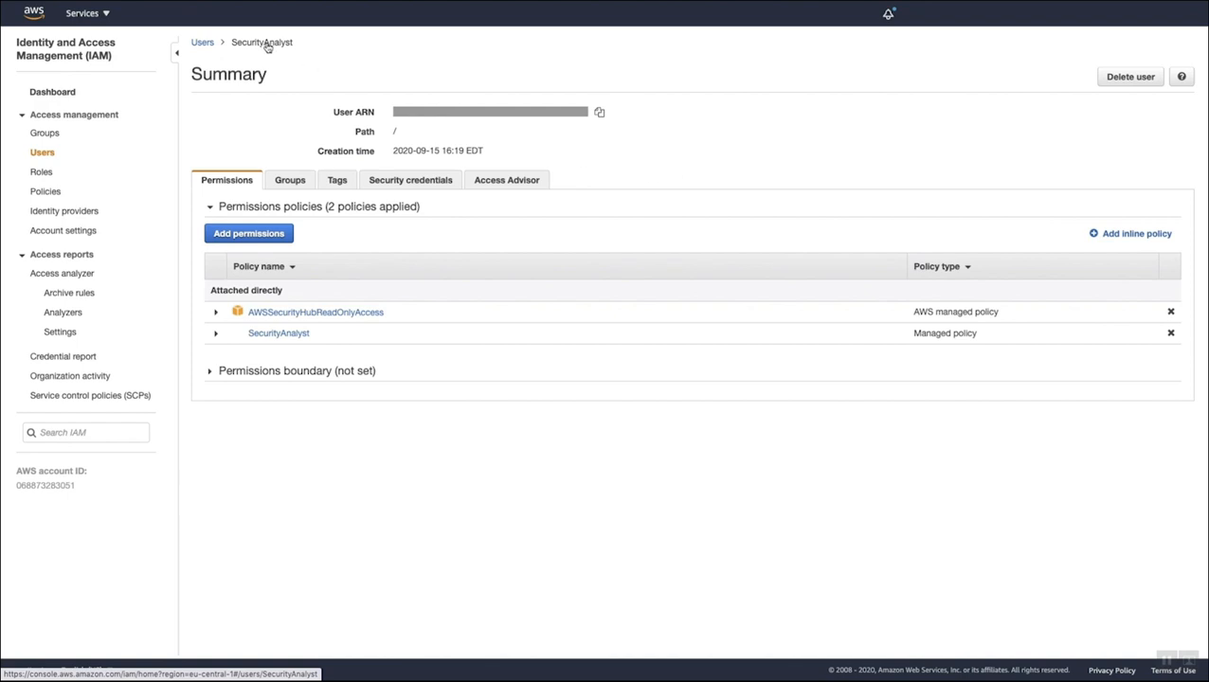
{"action": "mouse_move", "coordinate": [278, 52]}
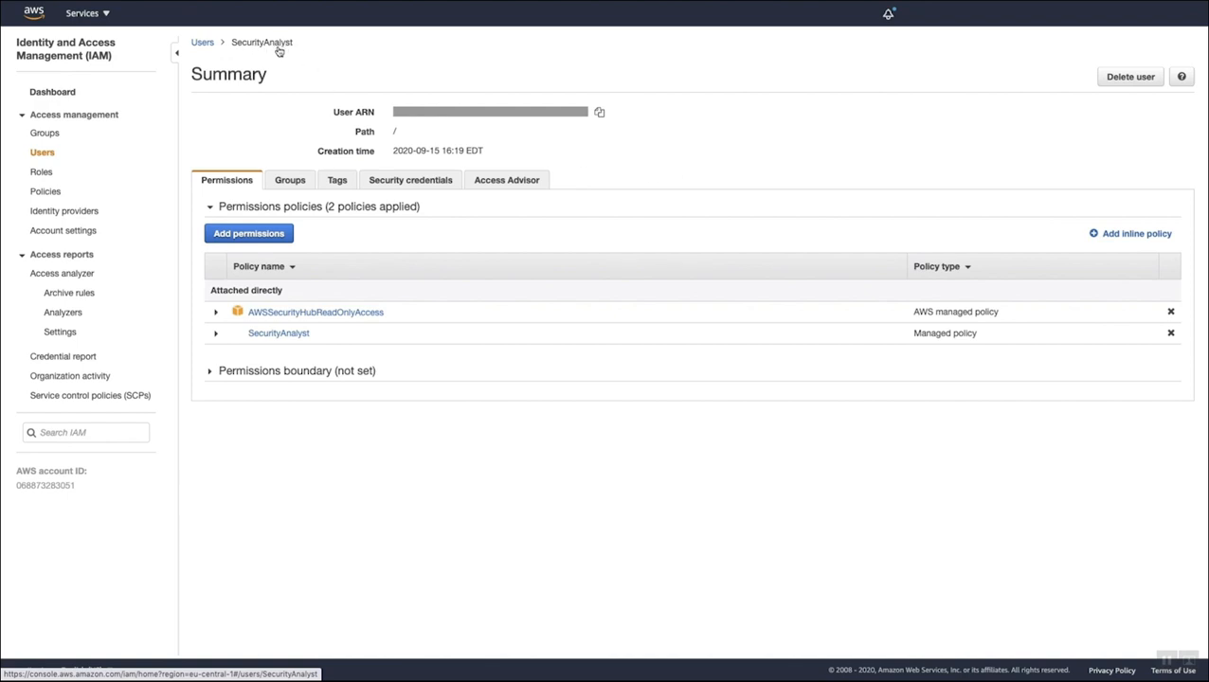
{"action": "mouse_move", "coordinate": [248, 51]}
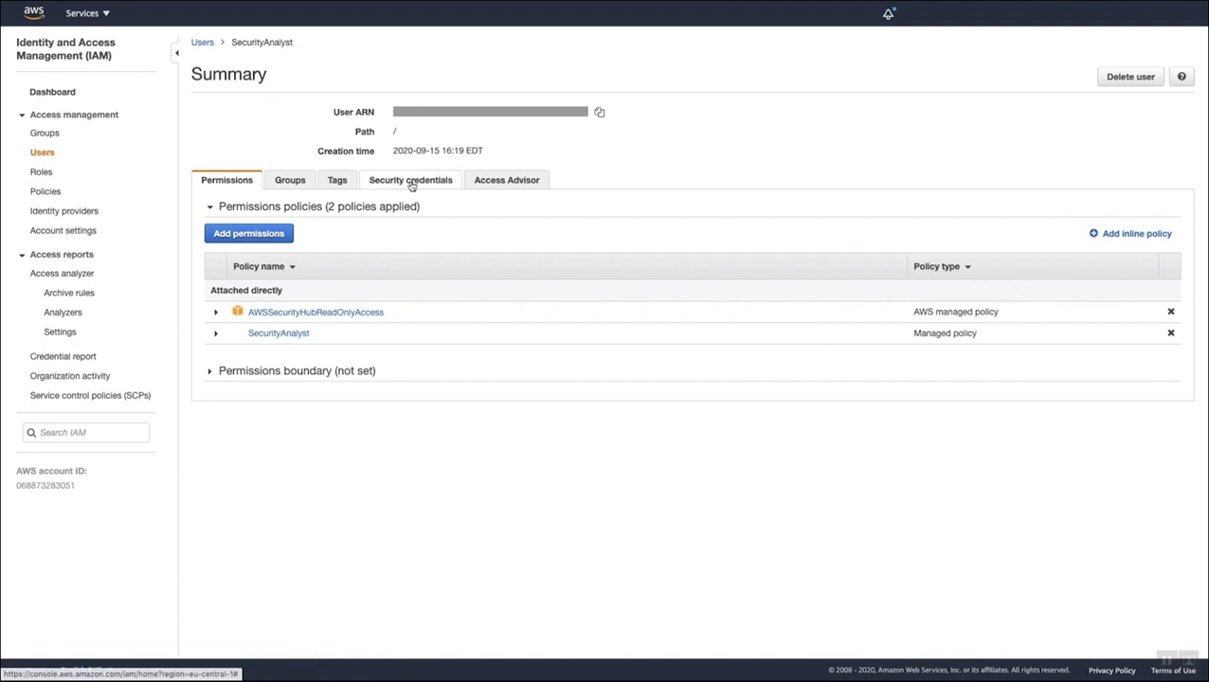
Review SecurityAnalyst's MFA options (Virtual, U2F, hardware) under Security credentials without assigning one.
{"action": "left_click", "coordinate": [410, 180]}
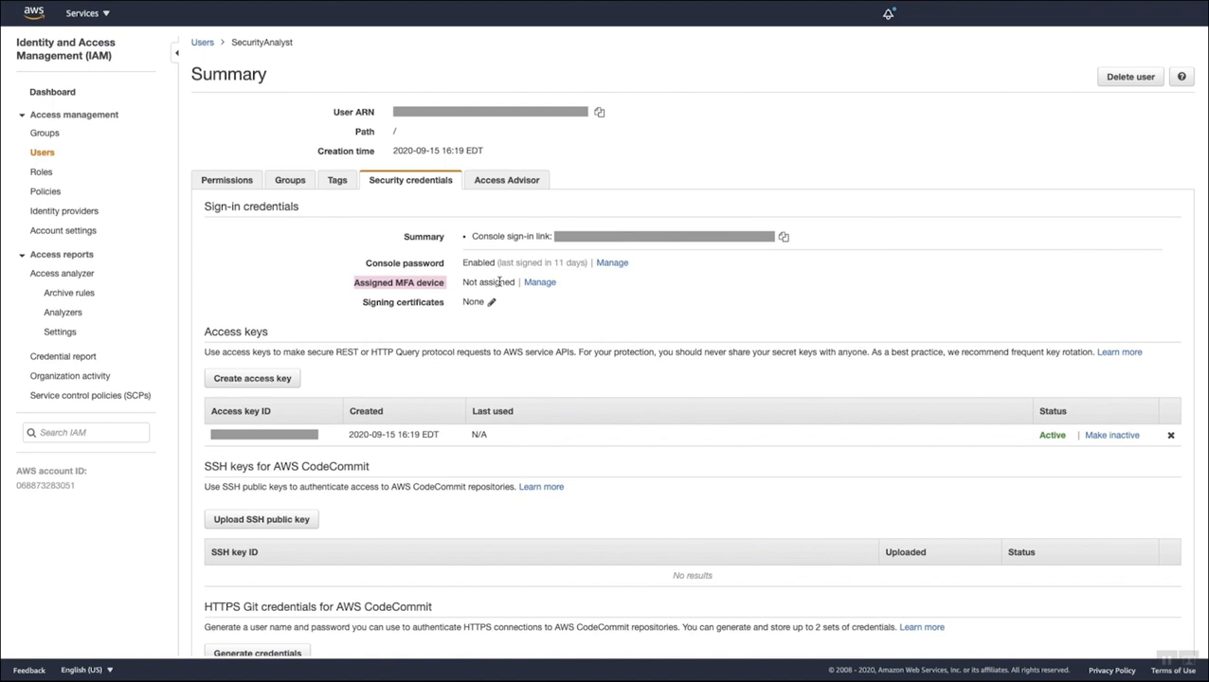
{"action": "left_click", "coordinate": [539, 282]}
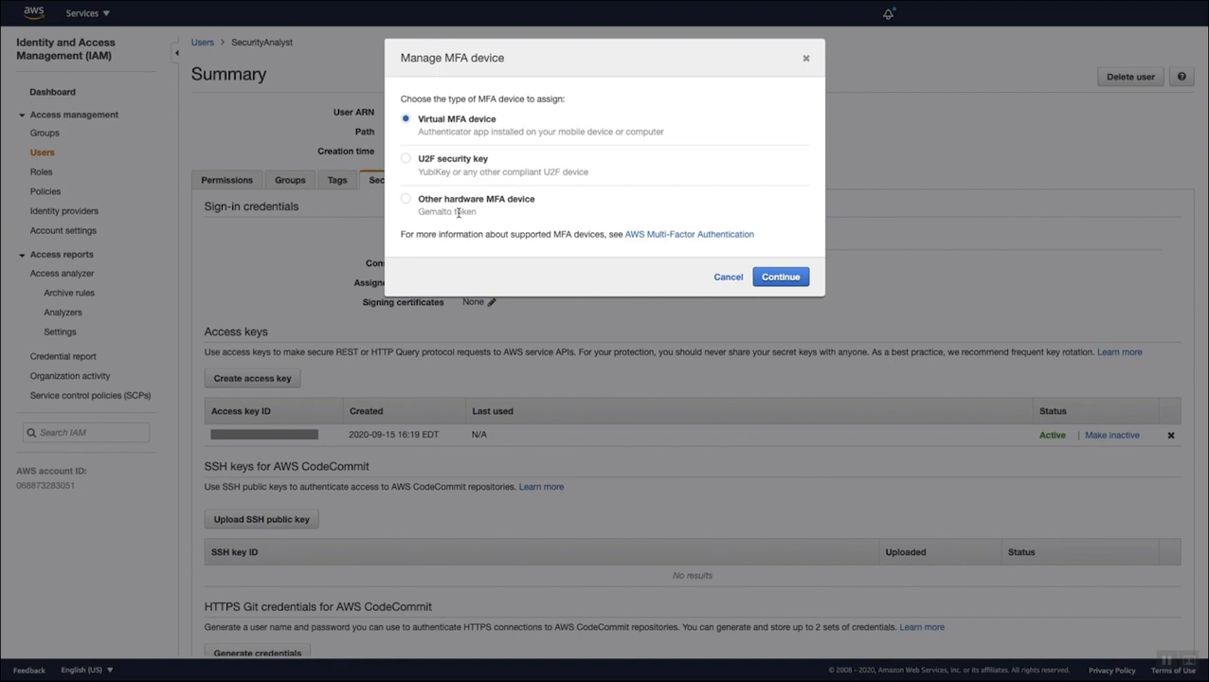
{"action": "mouse_move", "coordinate": [808, 59]}
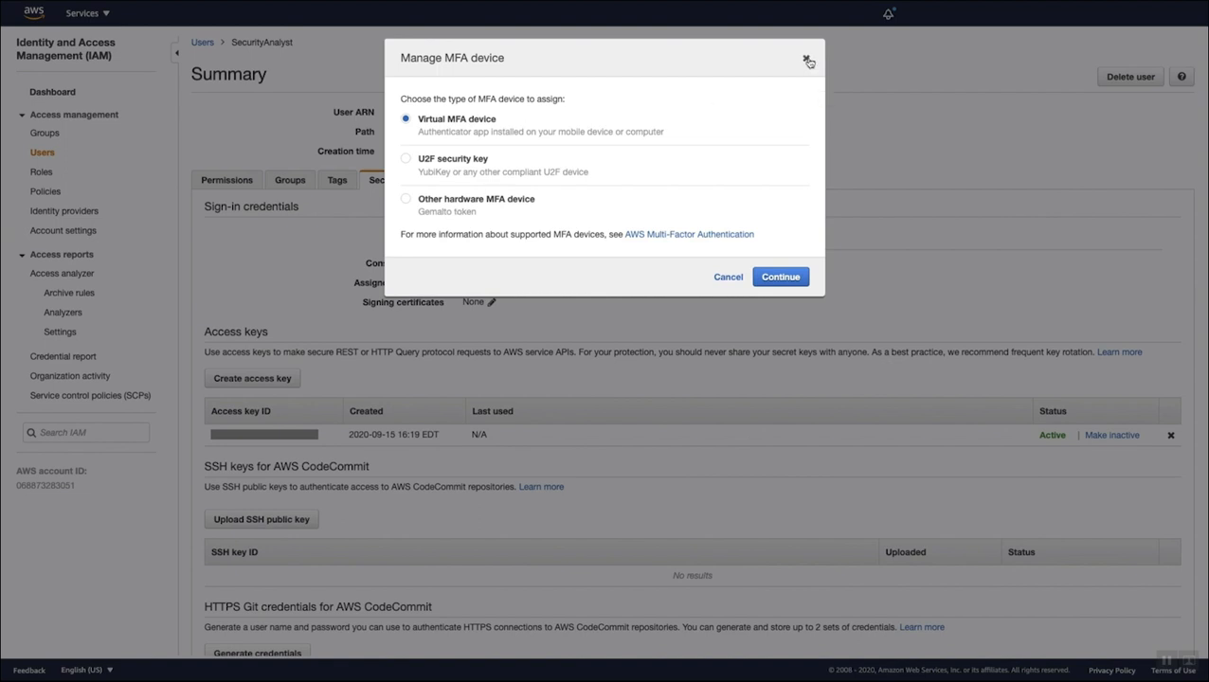
{"action": "left_click", "coordinate": [808, 58]}
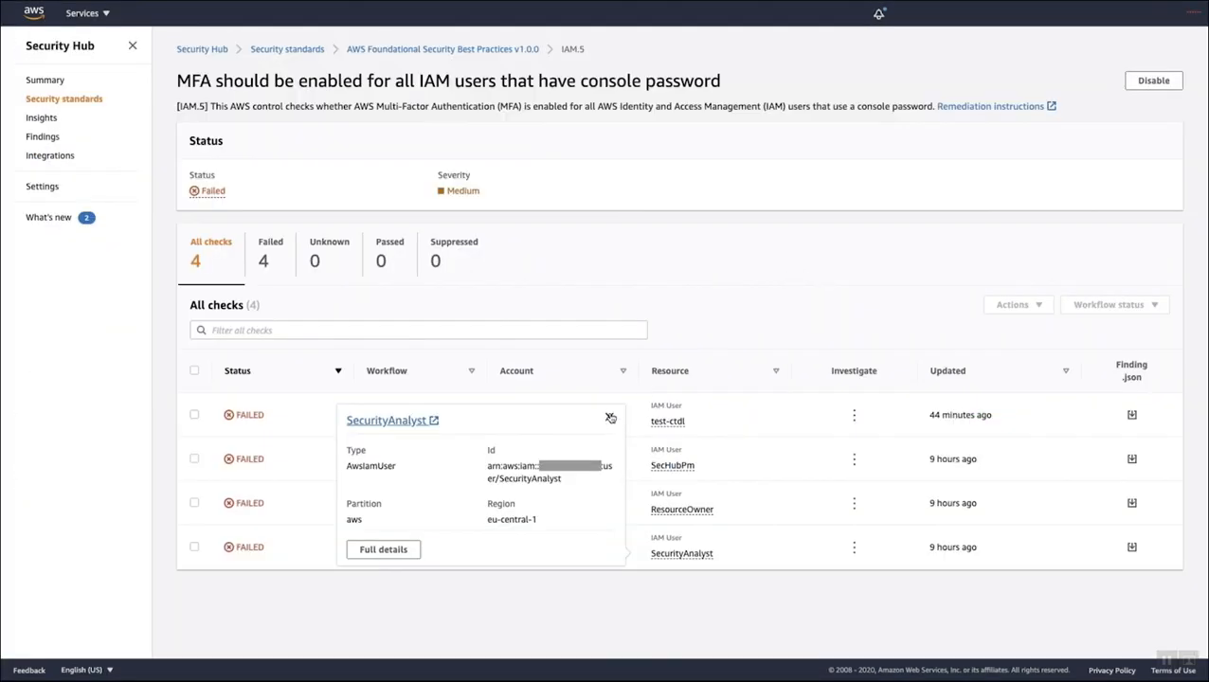
{"action": "left_click", "coordinate": [610, 419]}
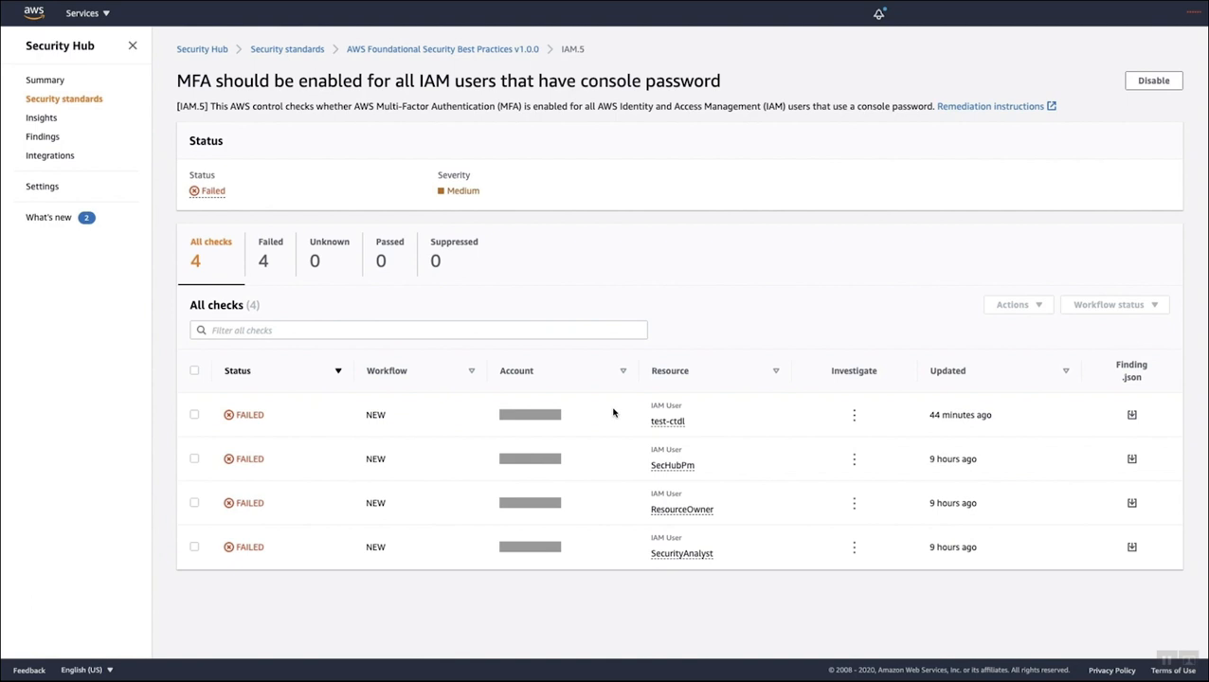
{"action": "mouse_move", "coordinate": [659, 470]}
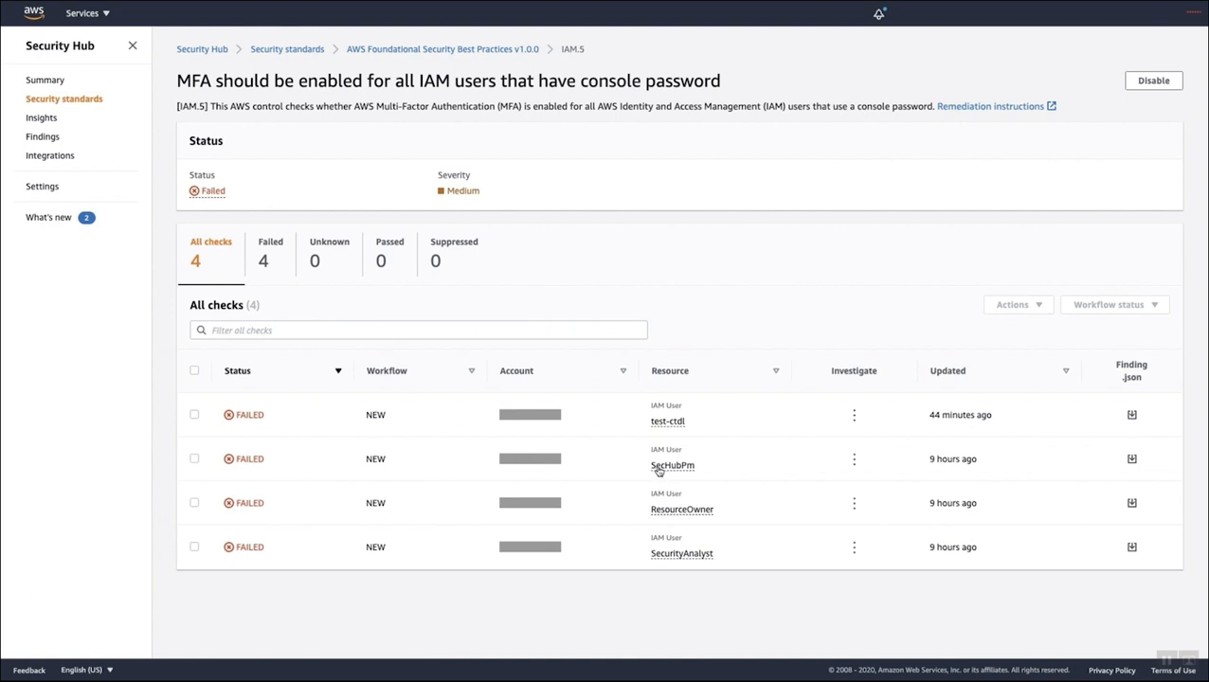
{"action": "mouse_move", "coordinate": [201, 191]}
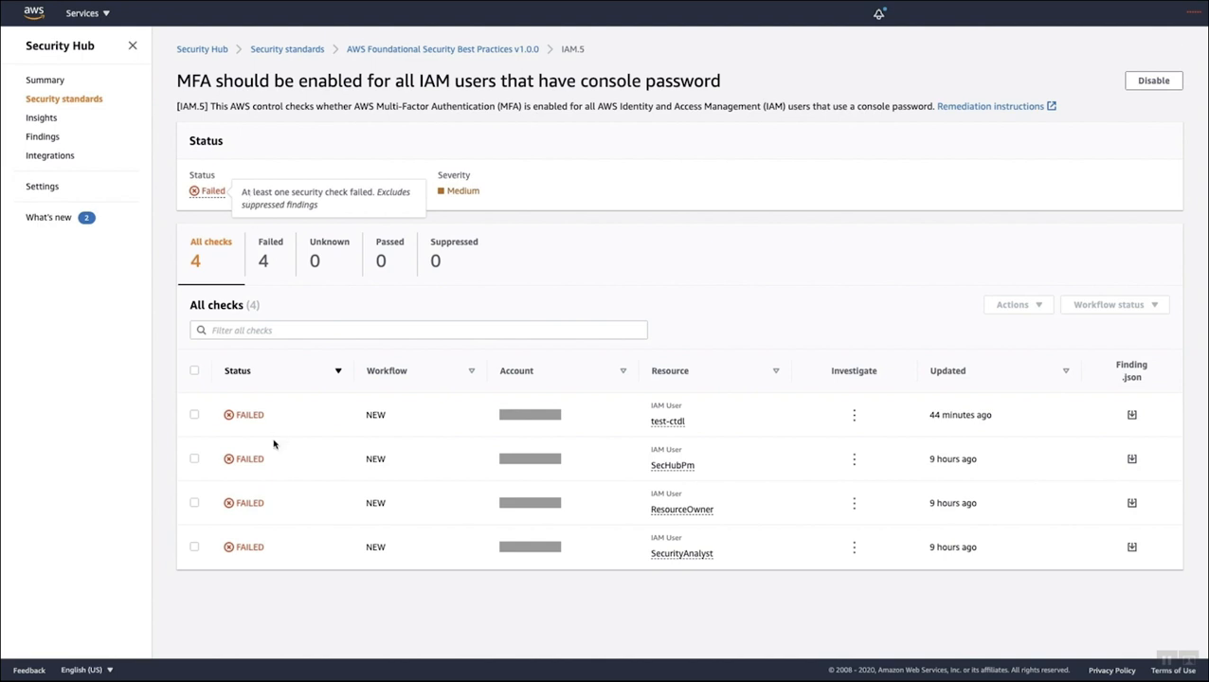
{"action": "mouse_move", "coordinate": [307, 167]}
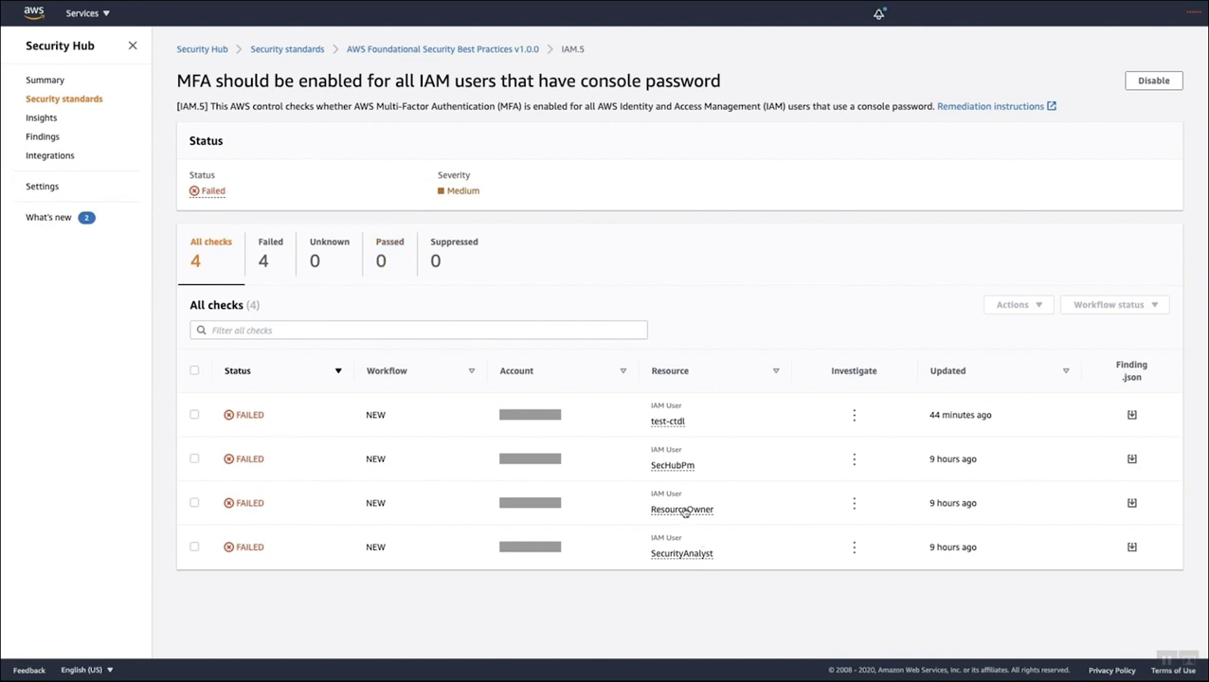
{"action": "left_click", "coordinate": [682, 508]}
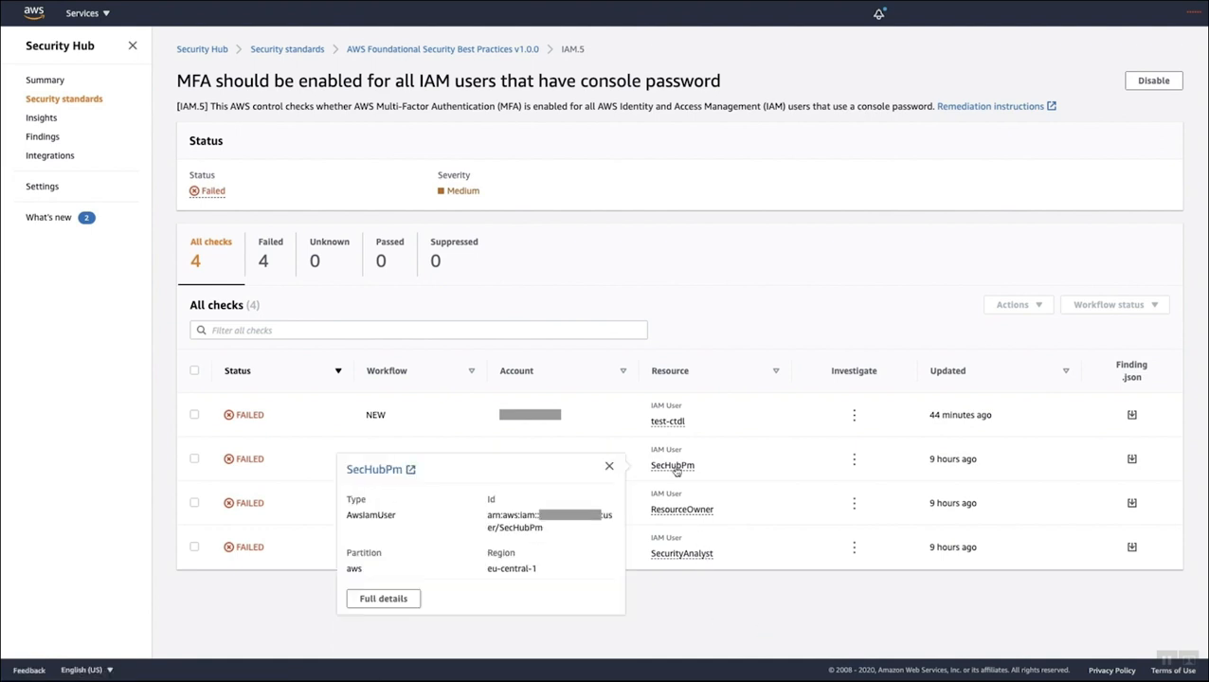
{"action": "mouse_move", "coordinate": [375, 471]}
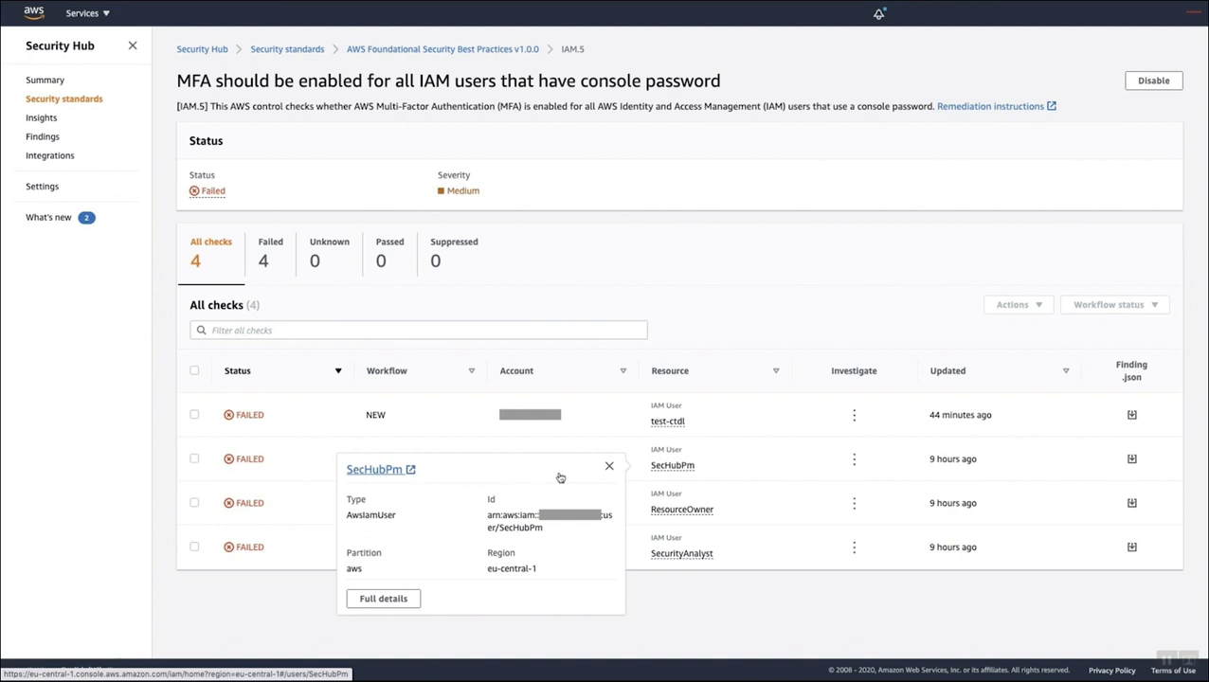
{"action": "left_click", "coordinate": [611, 466]}
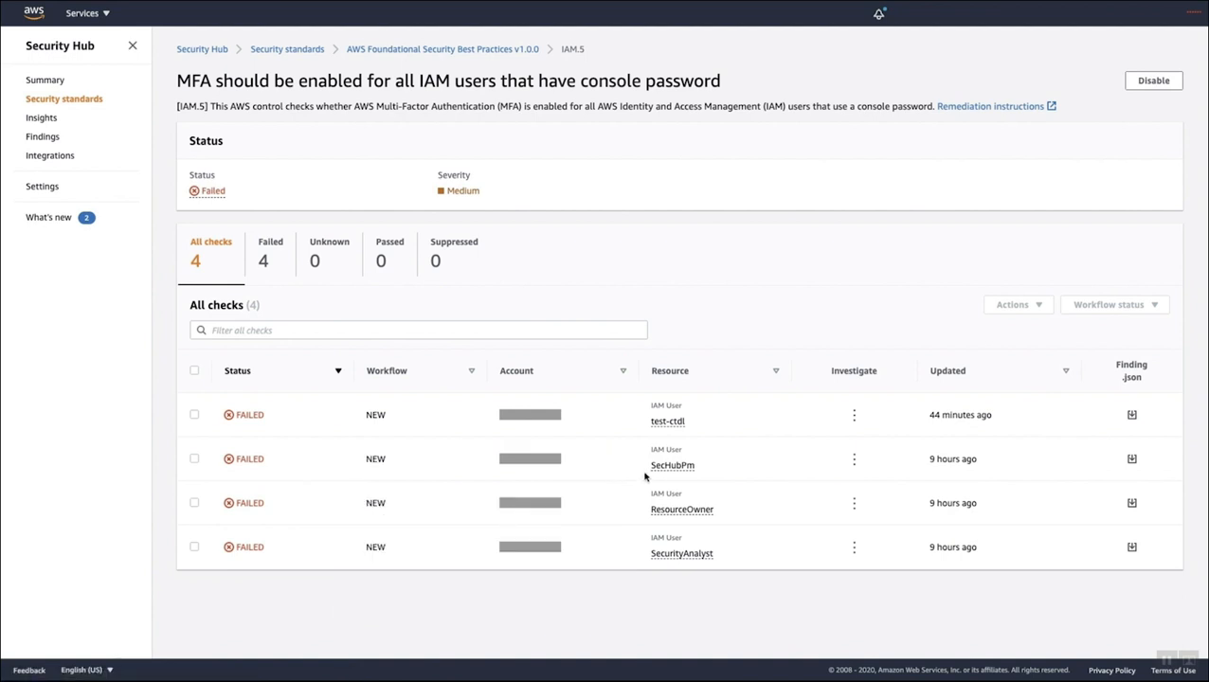
{"action": "left_click", "coordinate": [671, 466]}
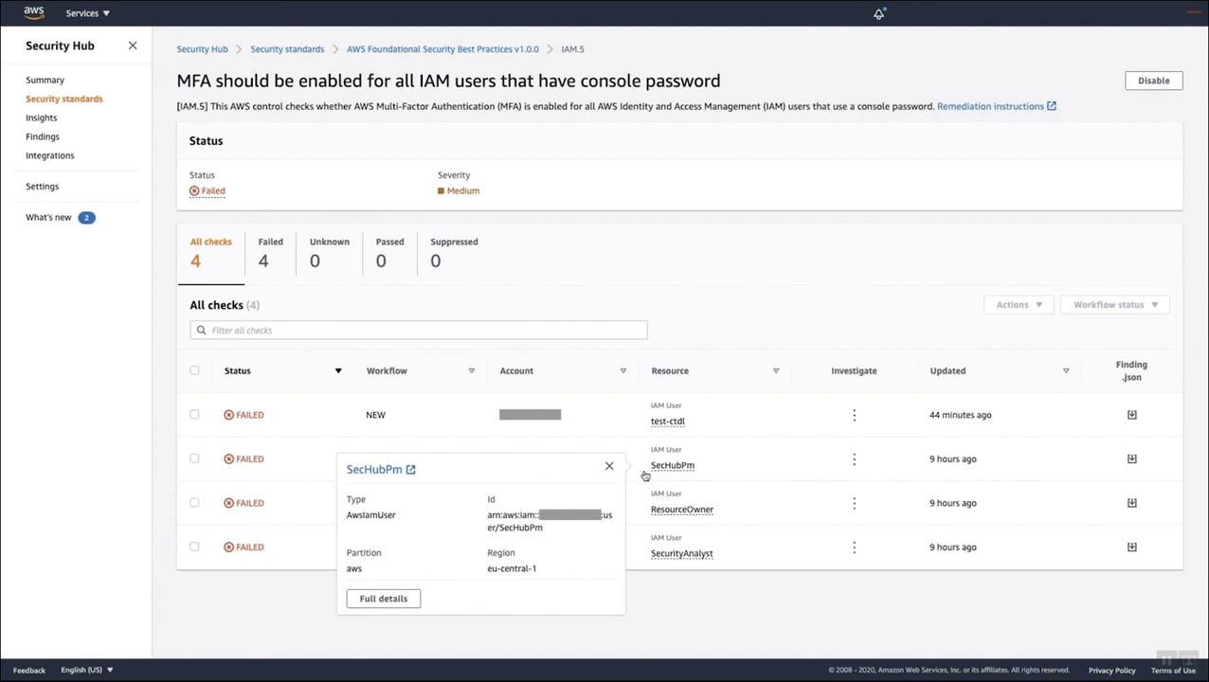
{"action": "left_click", "coordinate": [610, 466]}
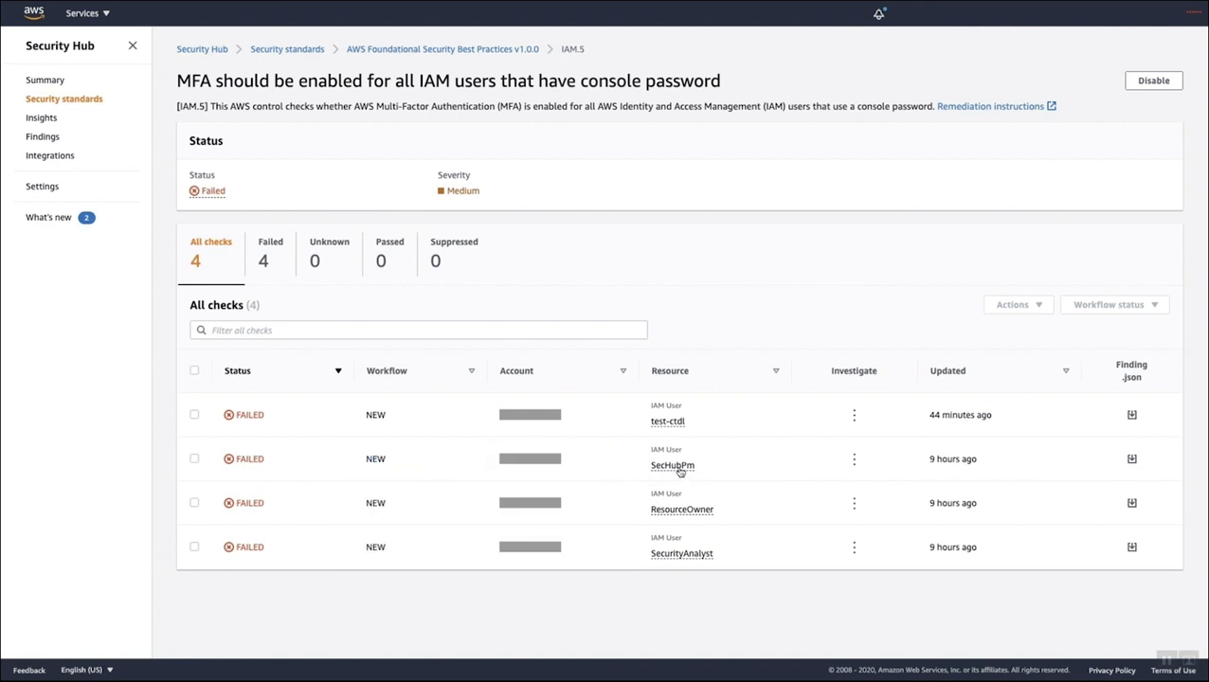
{"action": "left_click", "coordinate": [671, 467]}
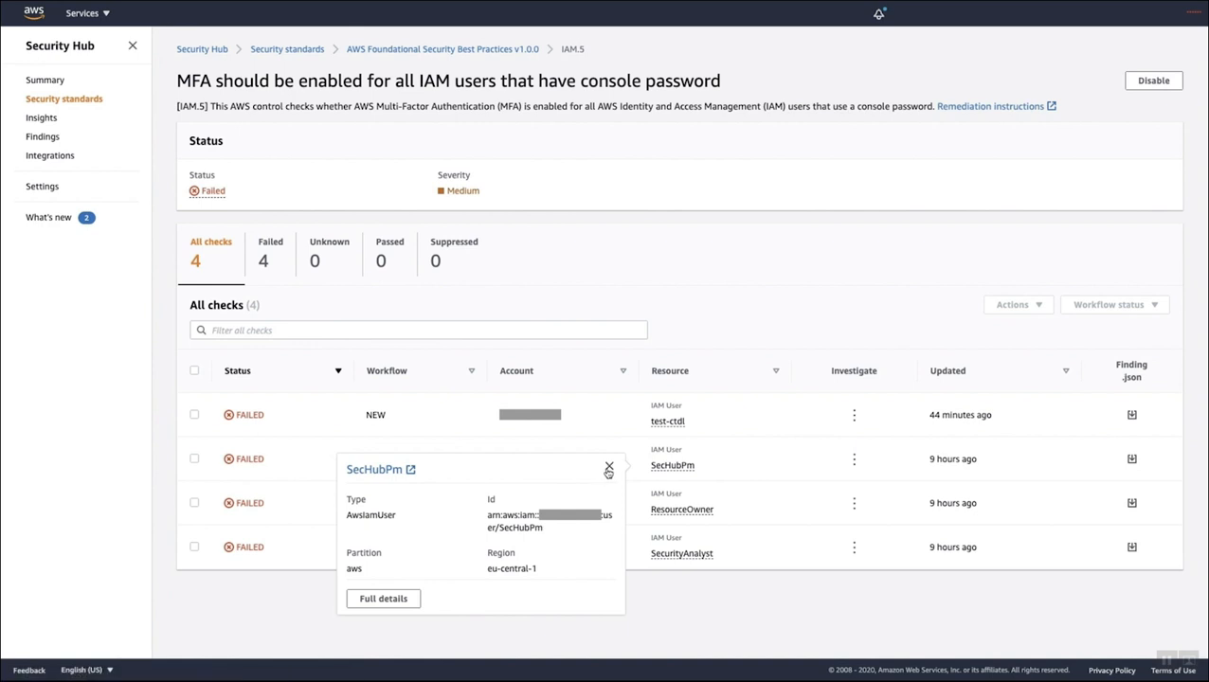
{"action": "left_click", "coordinate": [610, 468]}
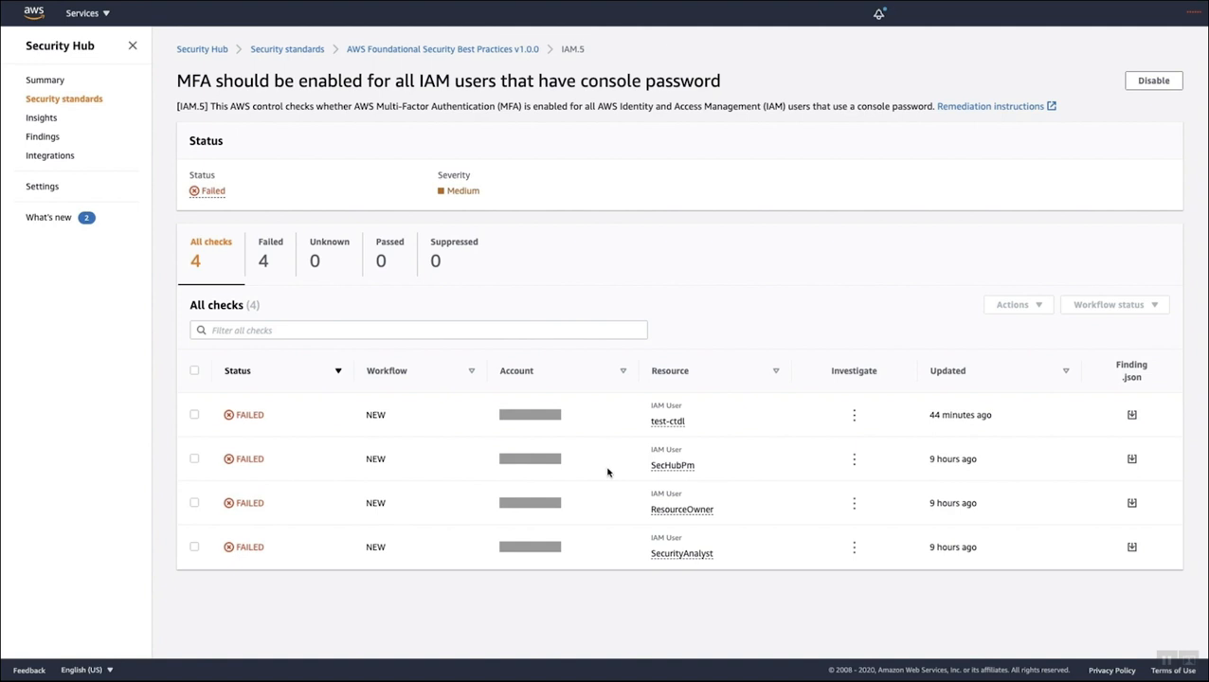
{"action": "left_click", "coordinate": [668, 421]}
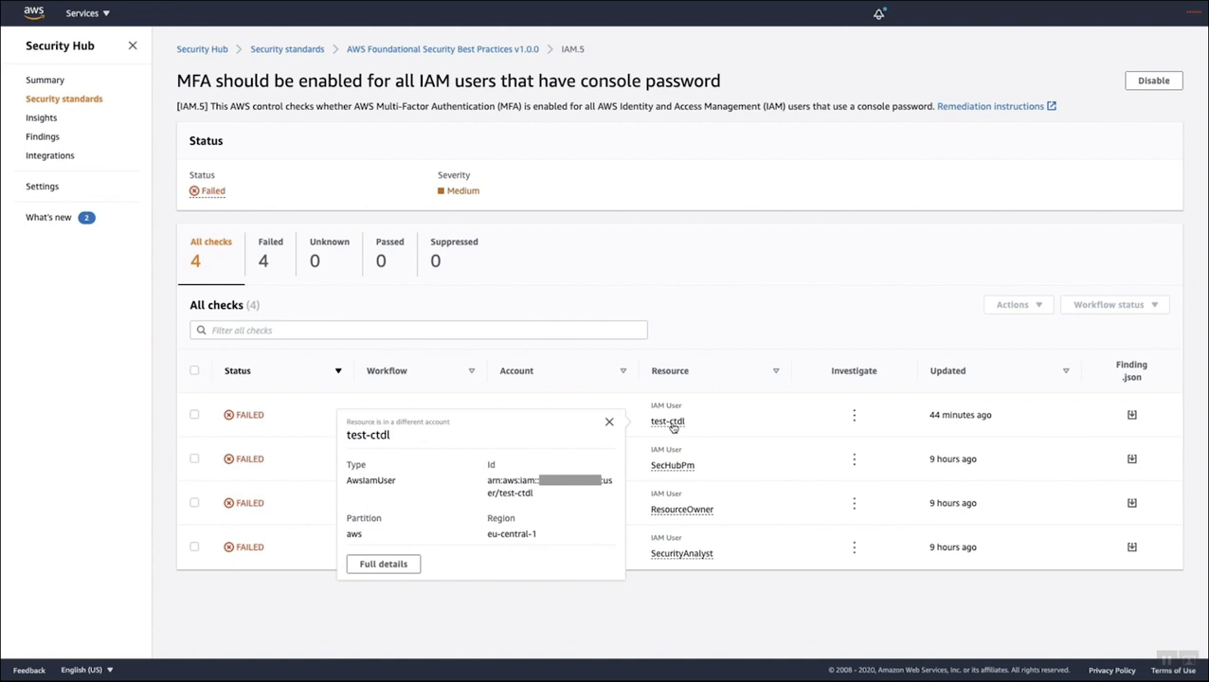
{"action": "double_click", "coordinate": [368, 434]}
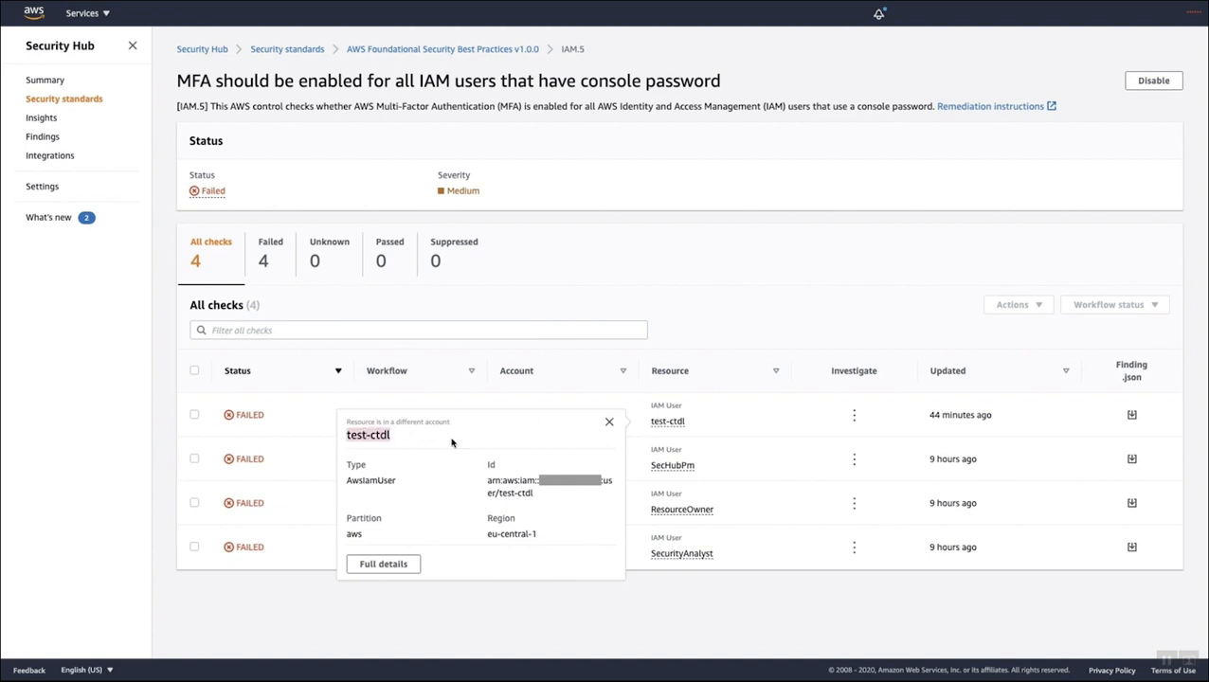
{"action": "left_click", "coordinate": [610, 421]}
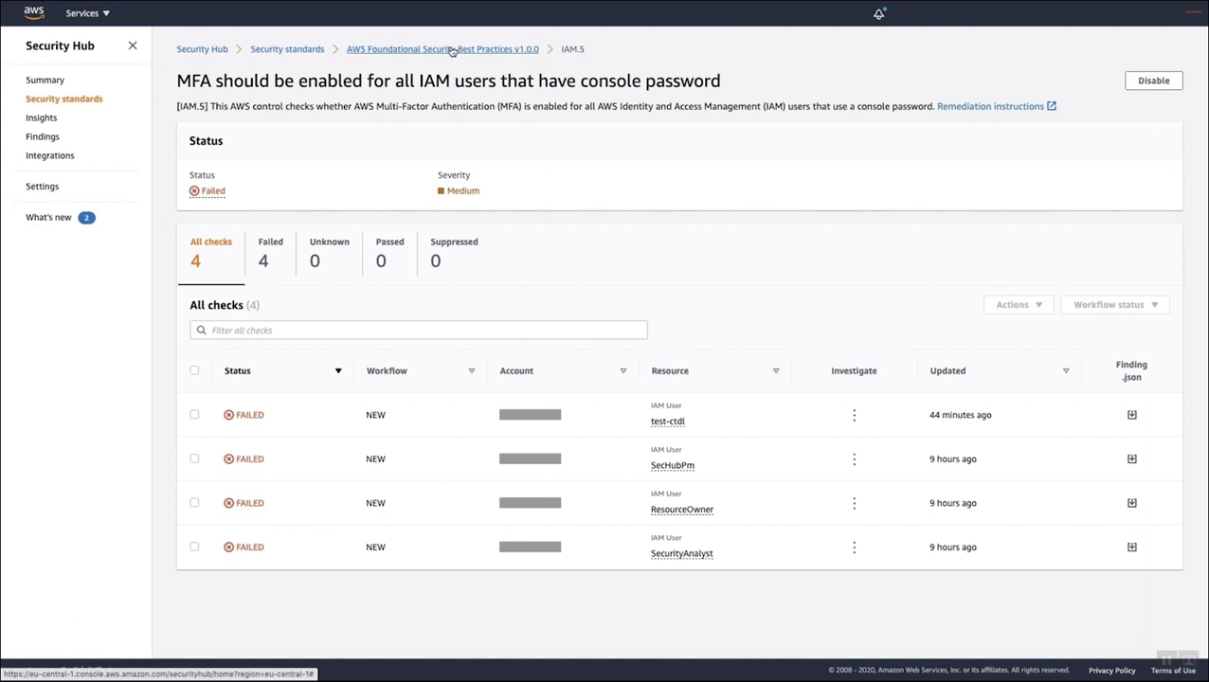
Return to the Foundational Security Best Practices controls and bring up failed control EC2.6, VPC flow logging.
{"action": "left_click", "coordinate": [440, 49]}
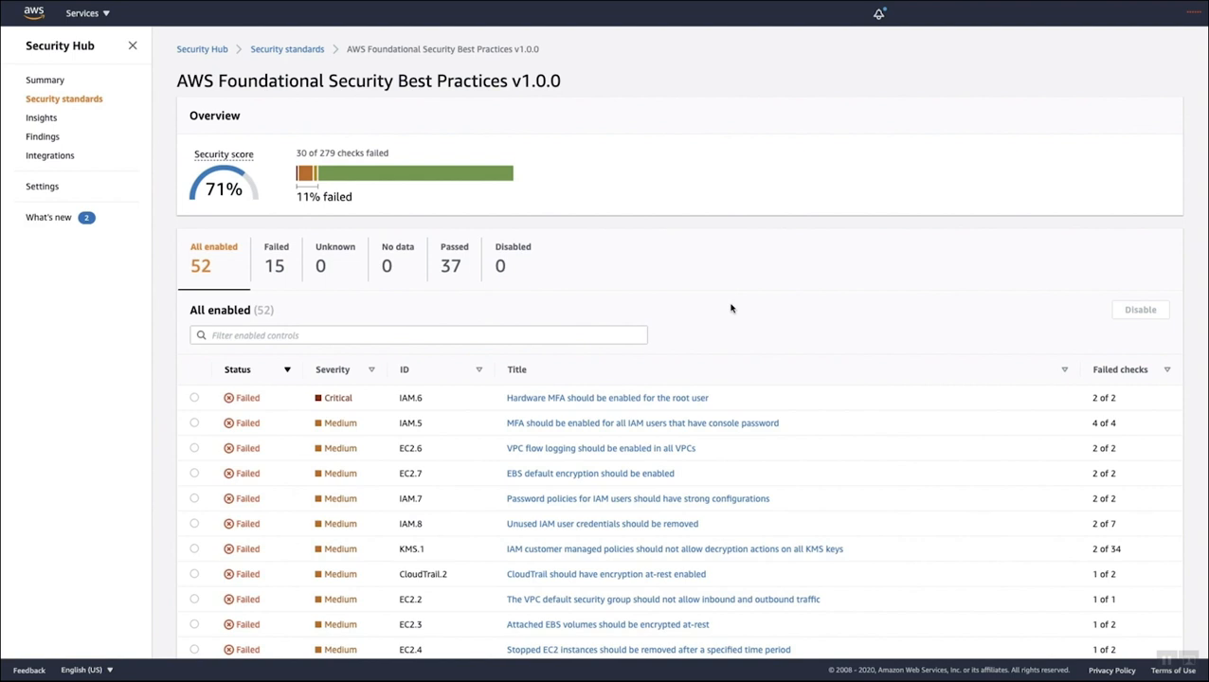
{"action": "mouse_move", "coordinate": [715, 300]}
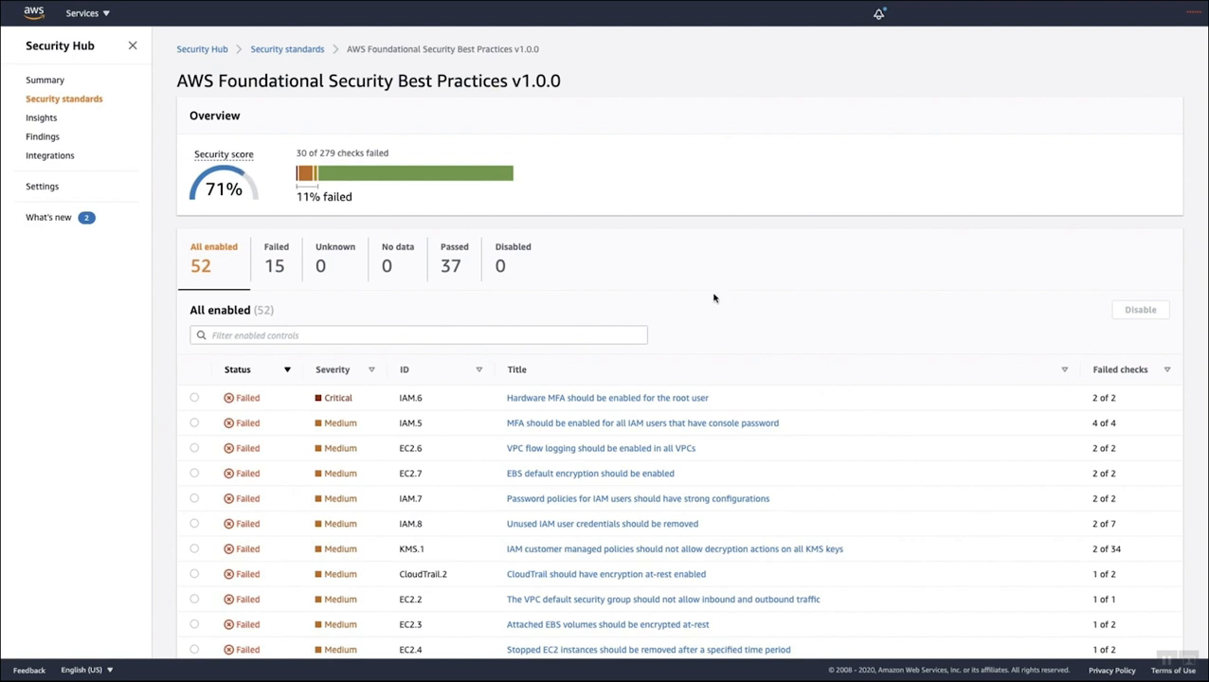
{"action": "scroll", "scroll_direction": "down", "scroll_amount": 3}
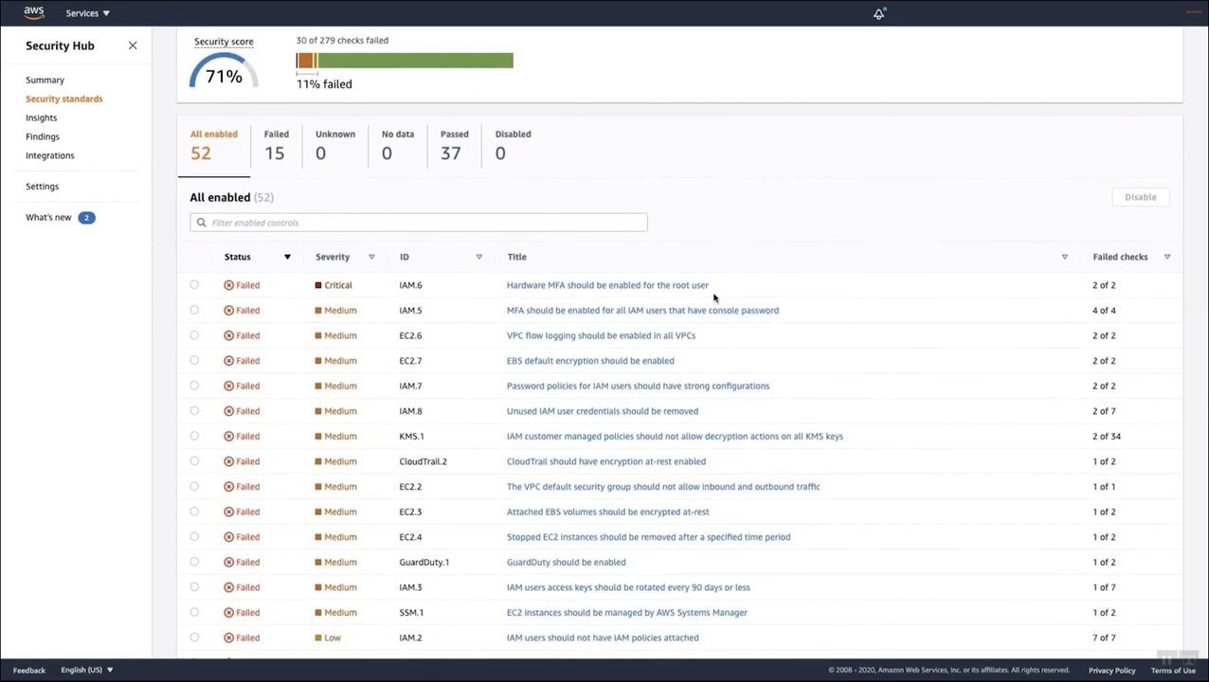
{"action": "mouse_move", "coordinate": [601, 335]}
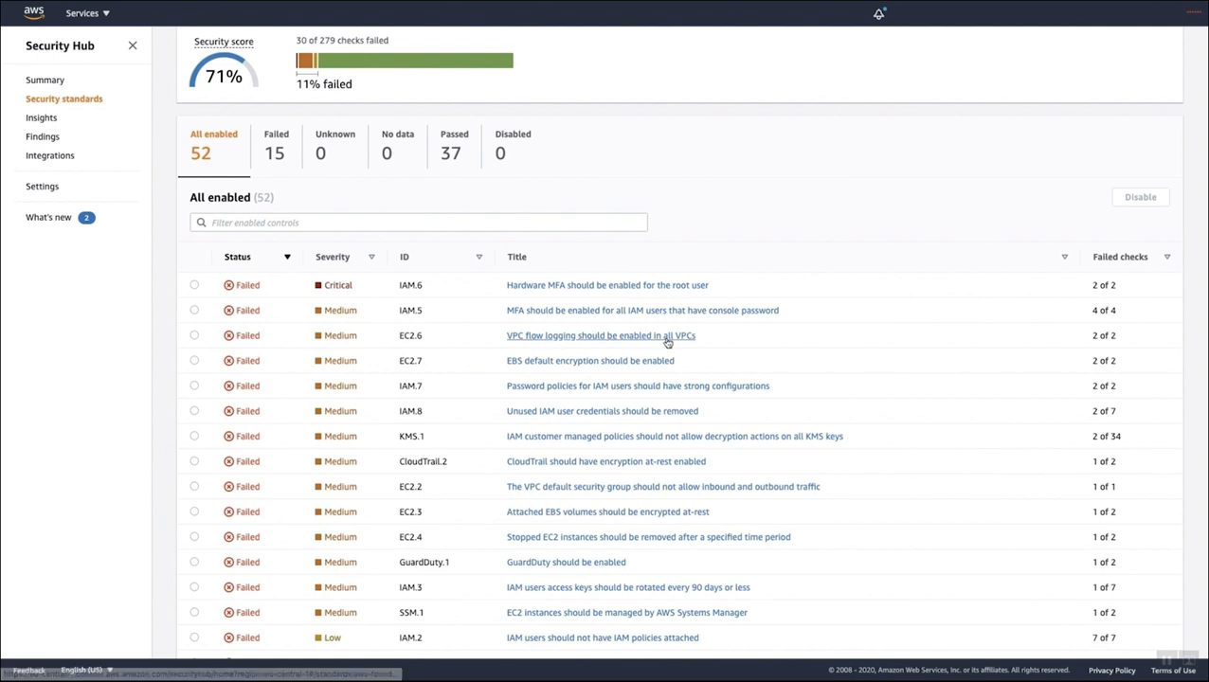
{"action": "left_click", "coordinate": [601, 335]}
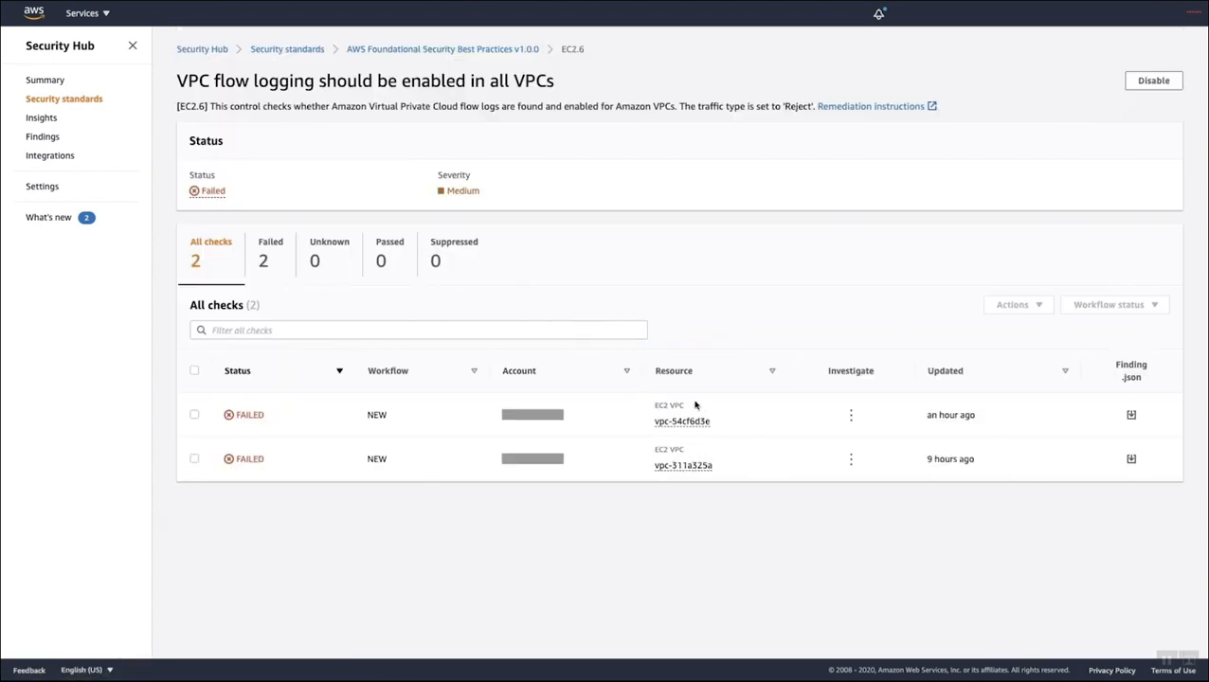
Review vpc-54cf6d3e's resource details, then show the second VPC check's investigate links (configuration timeline, Config rule).
{"action": "left_click", "coordinate": [682, 466]}
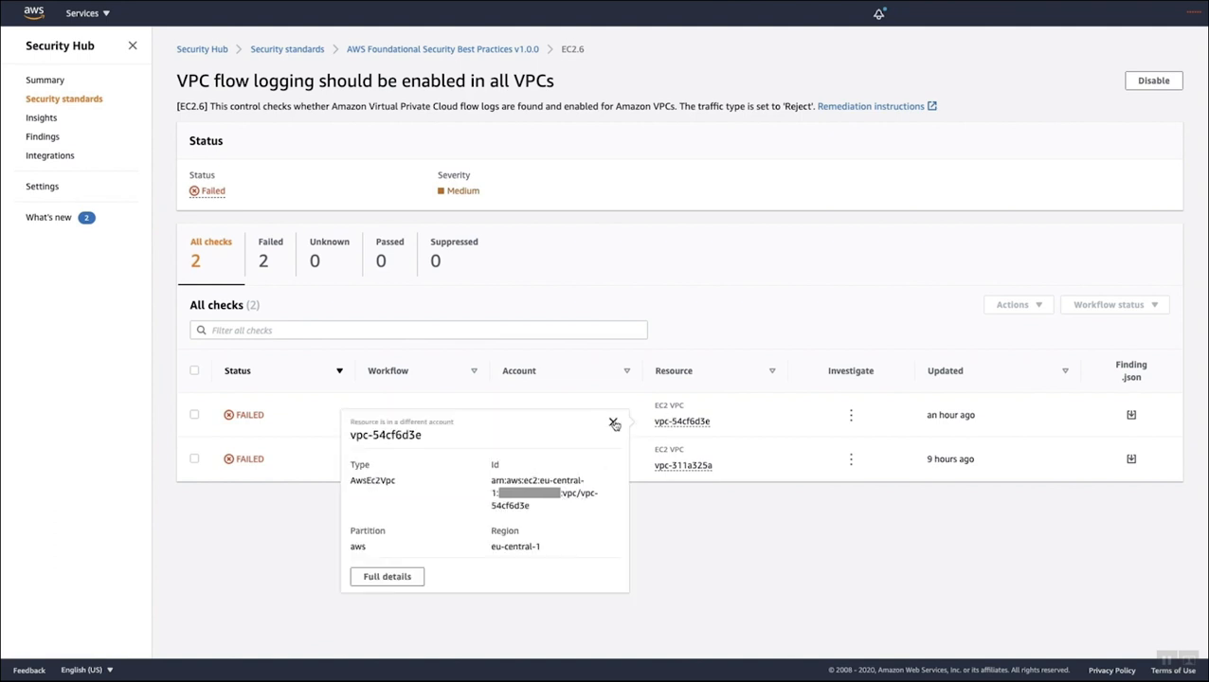
{"action": "left_click", "coordinate": [614, 422]}
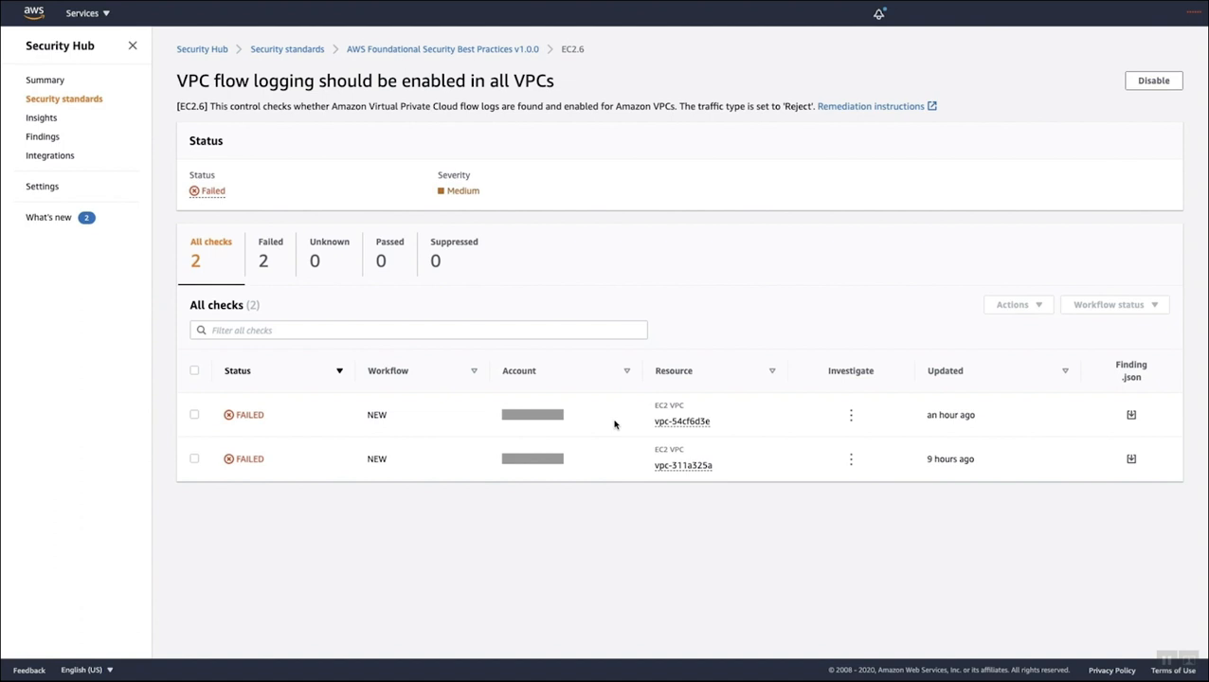
{"action": "left_click", "coordinate": [849, 459]}
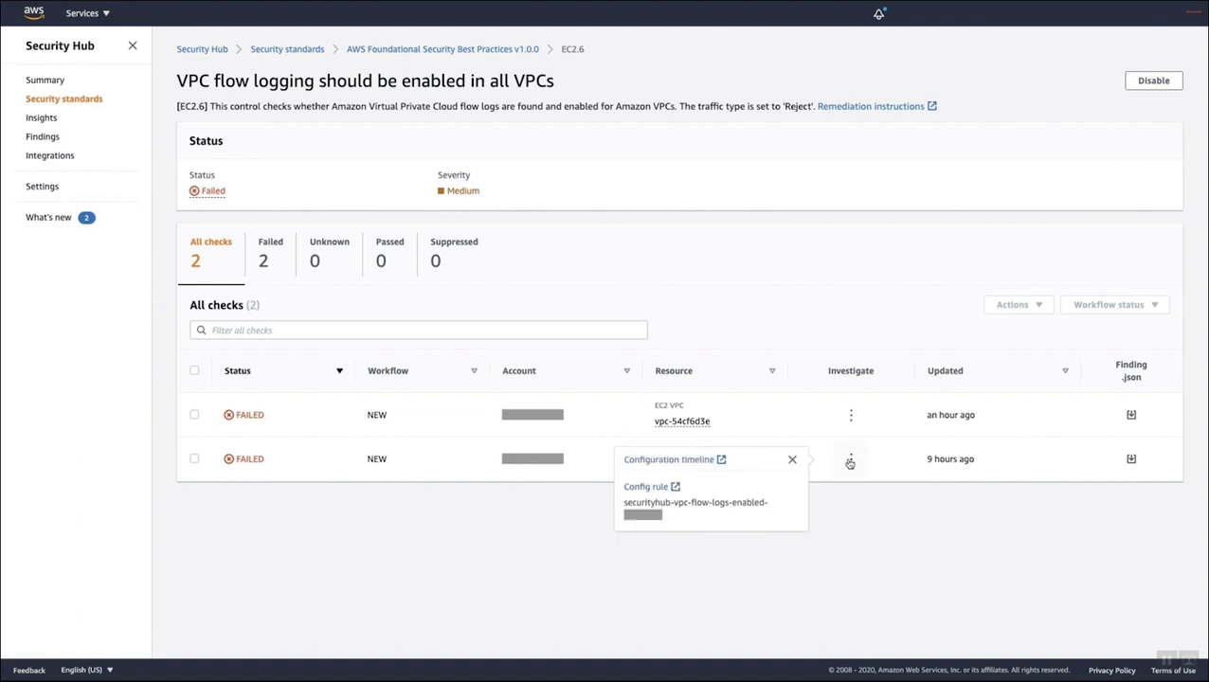